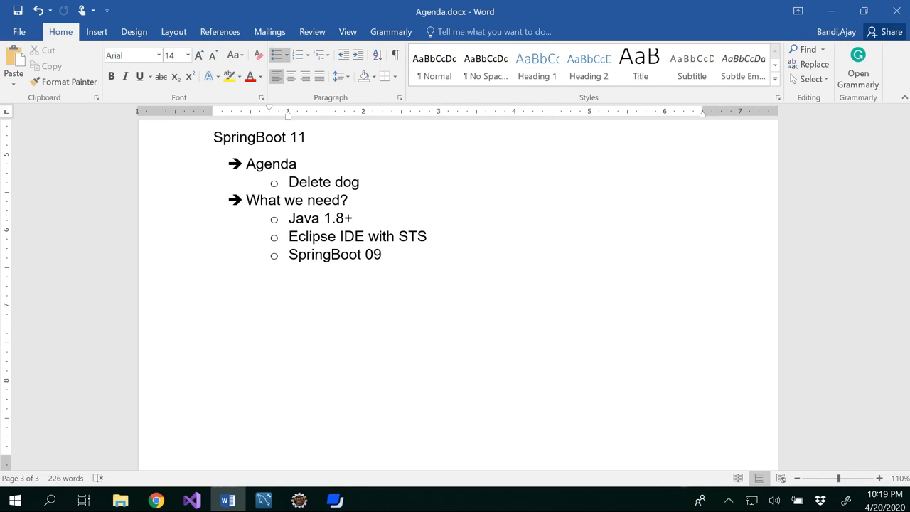
# - Write an empty public ModelAndView deleteDog(Dog dog) method stub below editDog
pyautogui.click(382, 254)
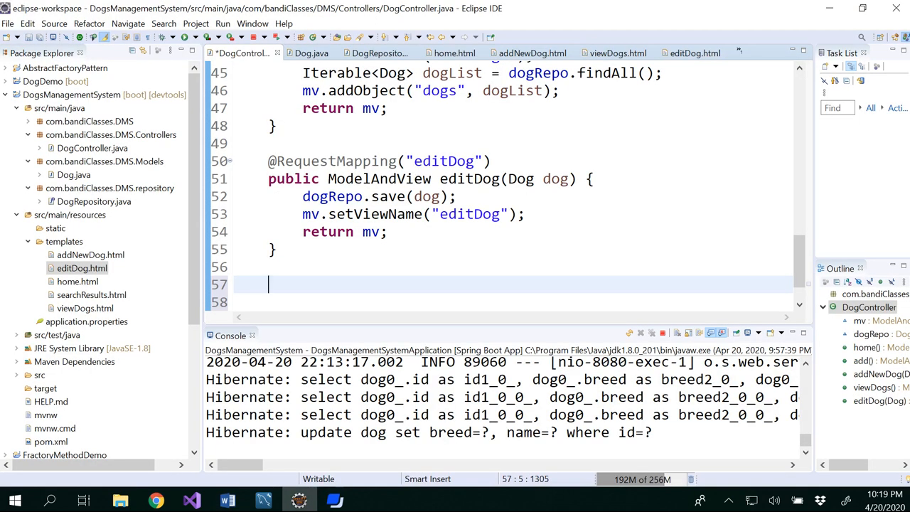
pyautogui.write('public')
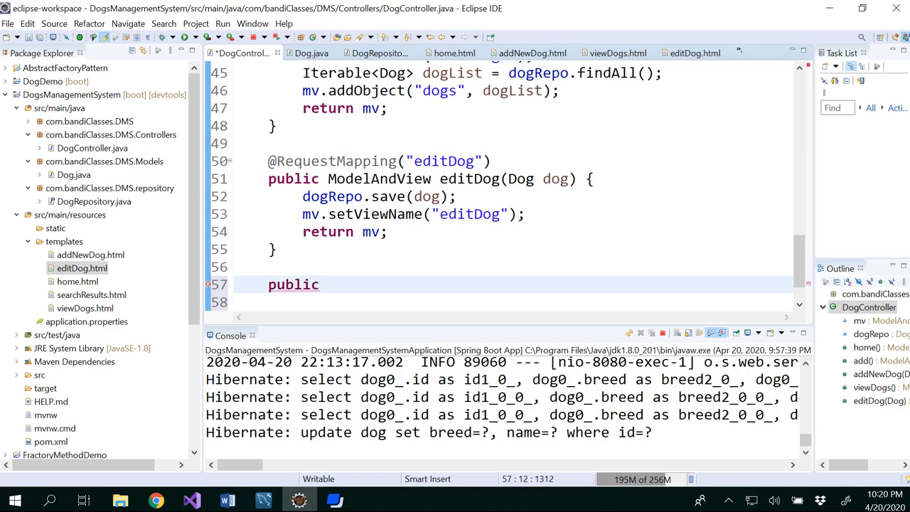
pyautogui.click(326, 284)
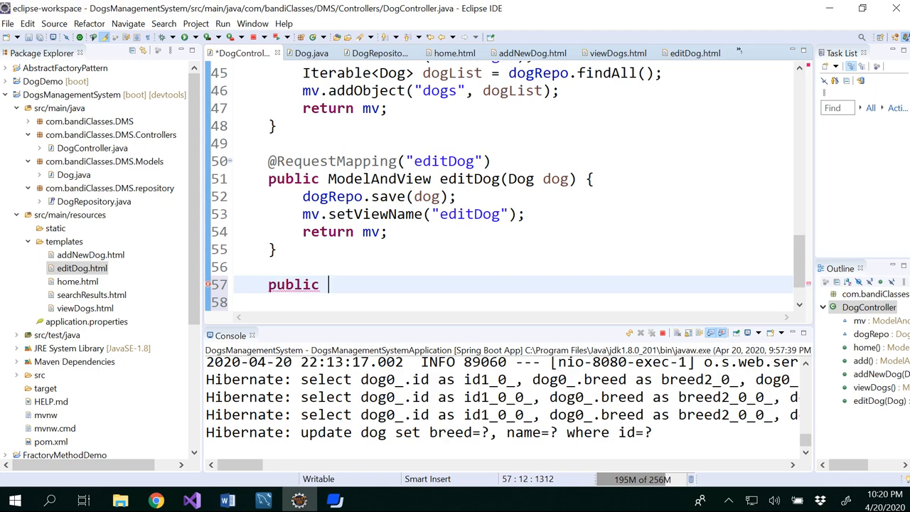
pyautogui.write('ModelAndView')
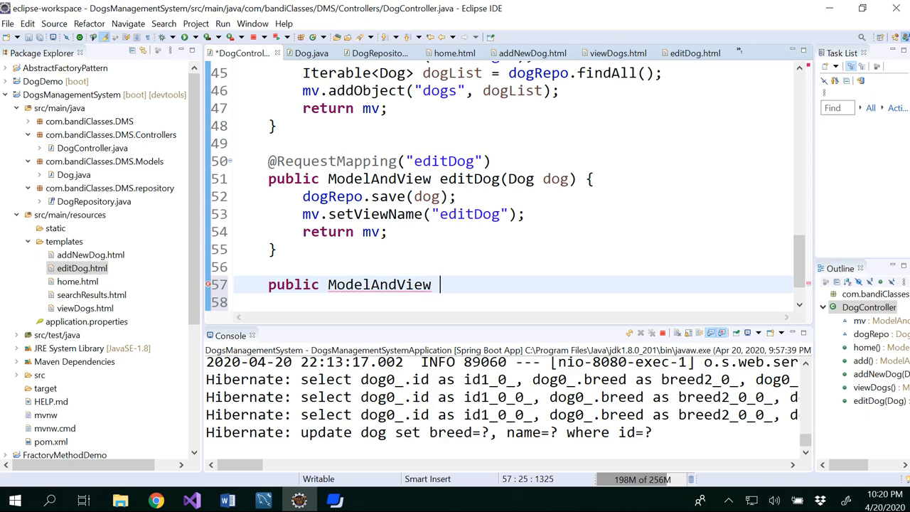
pyautogui.write('delete')
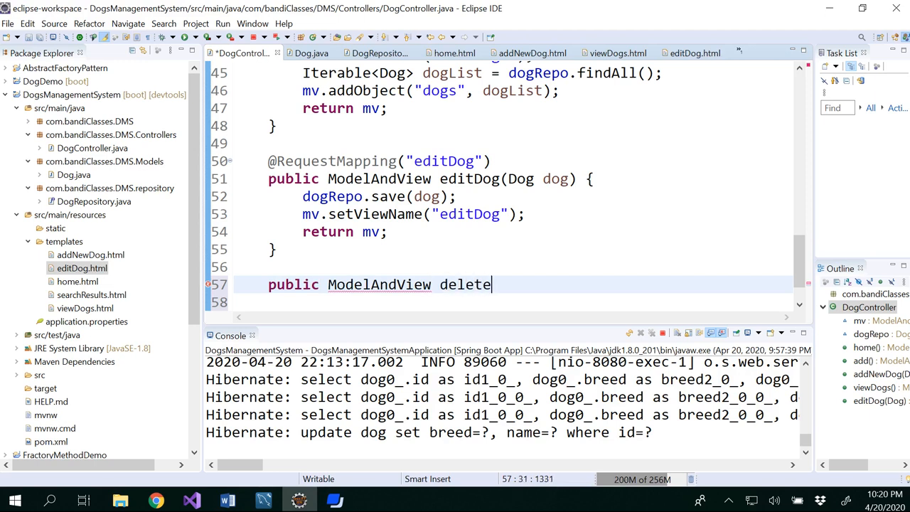
pyautogui.write('Dog()')
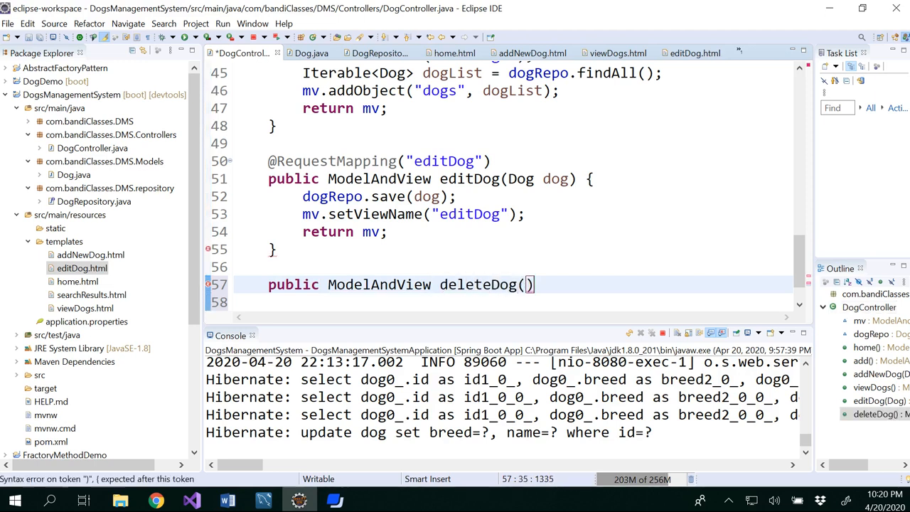
pyautogui.write('{')
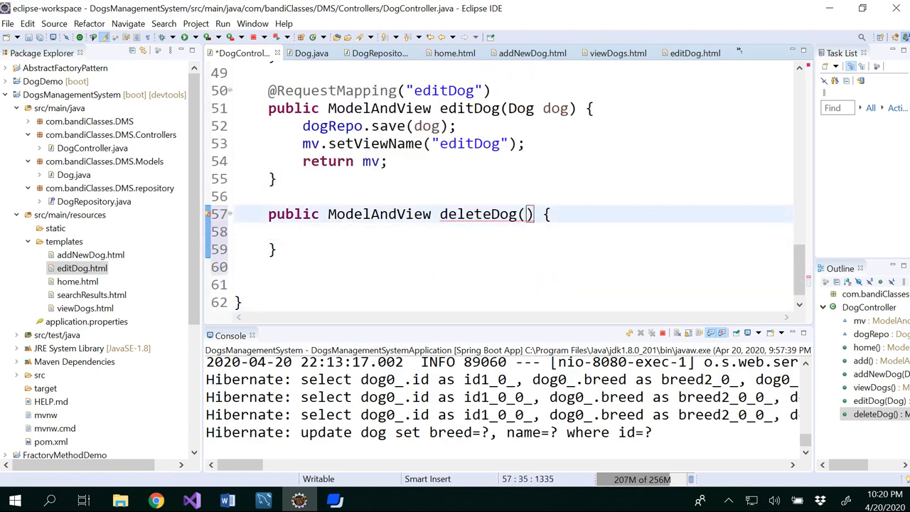
pyautogui.write('Dog dog')
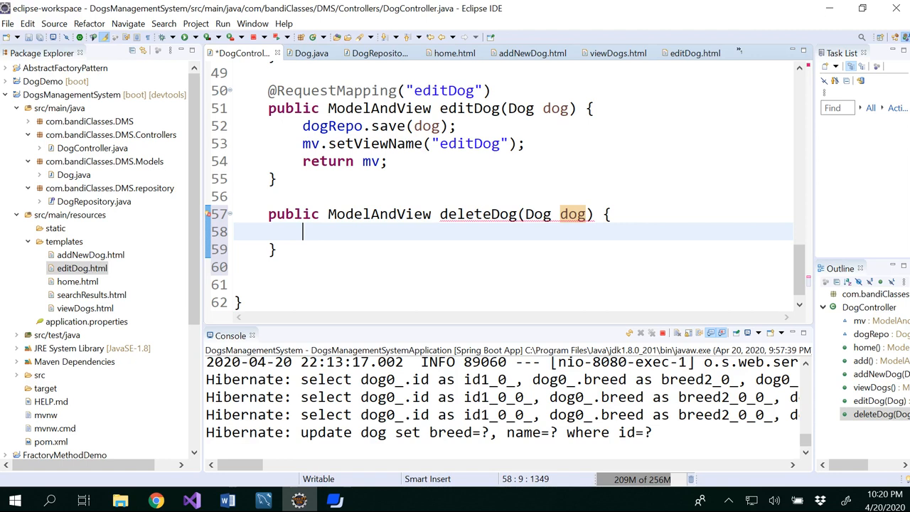
# - Add the comment //based in id inside the deleteDog body
pyautogui.write('//bas')
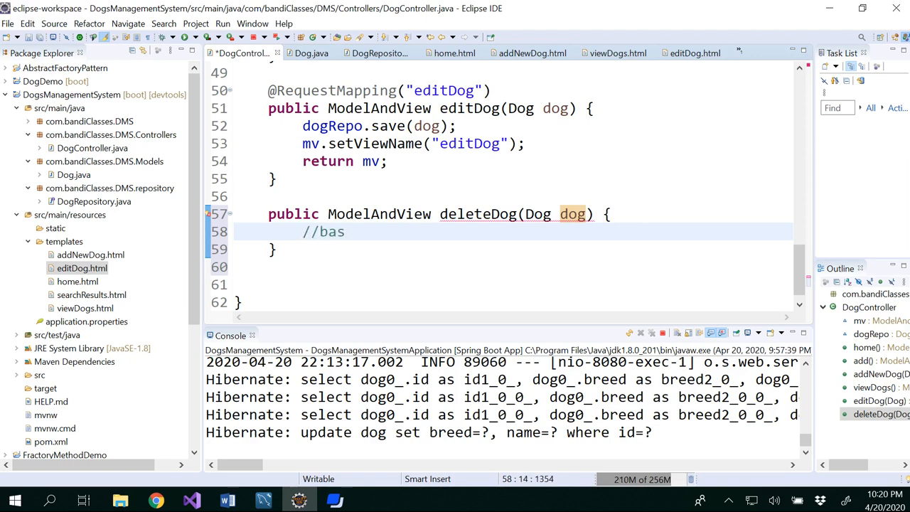
pyautogui.write('ed in if')
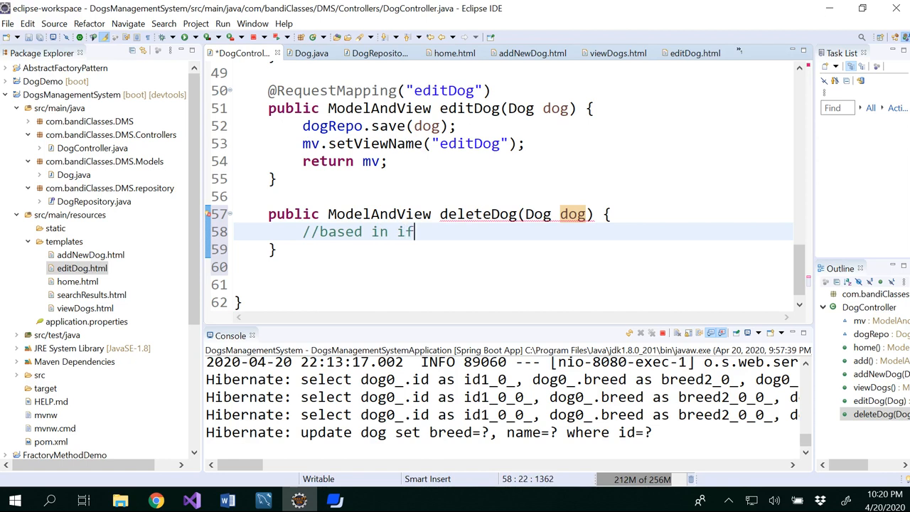
pyautogui.write('id')
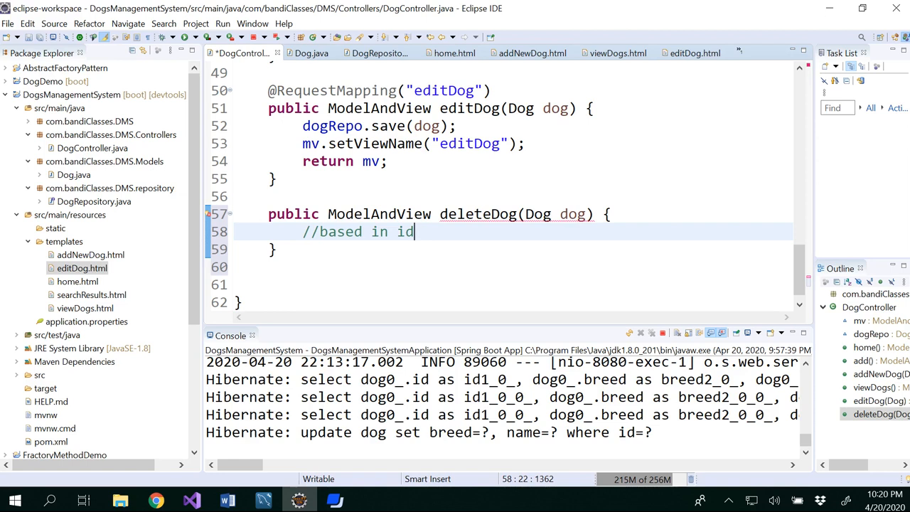
pyautogui.press('Return')
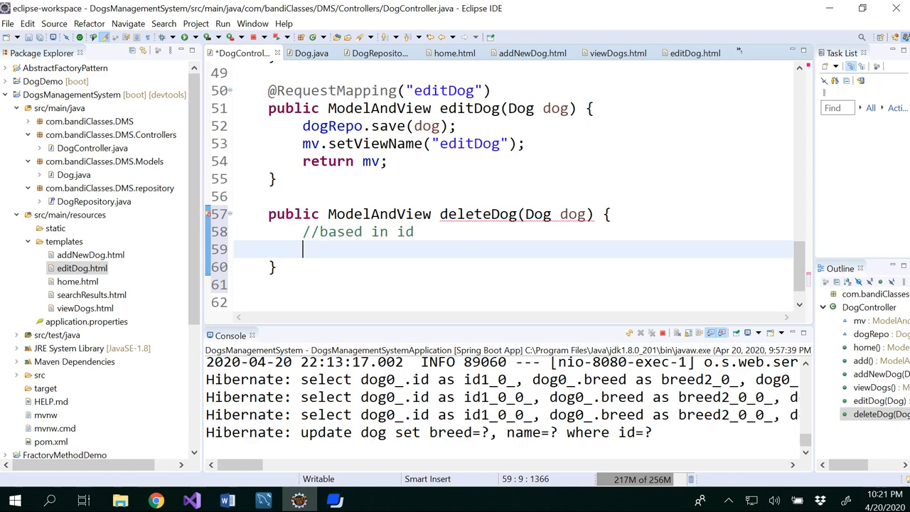
# - Call dogRepo.findById(dog.getId()) inside deleteDog
pyautogui.write('dpog')
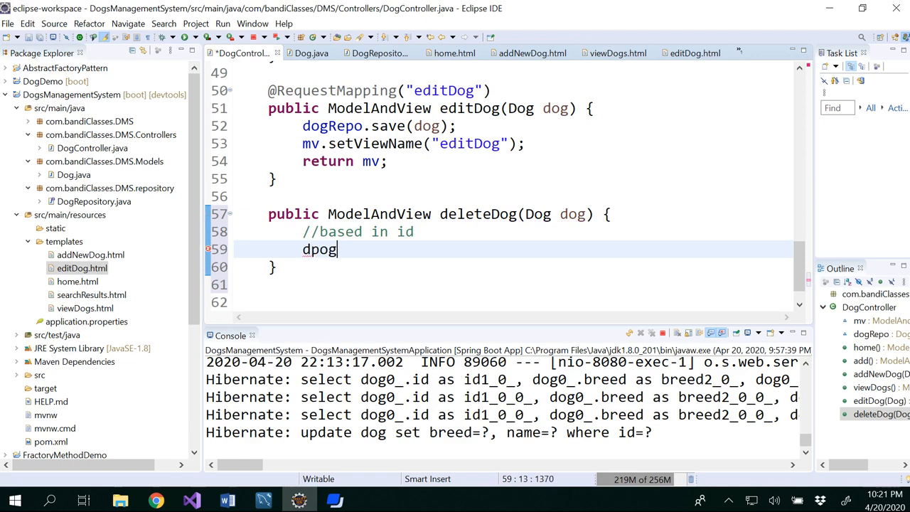
pyautogui.press('BackSpace')
pyautogui.write('ogRepo.')
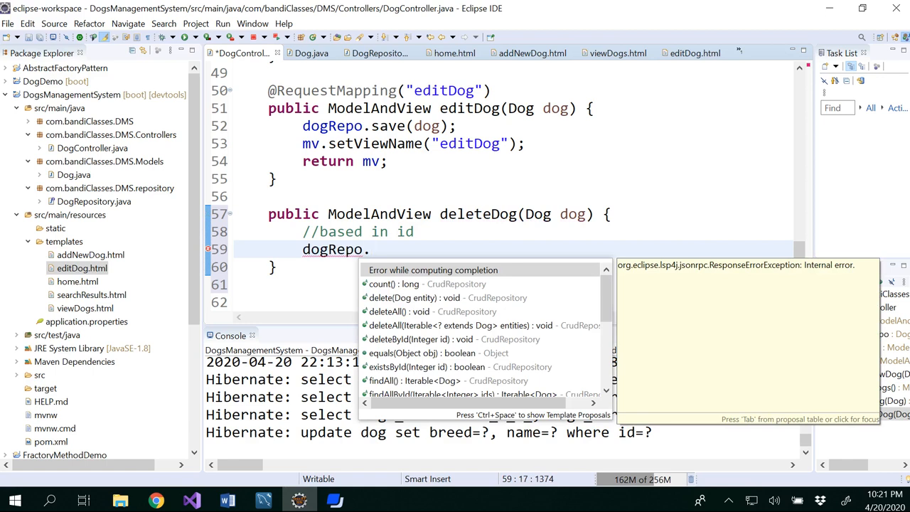
pyautogui.write('find')
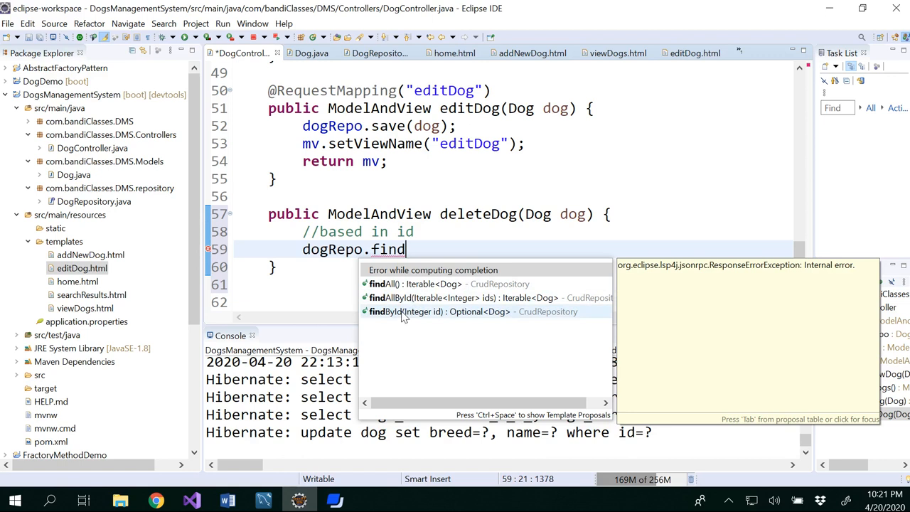
pyautogui.moveTo(455, 322)
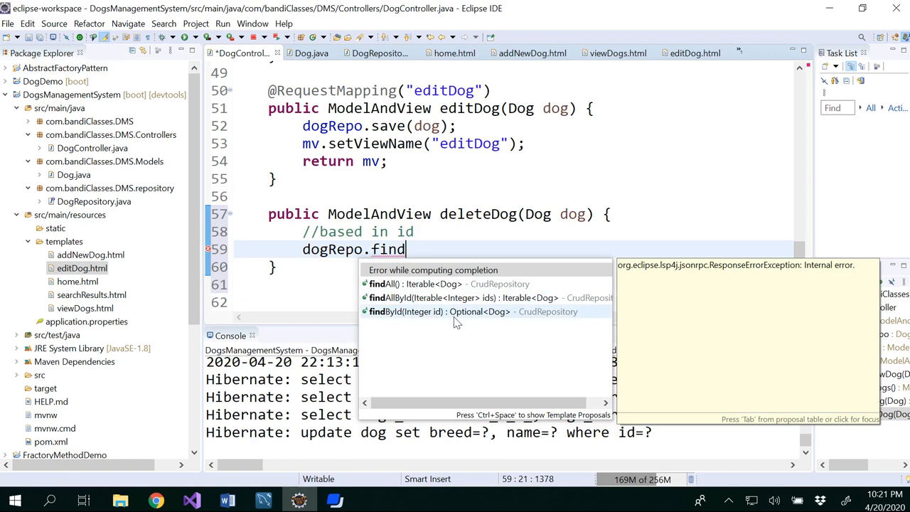
pyautogui.moveTo(417, 319)
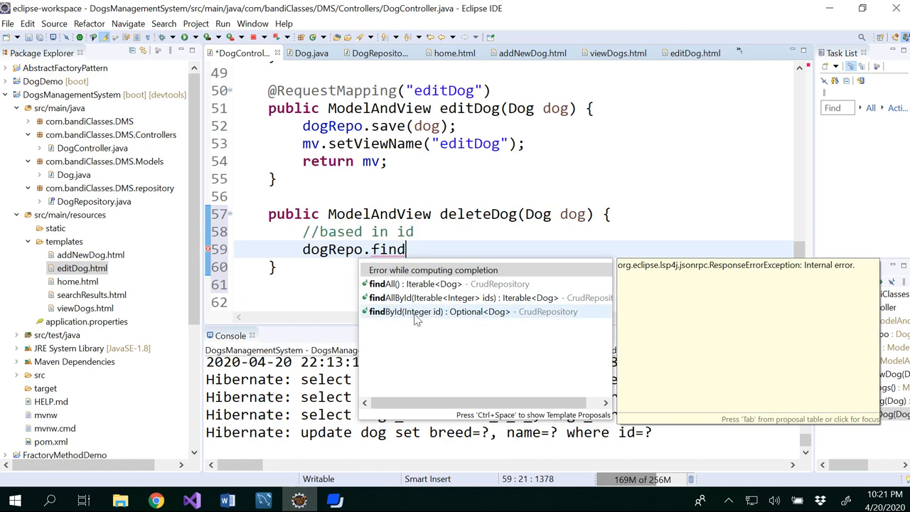
pyautogui.moveTo(453, 319)
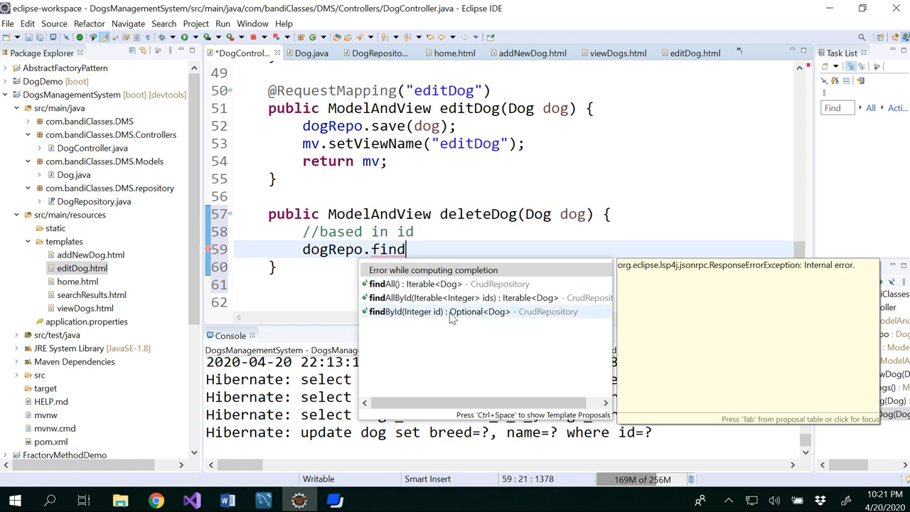
pyautogui.moveTo(474, 319)
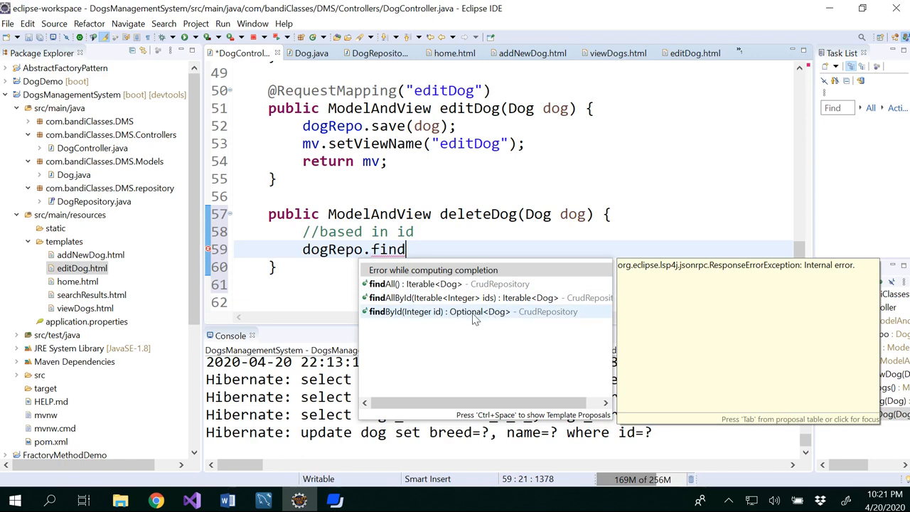
pyautogui.moveTo(555, 319)
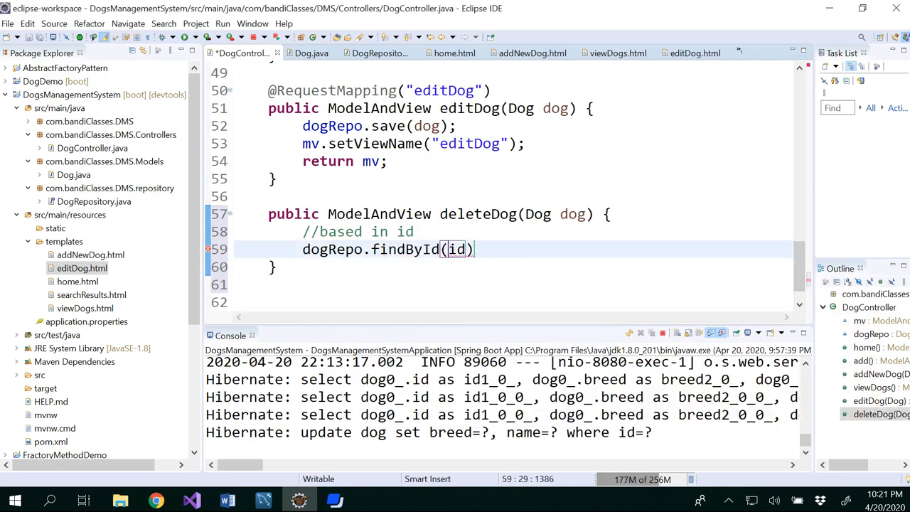
pyautogui.write(';')
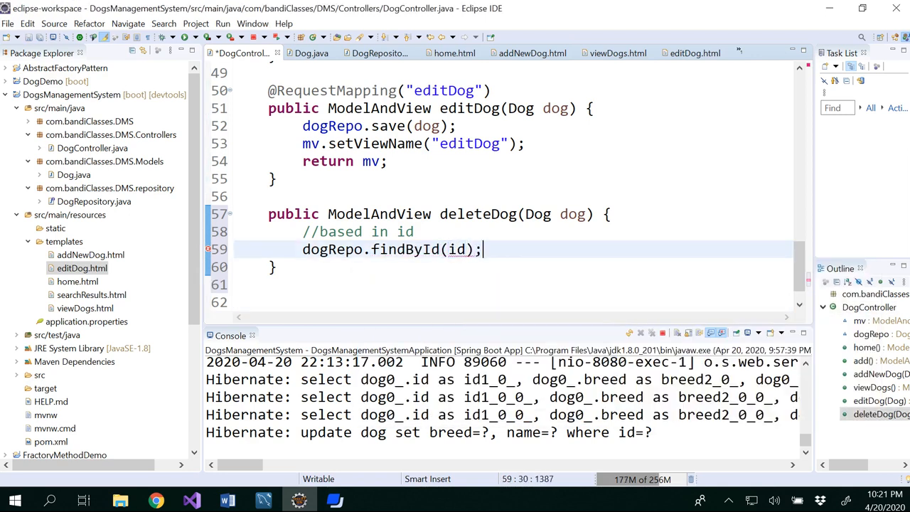
pyautogui.click(457, 248)
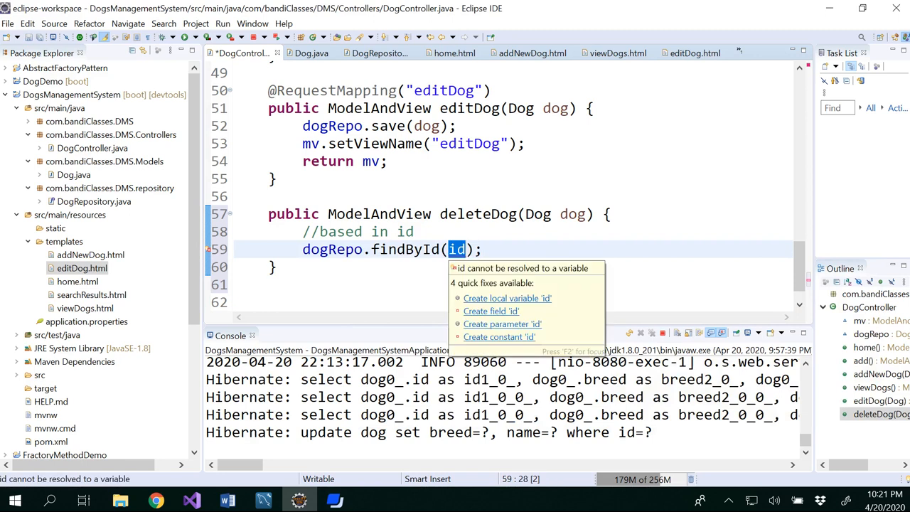
pyautogui.write('dog.getId(')
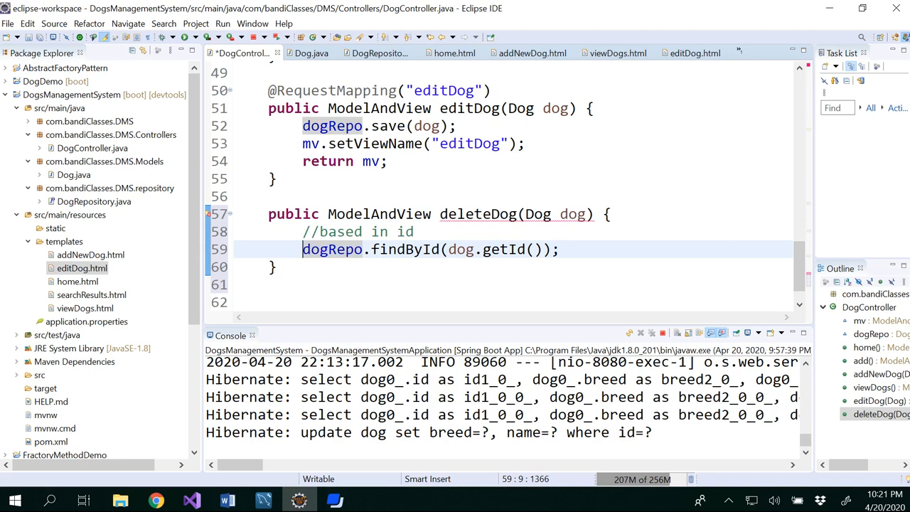
# - Assign the findById result to a local Optional<Dog> variable d via Quick Fix
pyautogui.write('dog')
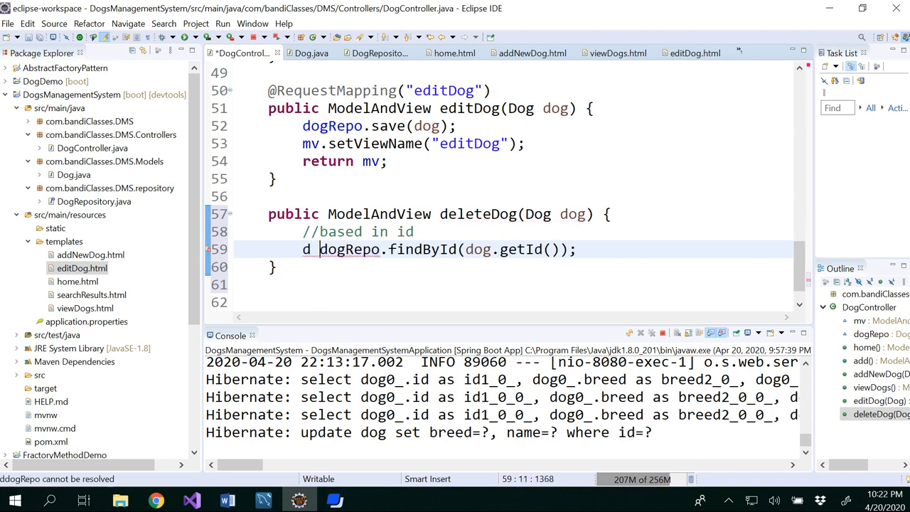
pyautogui.write('=')
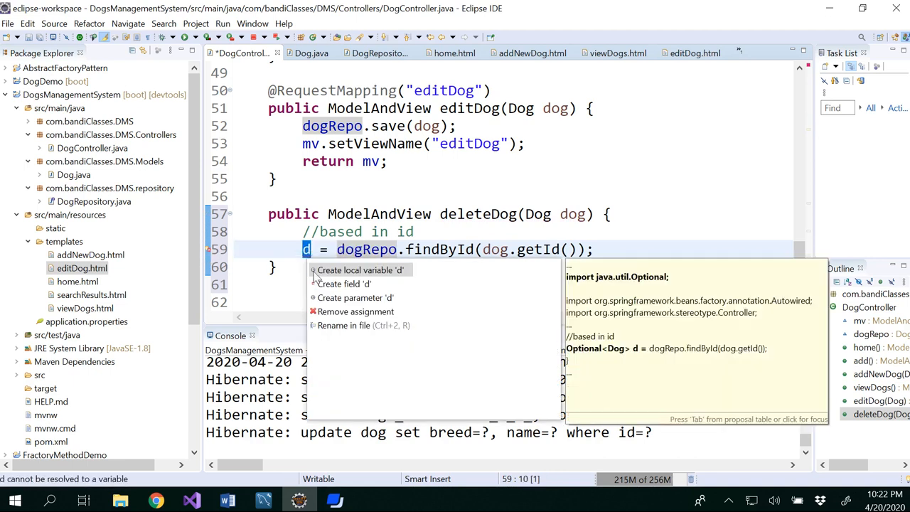
pyautogui.click(360, 269)
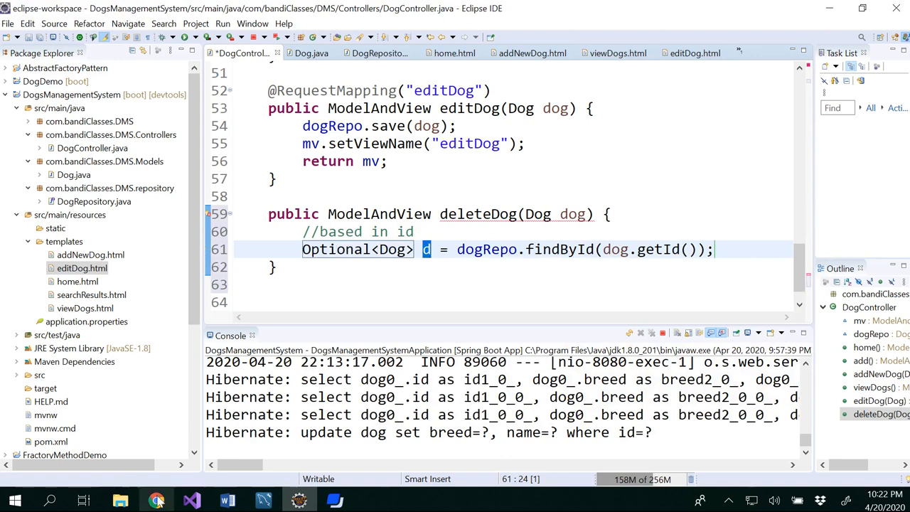
# - Look up the CrudRepository Javadoc and highlight that findById retrieves an entity by its id
pyautogui.click(156, 500)
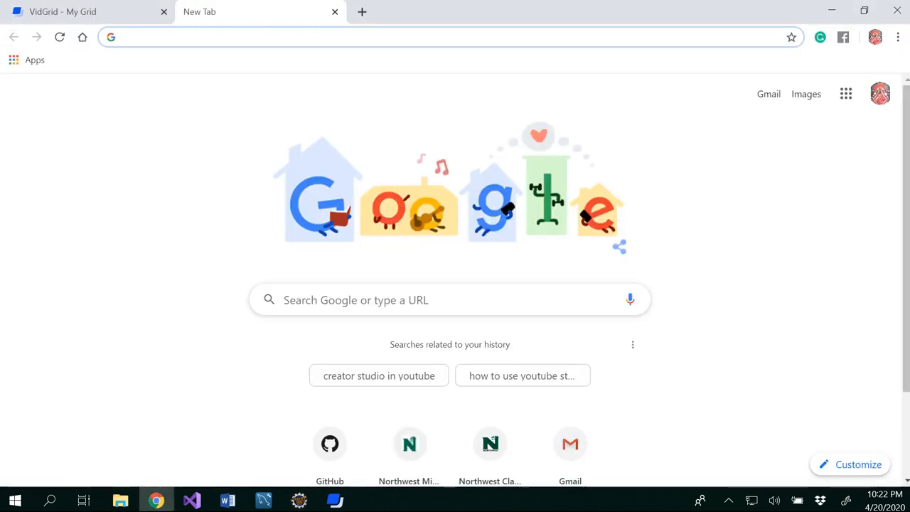
pyautogui.write('Cu')
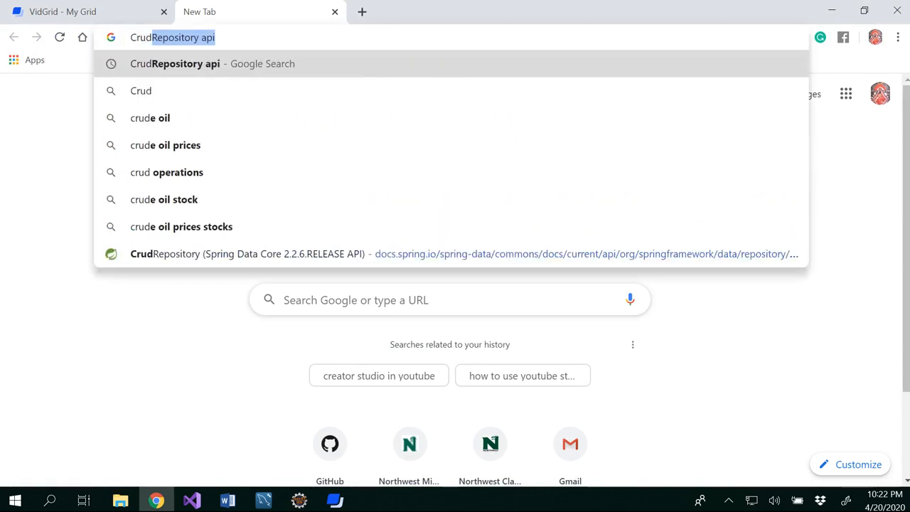
pyautogui.click(212, 63)
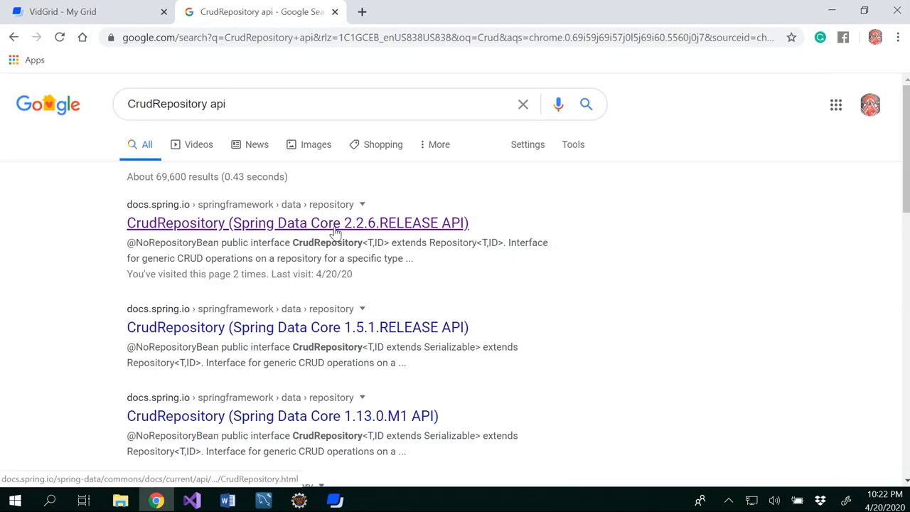
pyautogui.click(297, 223)
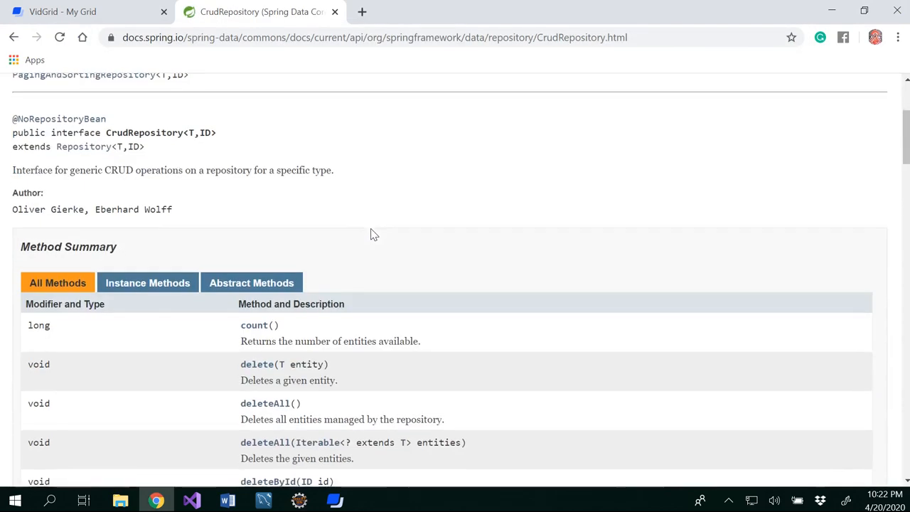
pyautogui.scroll(-3)
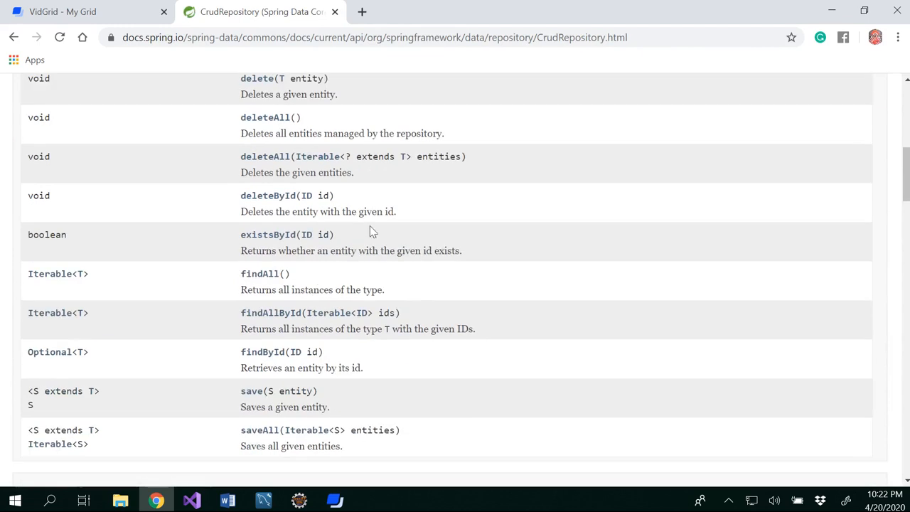
pyautogui.moveTo(263, 351)
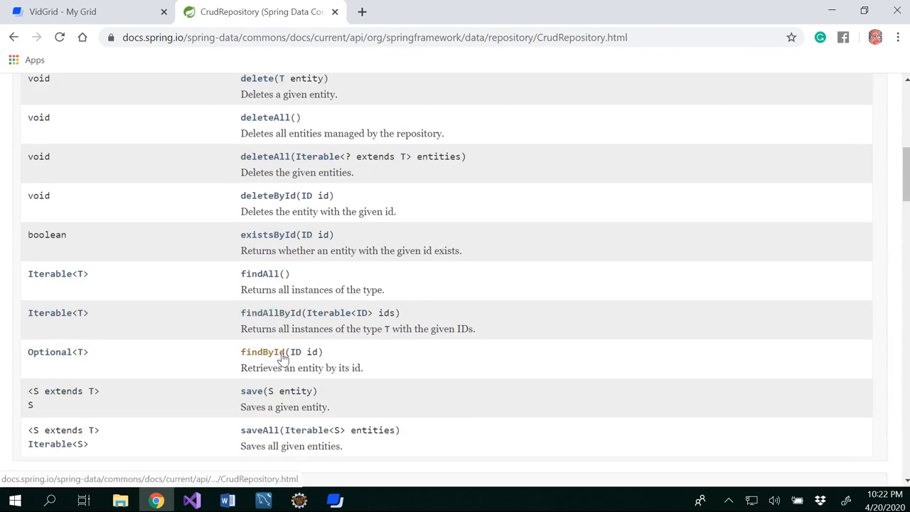
pyautogui.moveTo(284, 368); pyautogui.dragTo(362, 368)
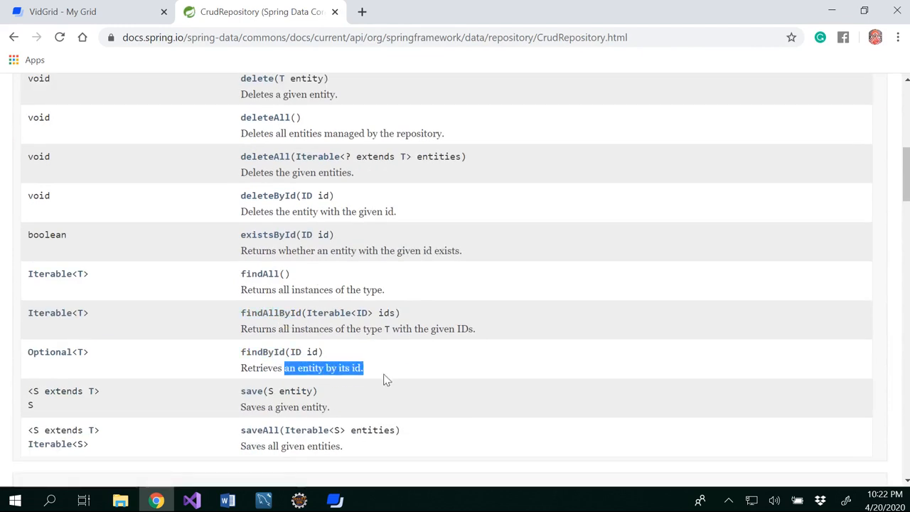
pyautogui.moveTo(56, 356)
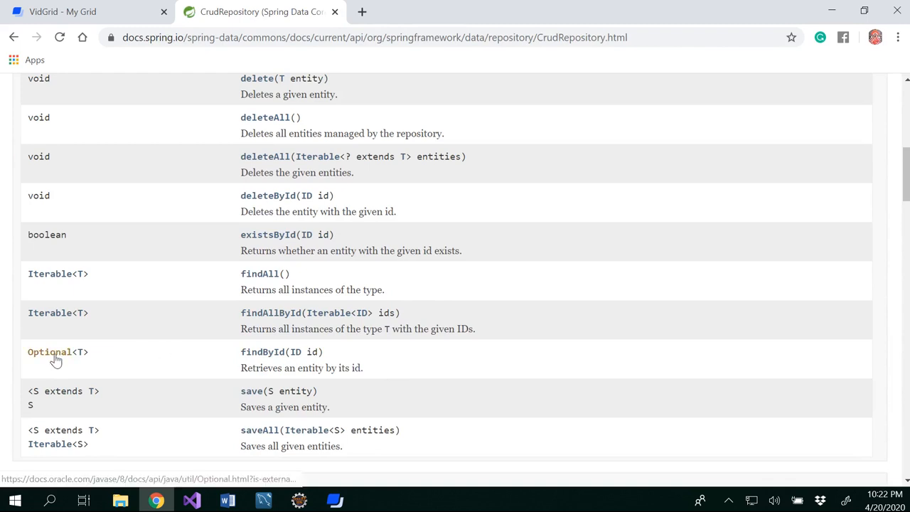
pyautogui.moveTo(56, 353)
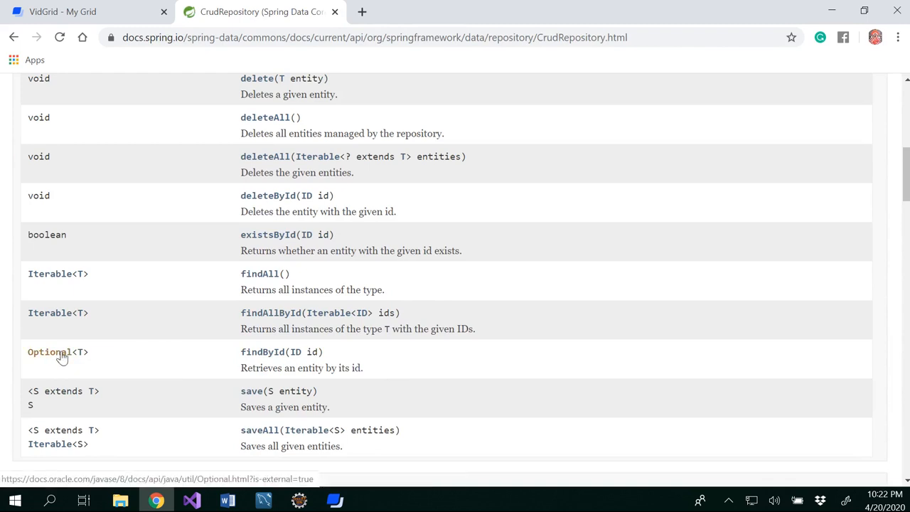
# - Read the Optional class description, highlighting isPresent() returning true and get() returning the value
pyautogui.click(50, 351)
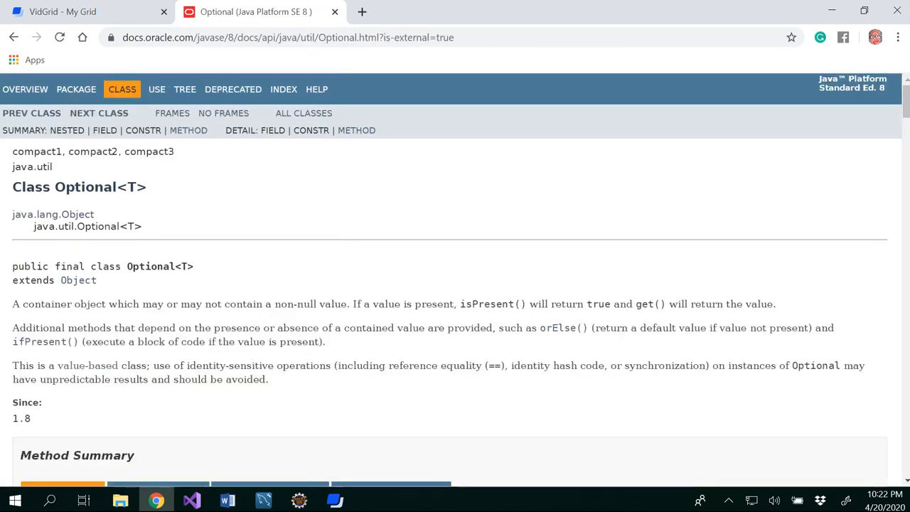
pyautogui.moveTo(45, 303); pyautogui.dragTo(271, 303)
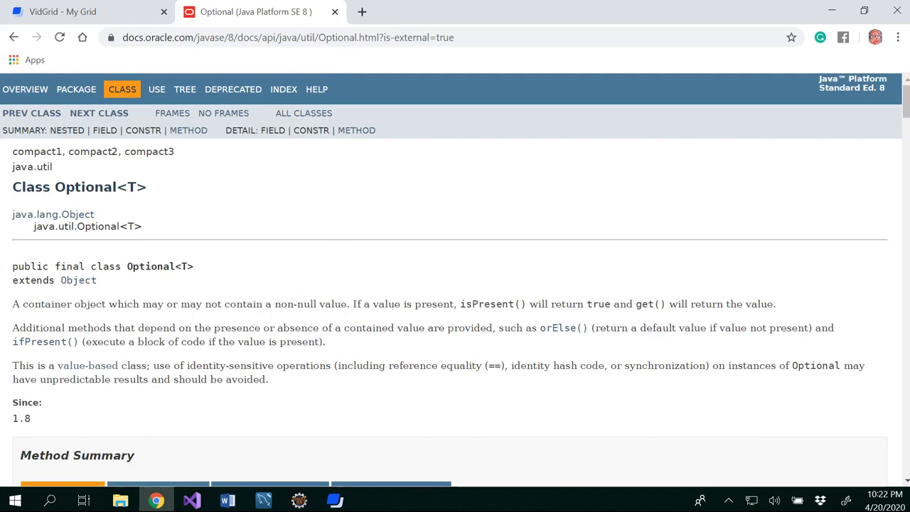
pyautogui.moveTo(353, 304); pyautogui.dragTo(520, 304)
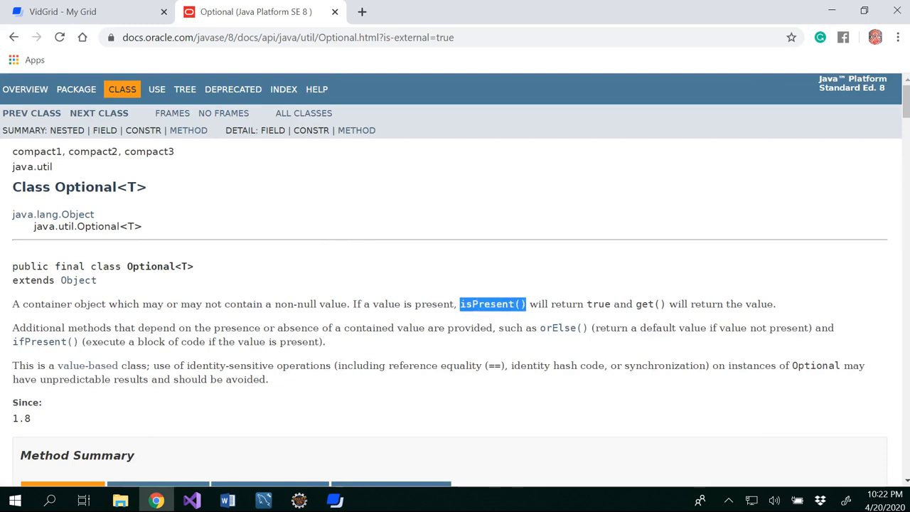
pyautogui.doubleClick(597, 303)
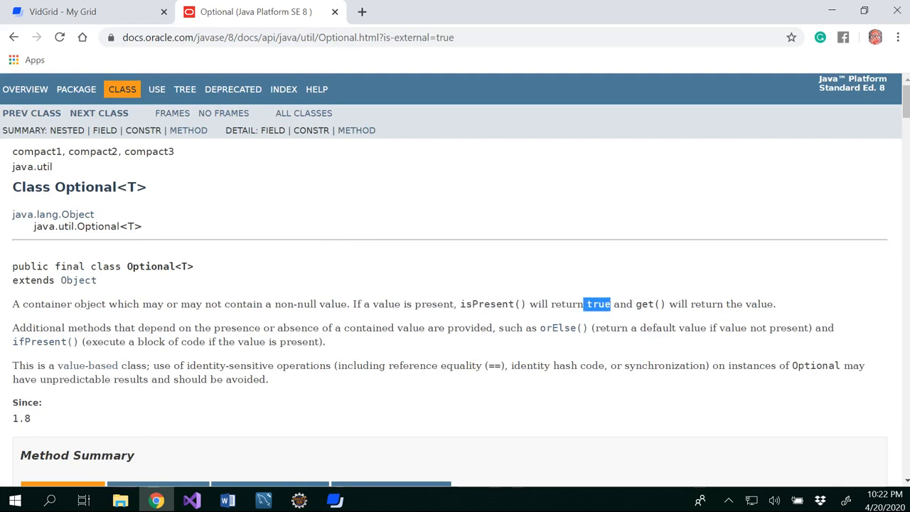
pyautogui.moveTo(611, 303); pyautogui.dragTo(777, 304)
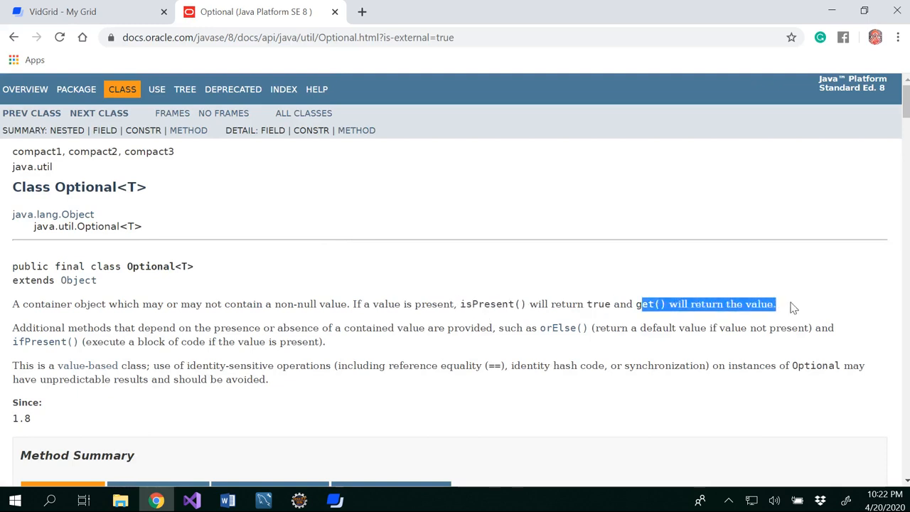
pyautogui.click(788, 304)
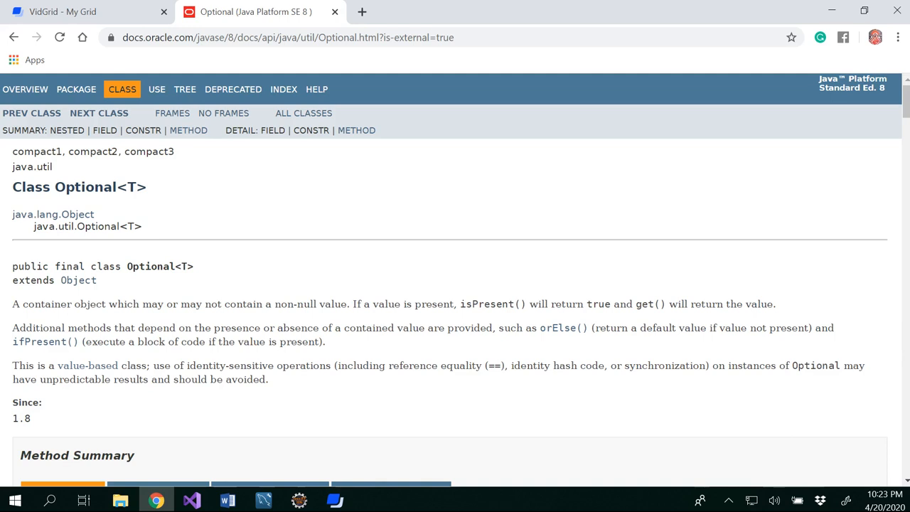
# - Scroll to the Optional method summary and highlight an entry there
pyautogui.scroll(-3)
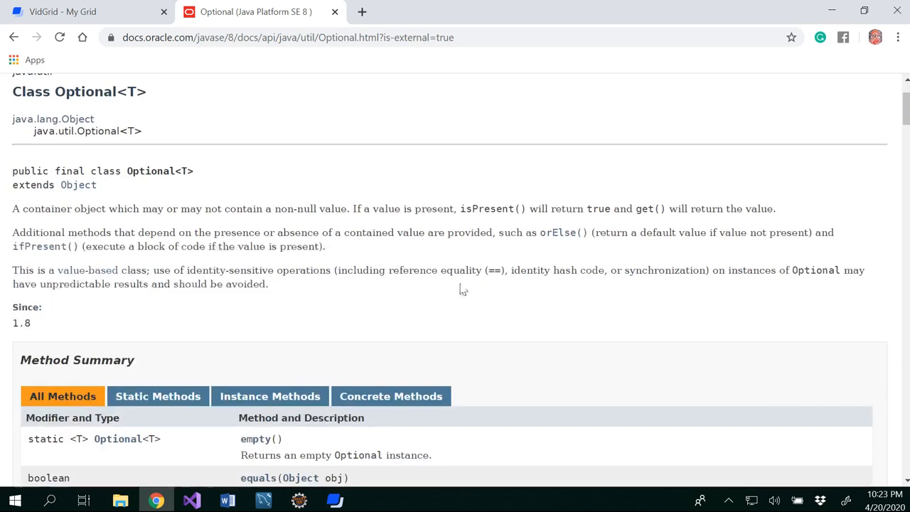
pyautogui.moveTo(68, 233); pyautogui.dragTo(185, 232)
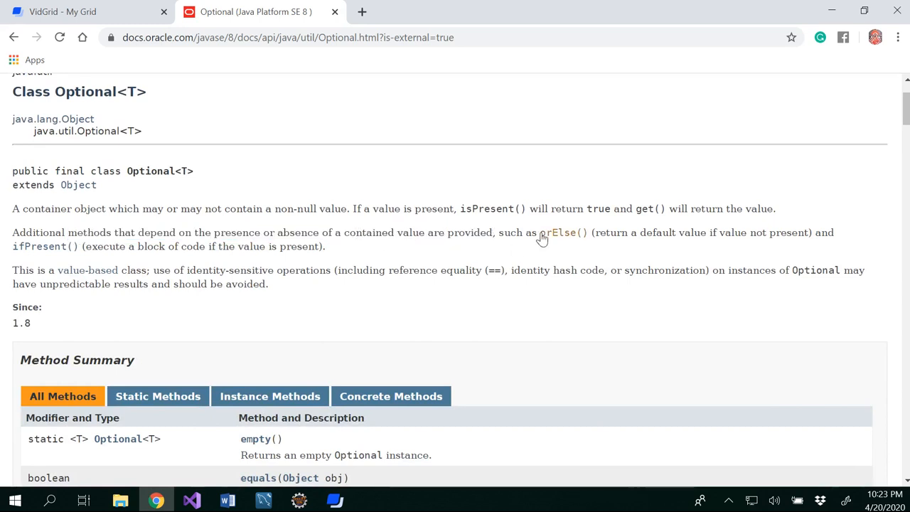
pyautogui.moveTo(542, 244)
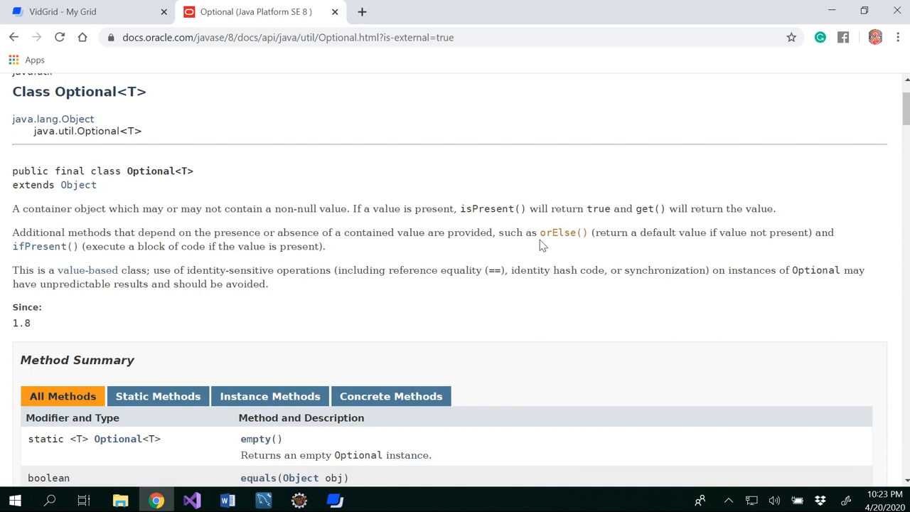
pyautogui.moveTo(518, 247)
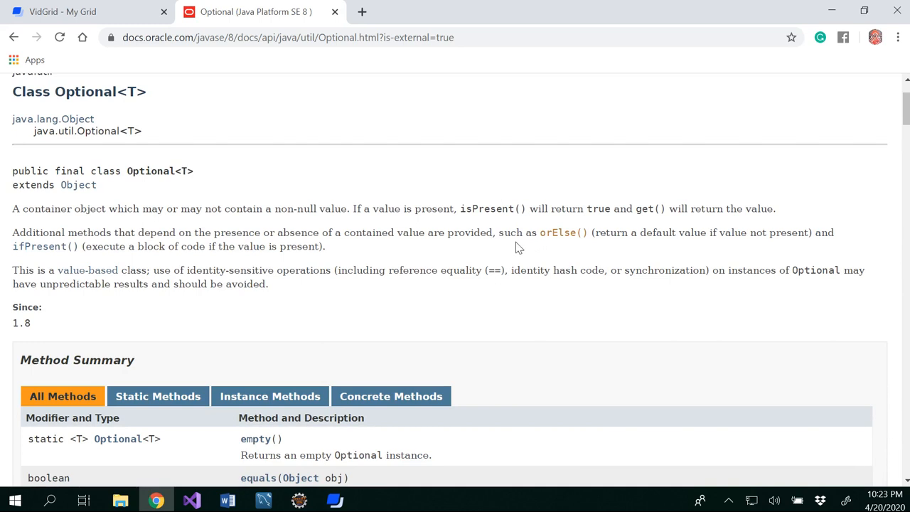
pyautogui.moveTo(585, 227)
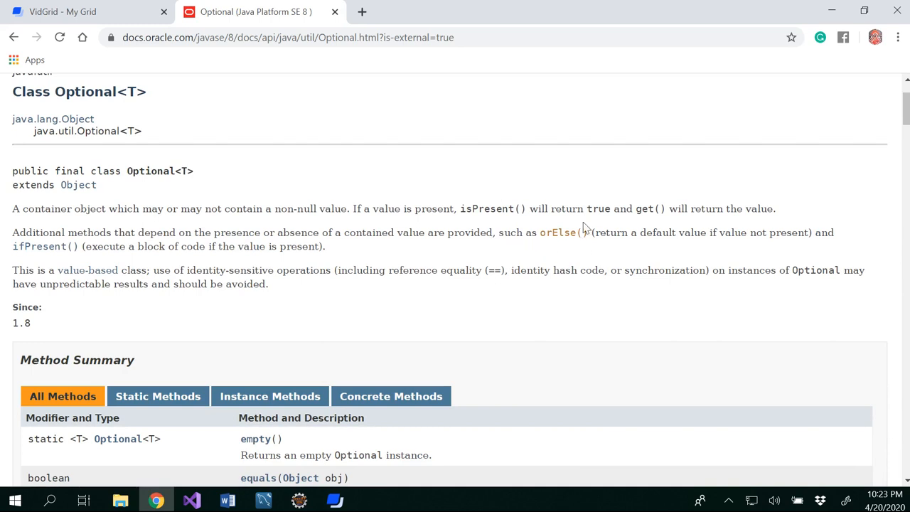
pyautogui.moveTo(551, 247)
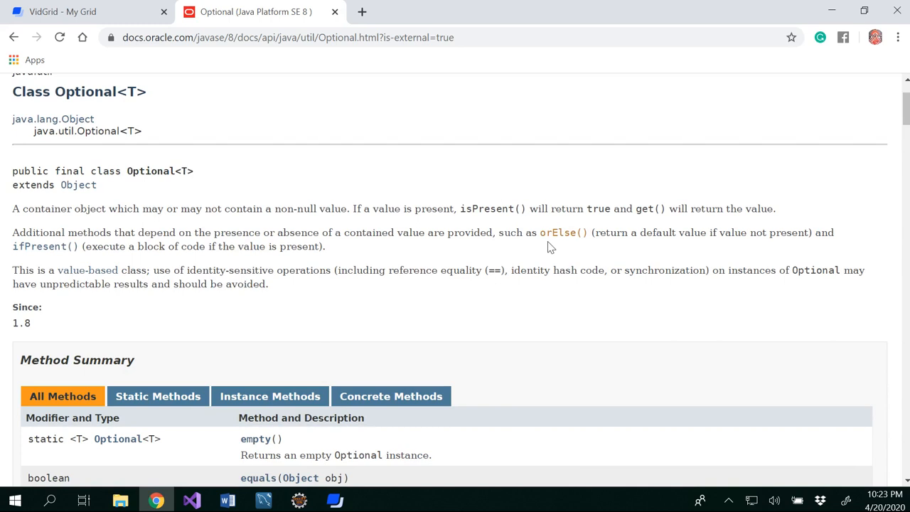
pyautogui.moveTo(471, 203)
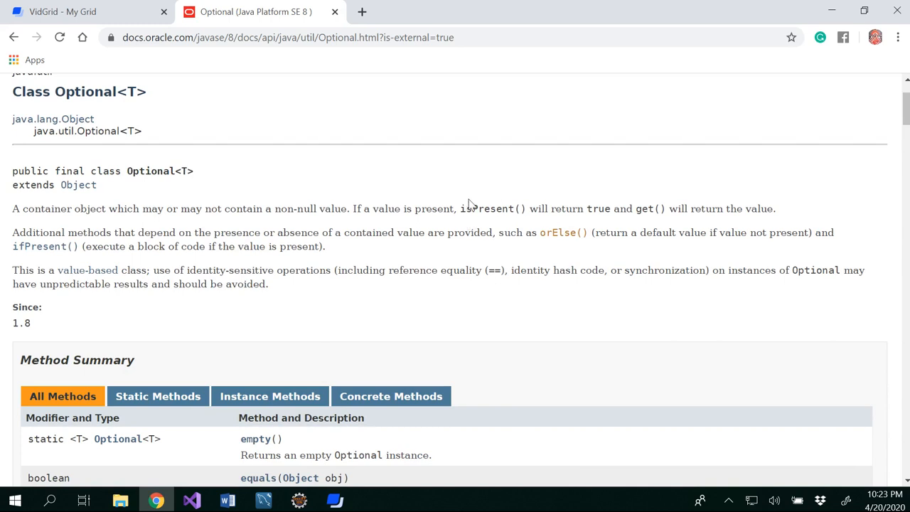
pyautogui.moveTo(563, 249)
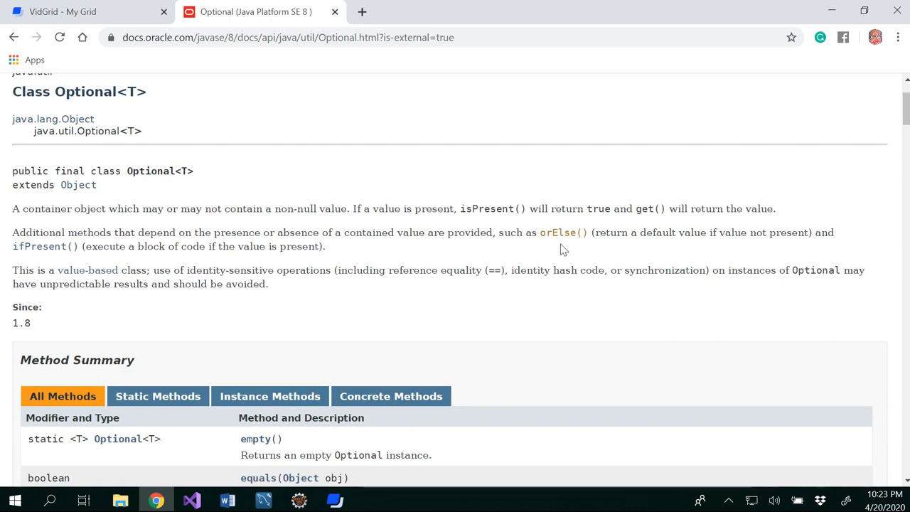
pyautogui.moveTo(691, 255)
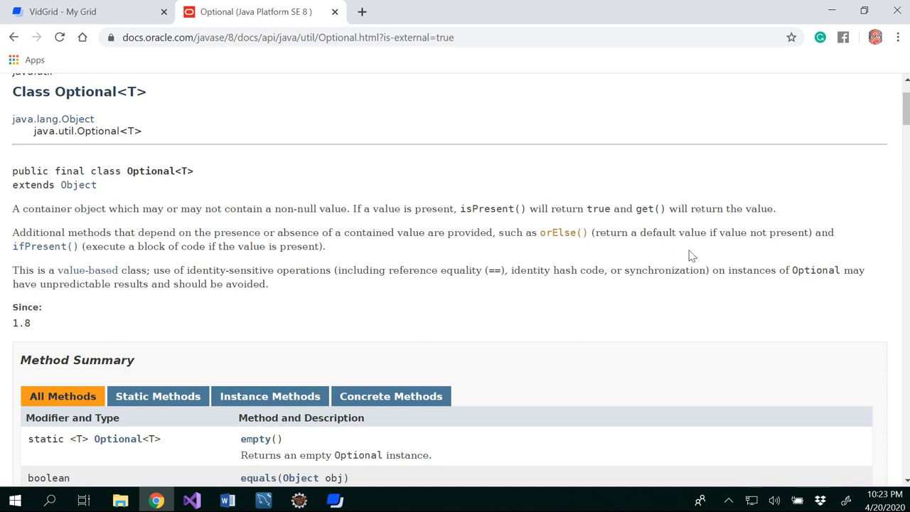
pyautogui.moveTo(354, 250)
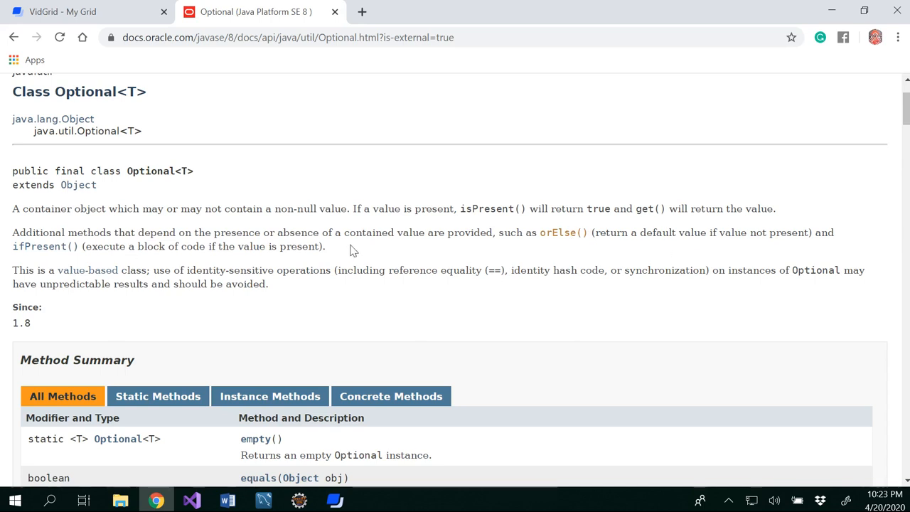
pyautogui.moveTo(311, 395)
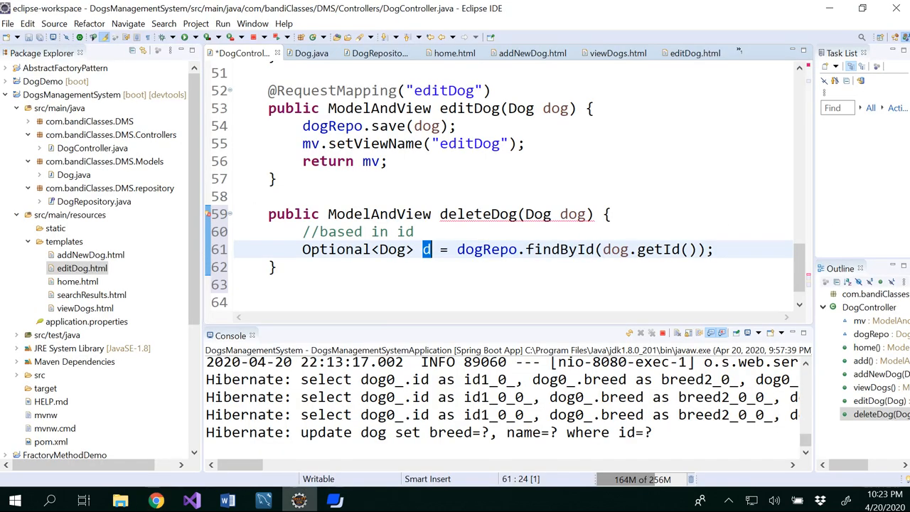
# - Rename the variable d to dogFound throughout deleteDog
pyautogui.click(712, 248)
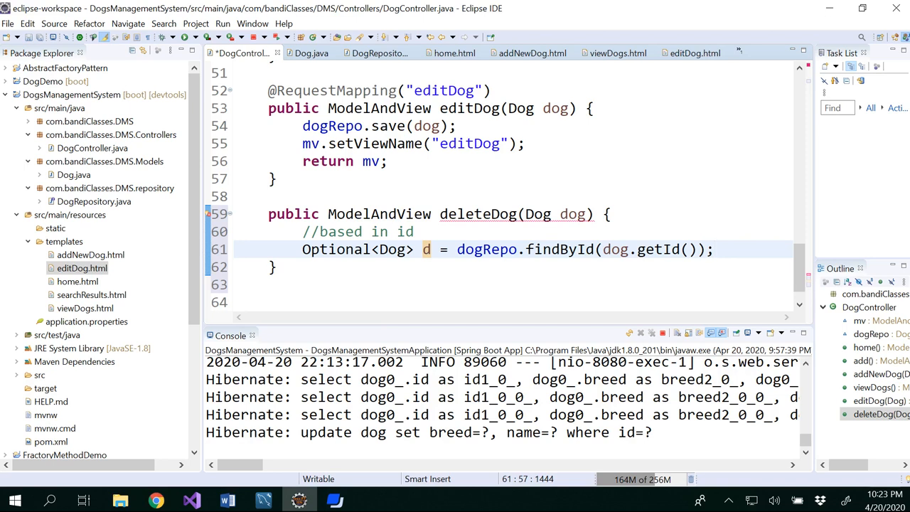
pyautogui.press('Return')
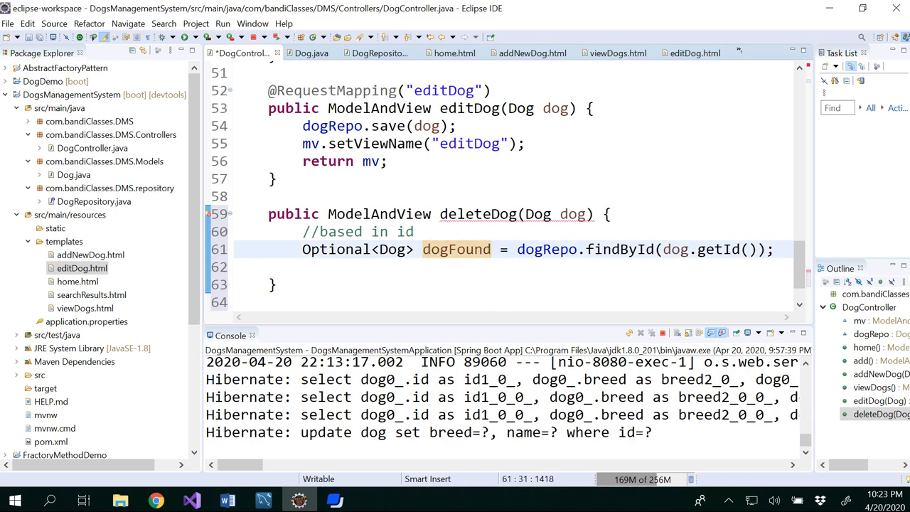
pyautogui.click(774, 248)
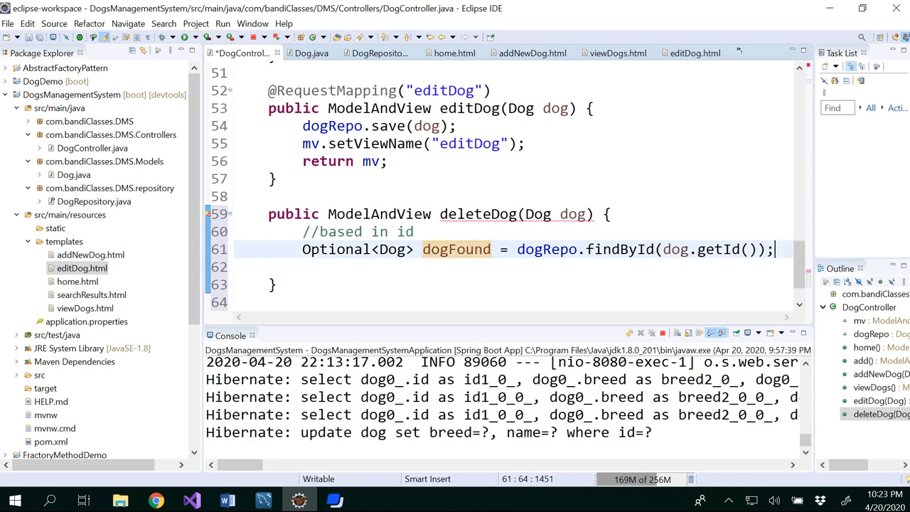
# - Begin an if(dogFound.isPresent()) block after the findById line
pyautogui.write('if')
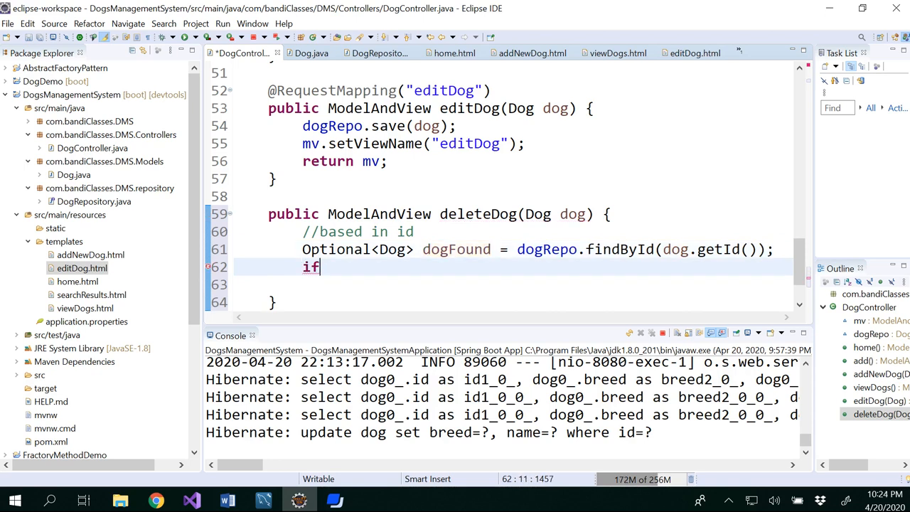
pyautogui.write('(')
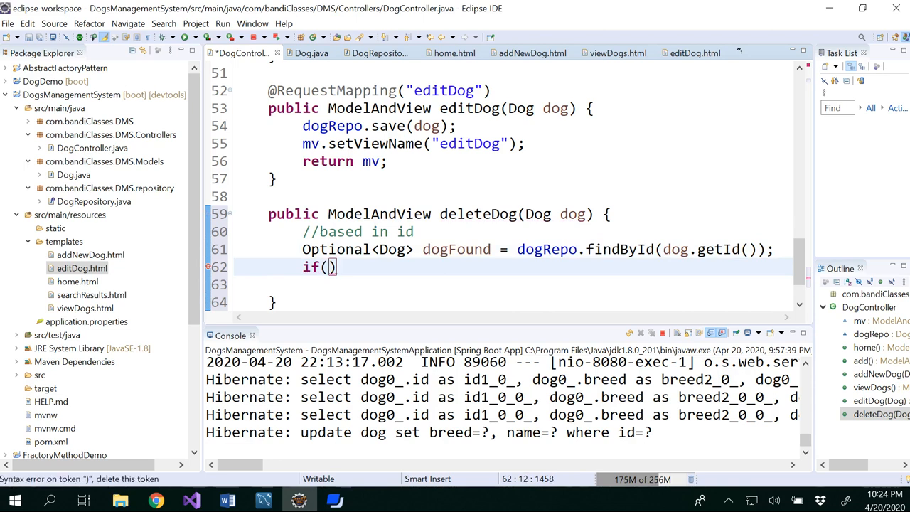
pyautogui.write('dogFoun')
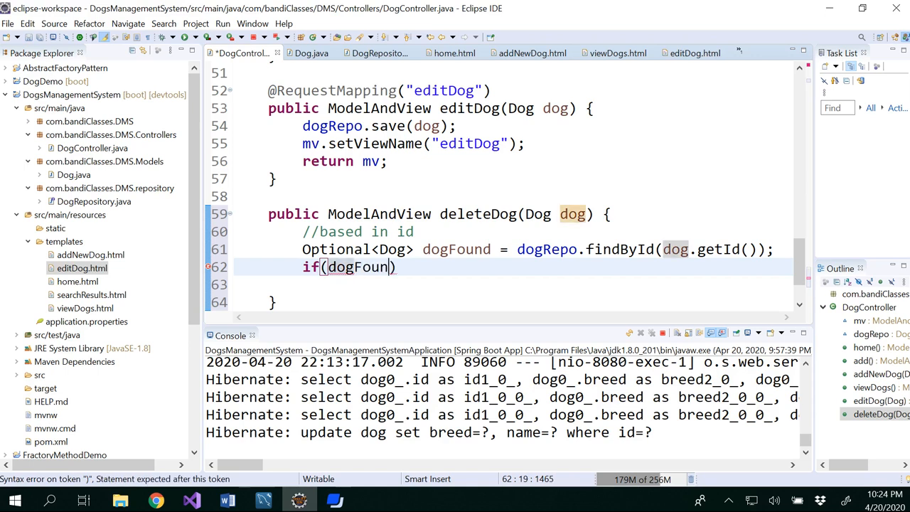
pyautogui.write('d.isPresent(')
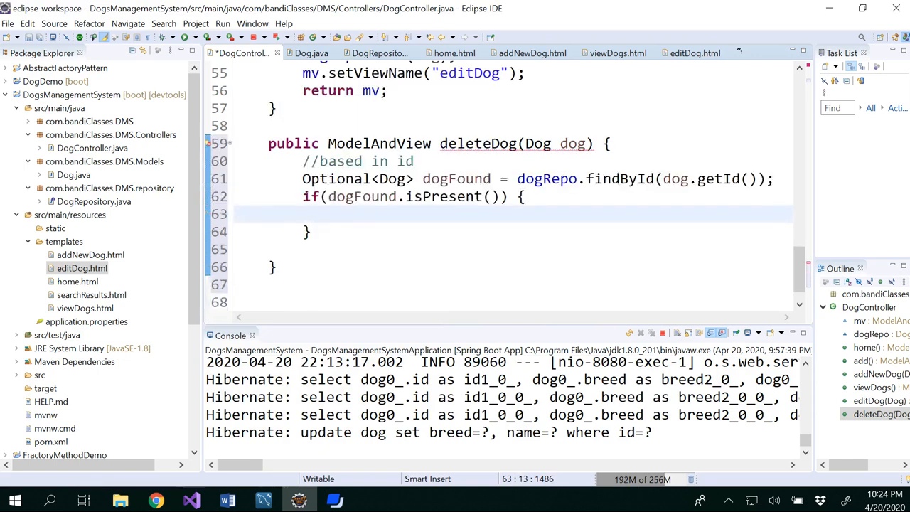
# - Call dogRepo.delete(dog) inside the isPresent() check, choosing delete(Dog entity)
pyautogui.write('dogRepo.')
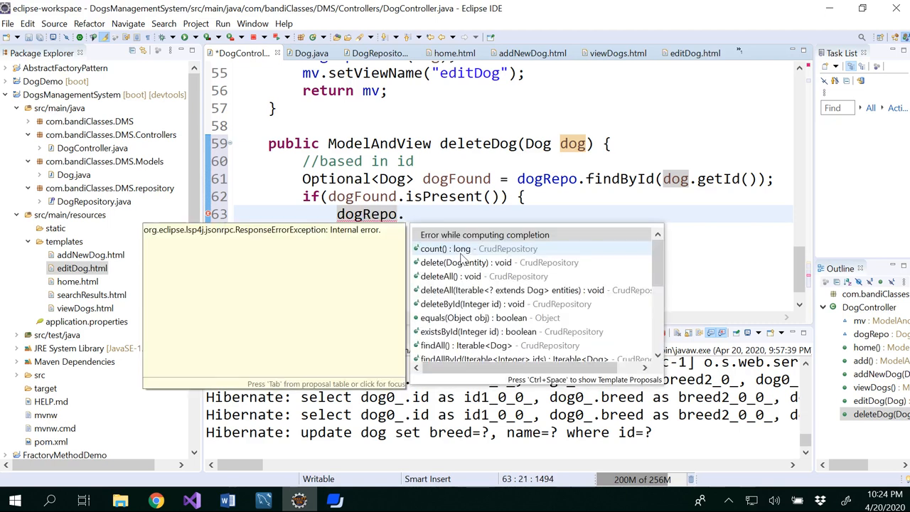
pyautogui.write('de')
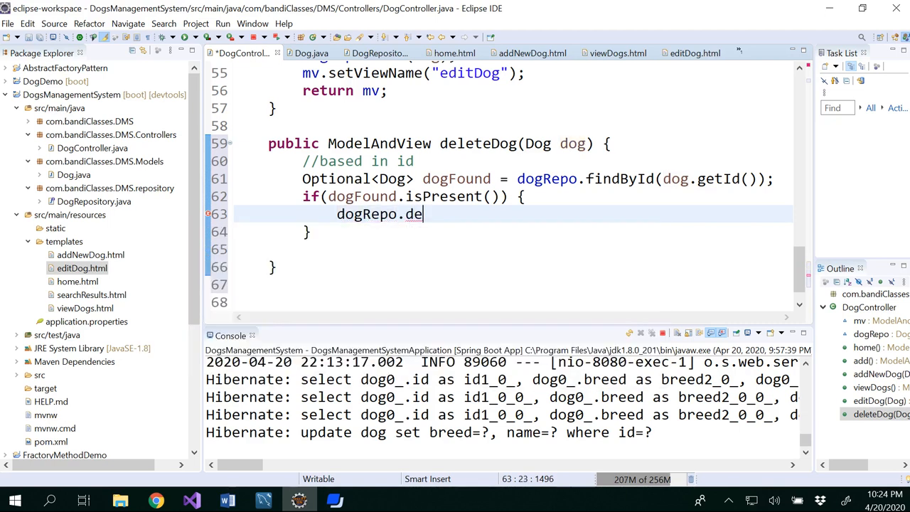
pyautogui.write('le')
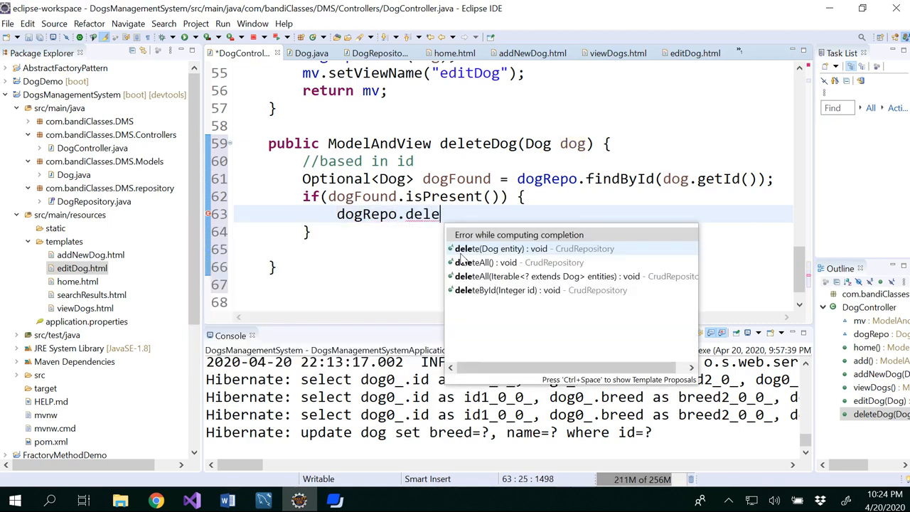
pyautogui.press('Escape')
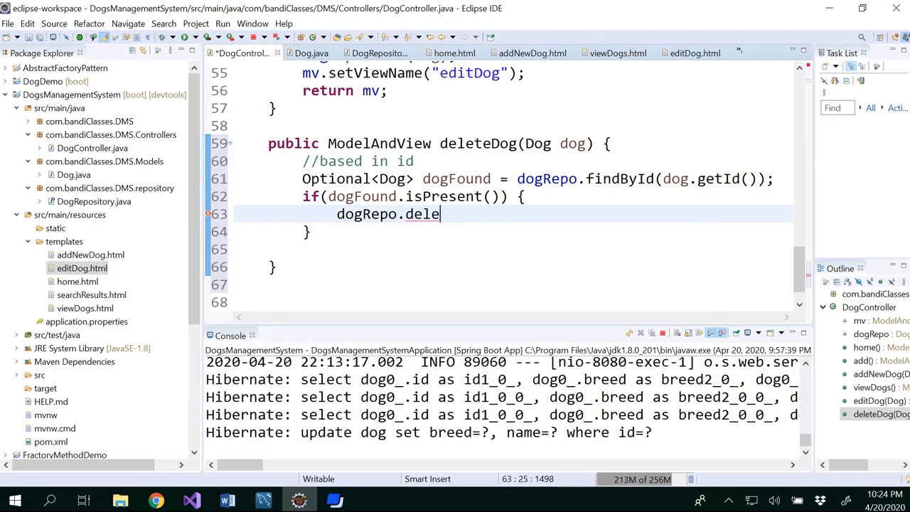
pyautogui.write('te')
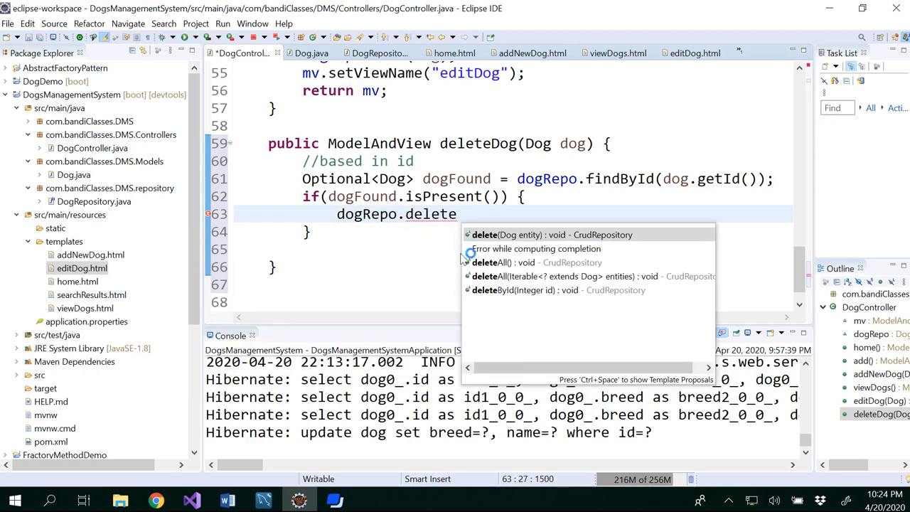
pyautogui.click(551, 234)
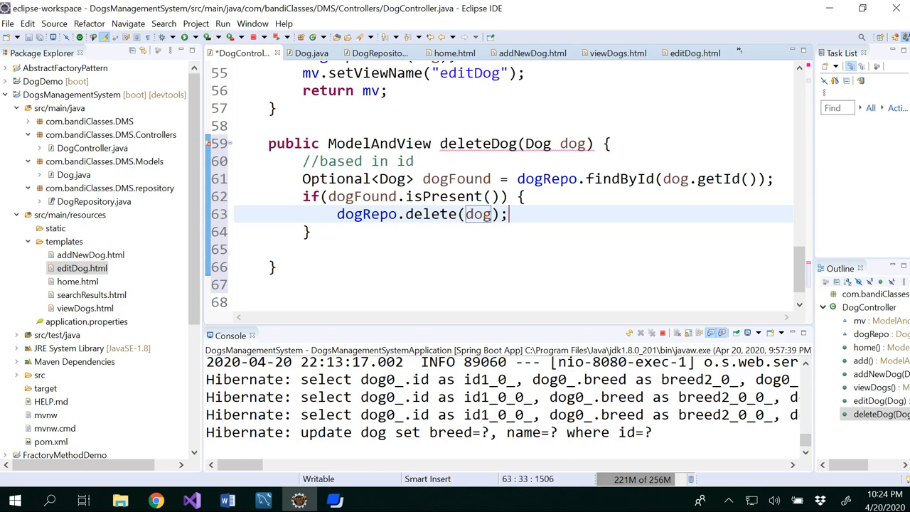
# - Review the dogRepo.findById(dog.getId()) line by highlighting dogRepo, findById, getId and dogFound
pyautogui.doubleClick(547, 178)
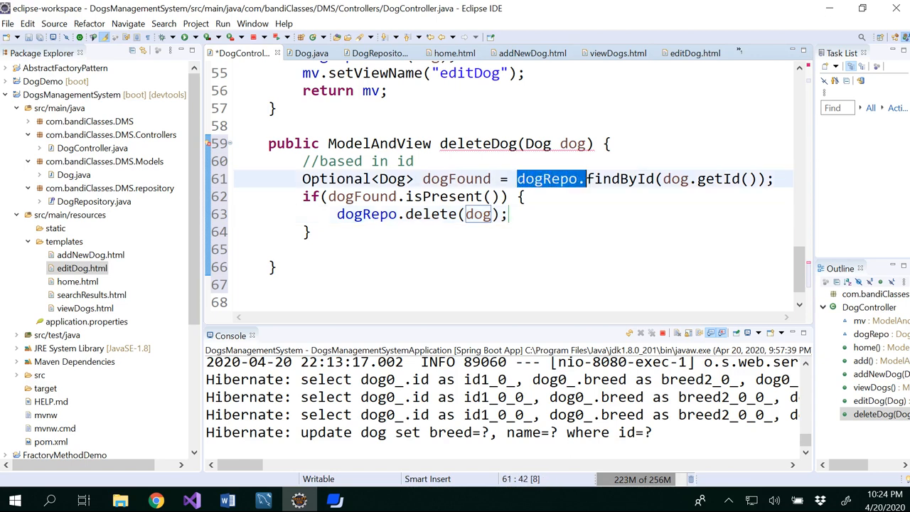
pyautogui.doubleClick(619, 179)
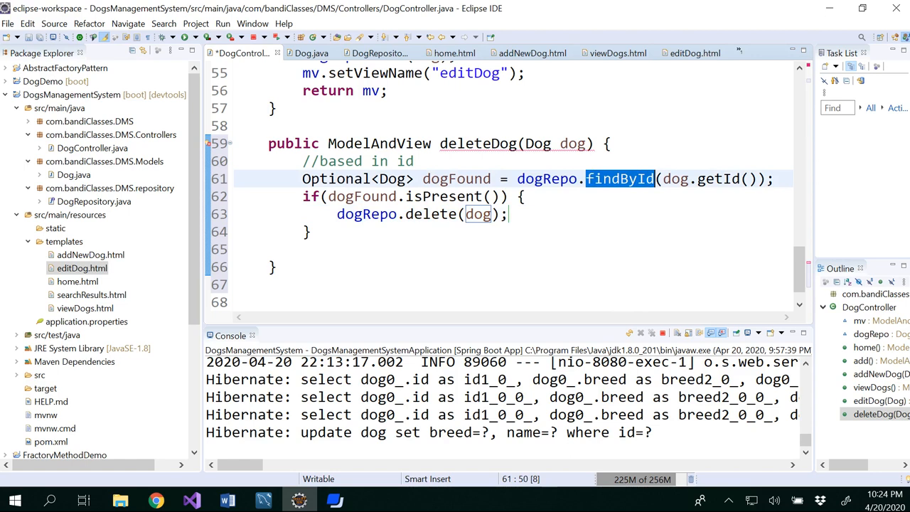
pyautogui.doubleClick(707, 178)
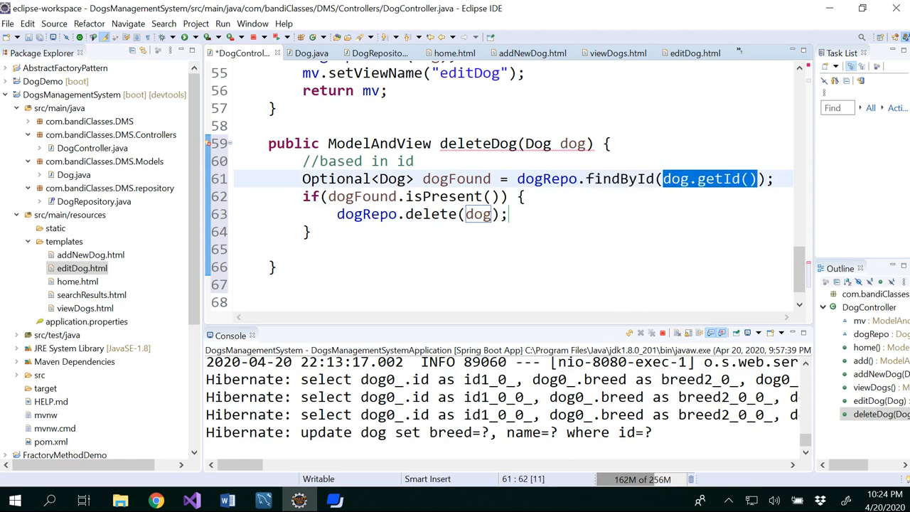
pyautogui.doubleClick(456, 179)
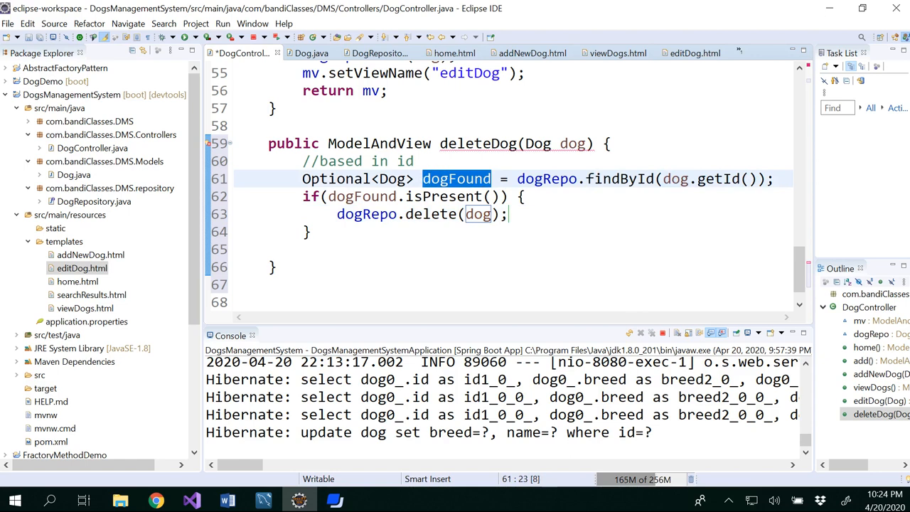
pyautogui.click(311, 231)
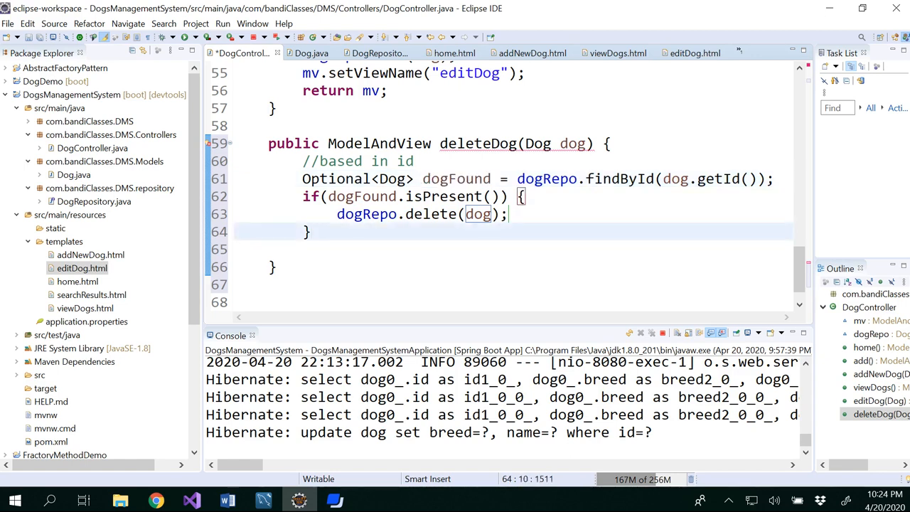
# - End deleteDog with return home(); and review the home() method body
pyautogui.write('retu')
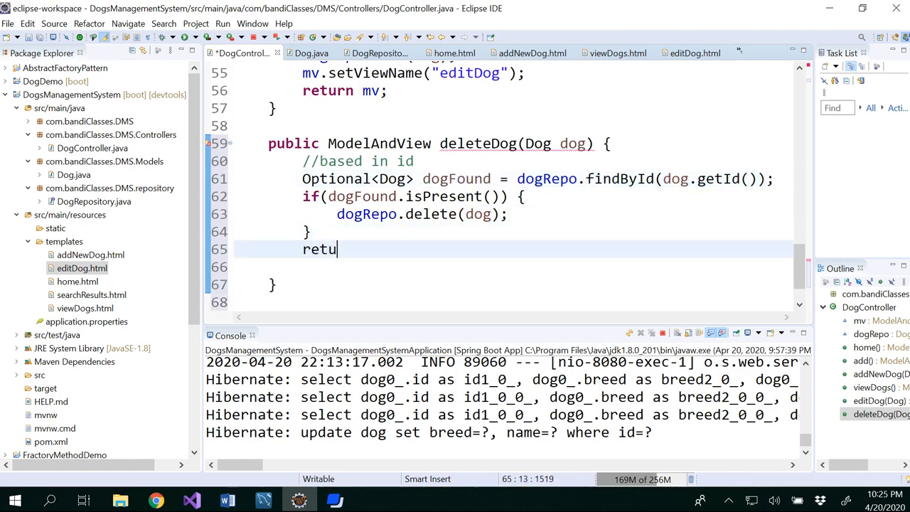
pyautogui.write('rn')
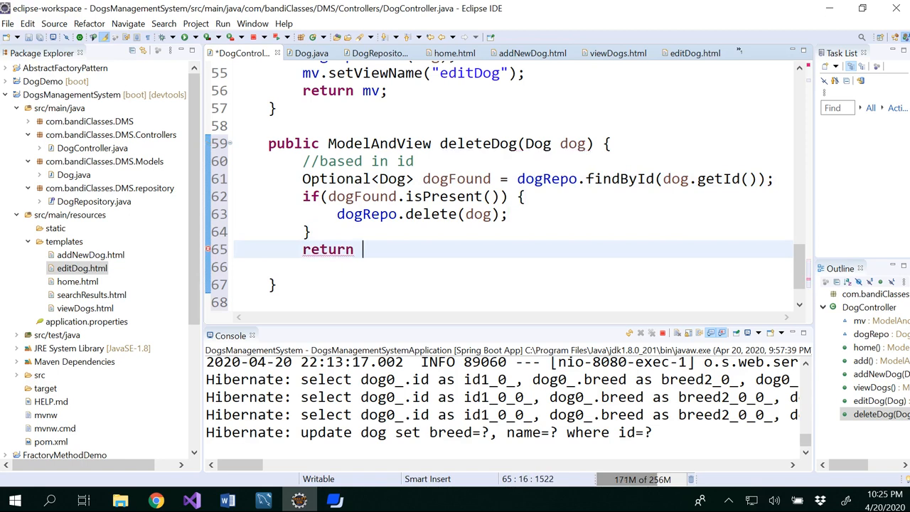
pyautogui.press('Return')
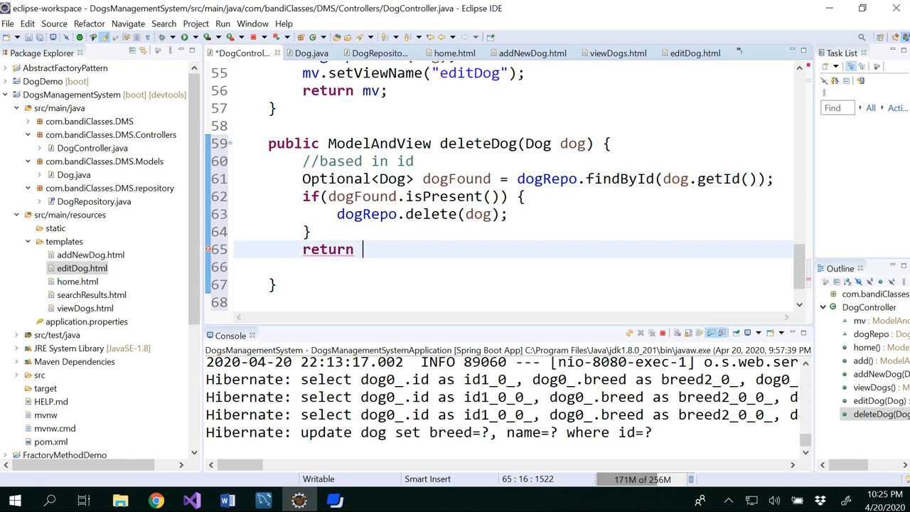
pyautogui.write('home()')
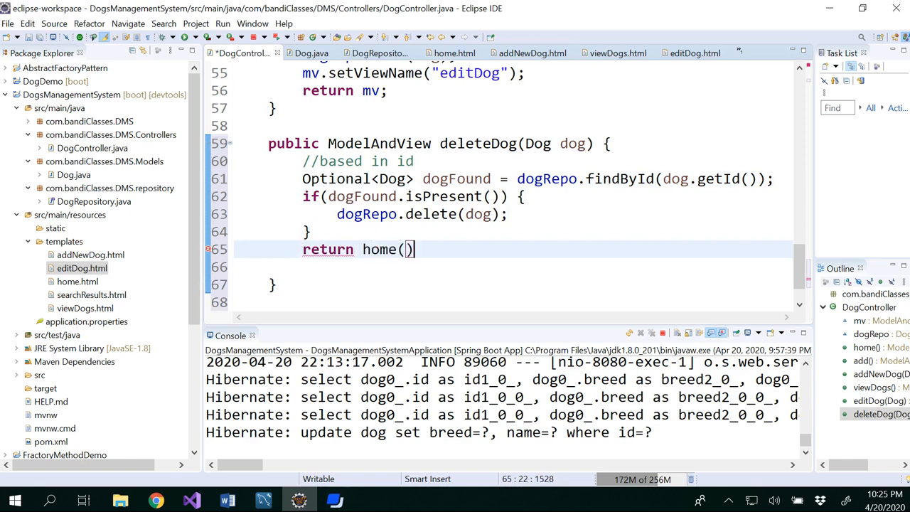
pyautogui.scroll(3)
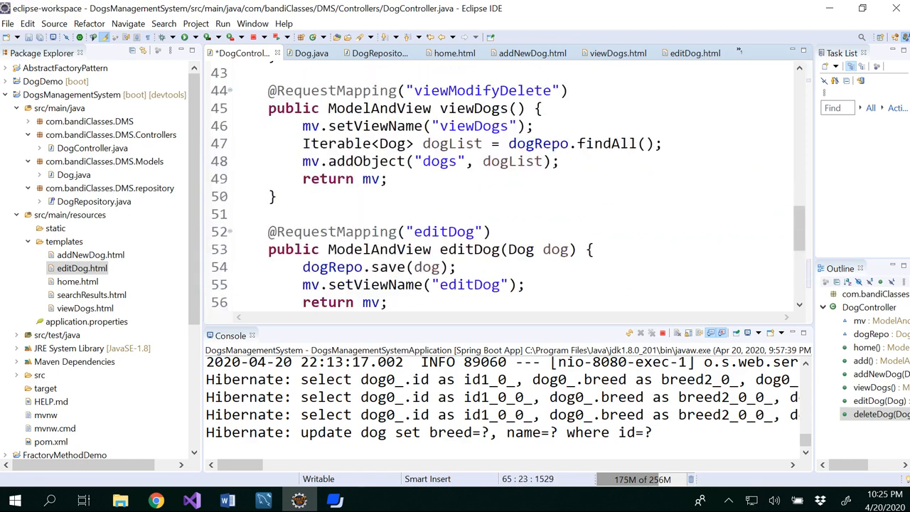
pyautogui.scroll(3)
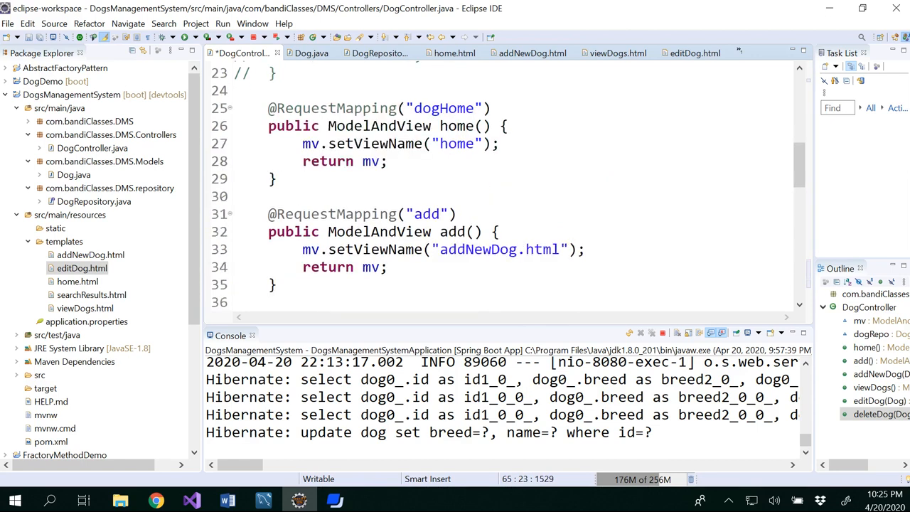
pyautogui.moveTo(302, 142); pyautogui.dragTo(386, 160)
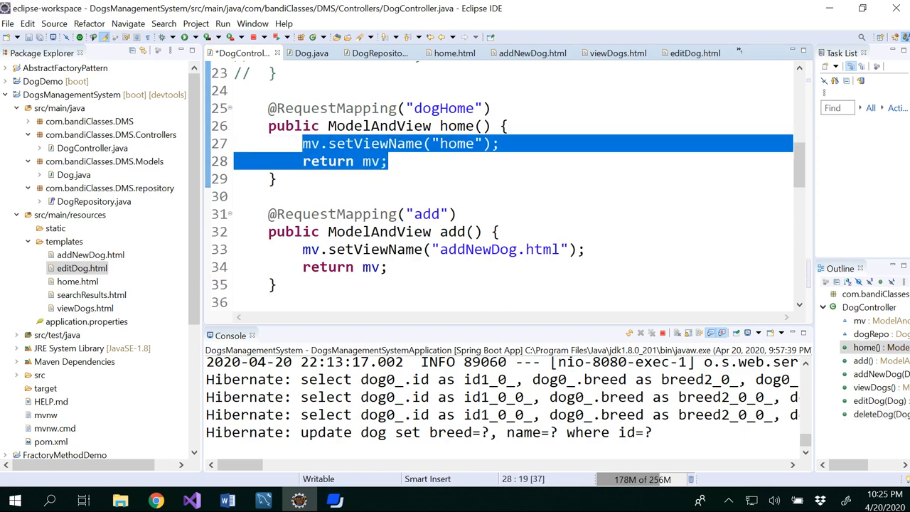
pyautogui.scroll(-3)
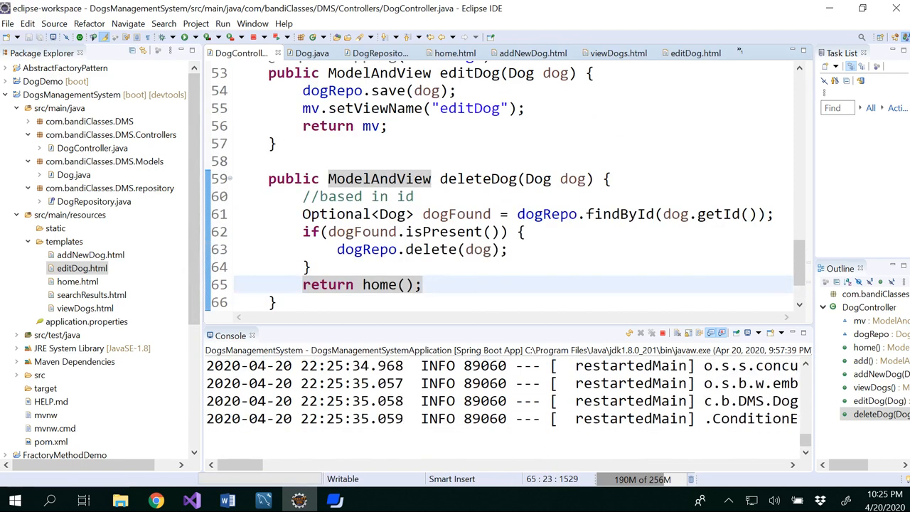
pyautogui.press('Return')
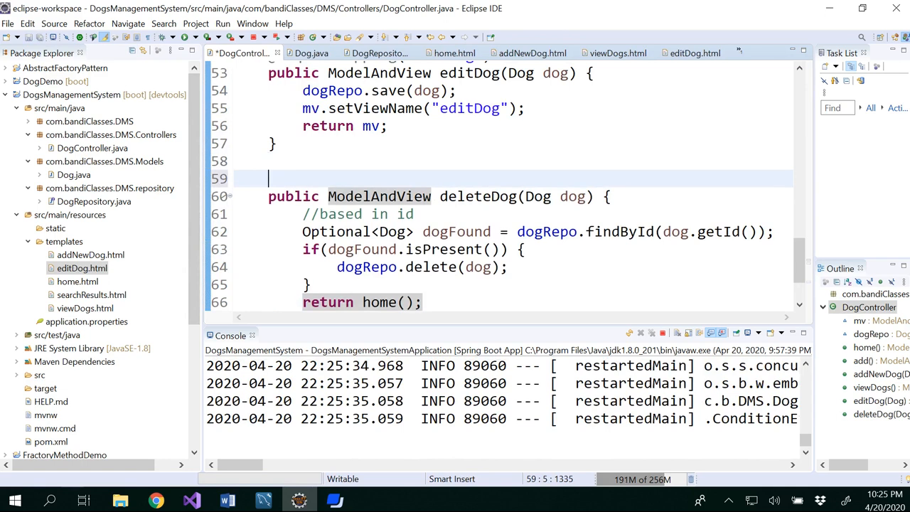
pyautogui.write('@Request')
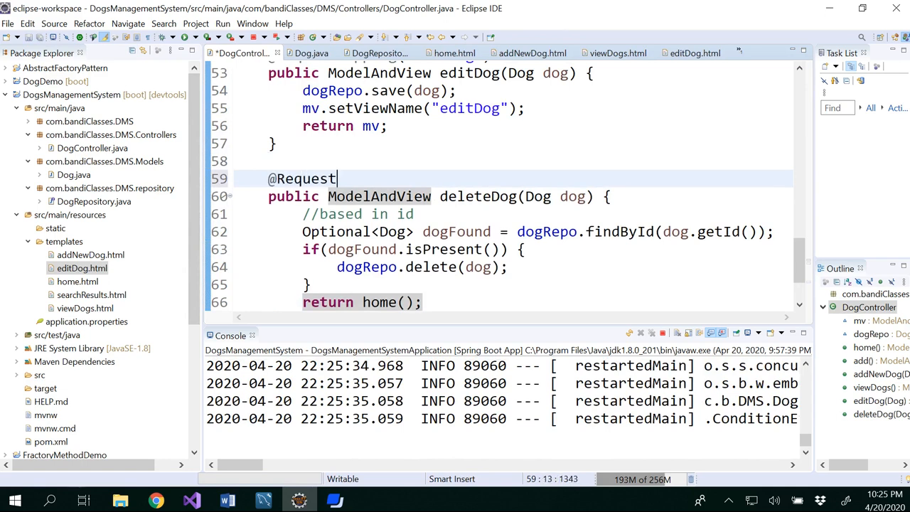
pyautogui.write('Mapping()')
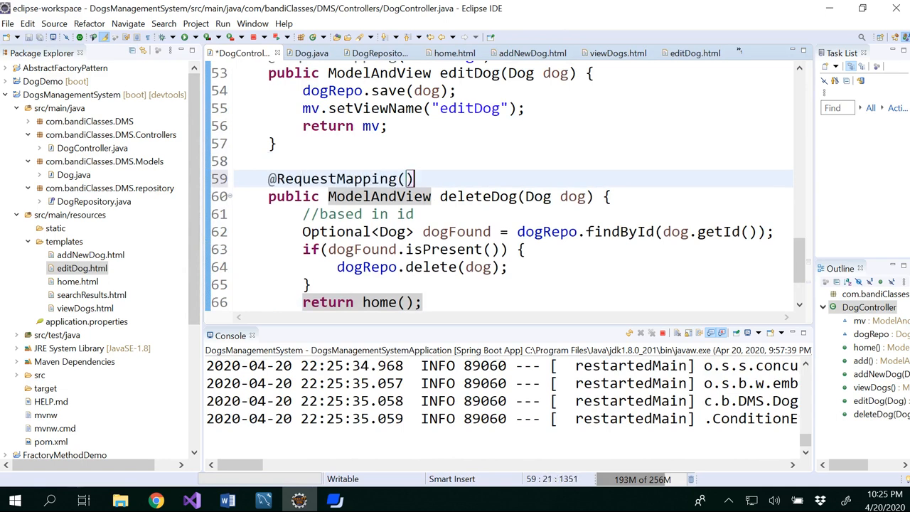
pyautogui.write('""')
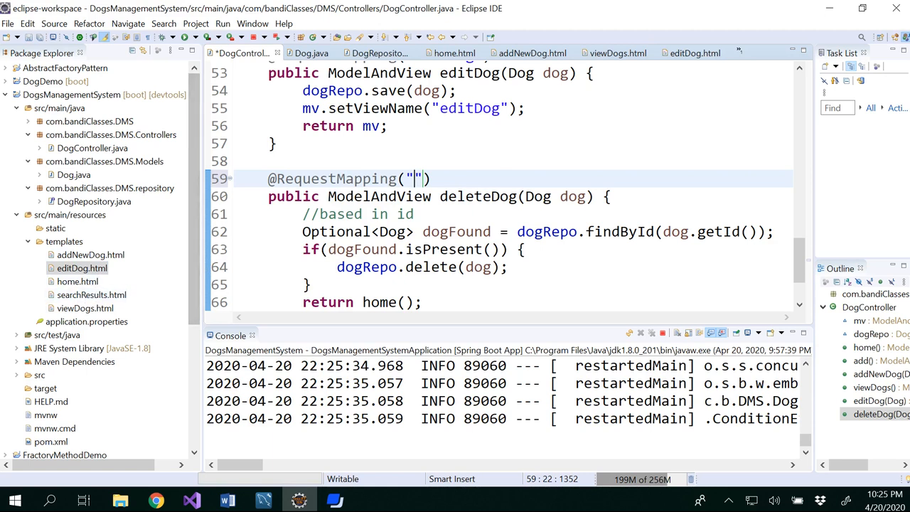
pyautogui.moveTo(85, 308)
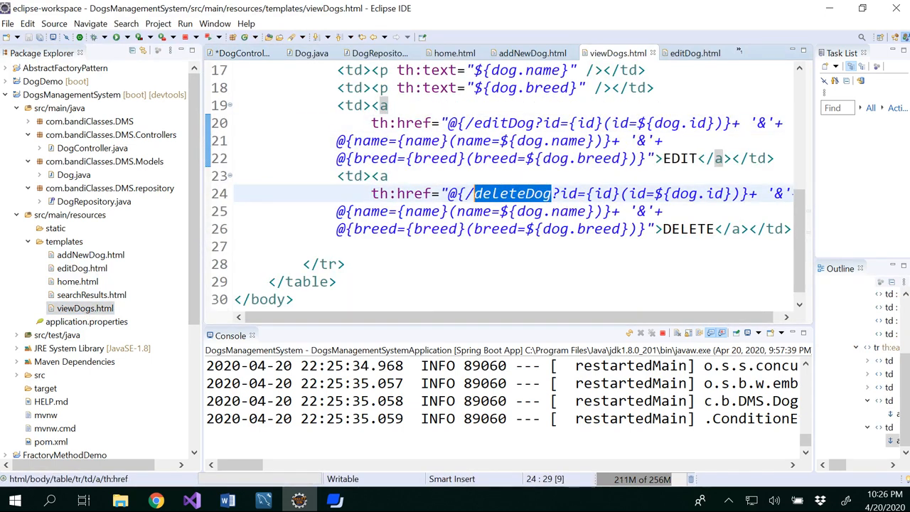
pyautogui.click(551, 193)
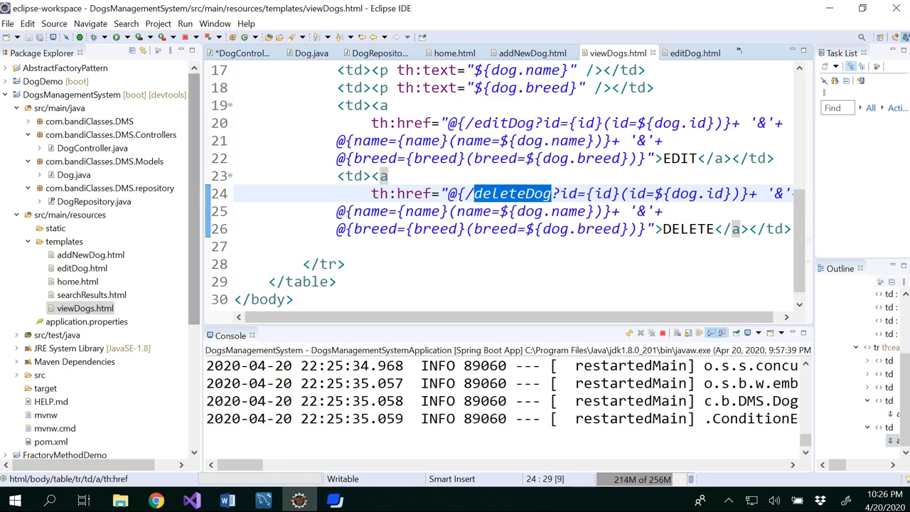
pyautogui.moveTo(242, 53)
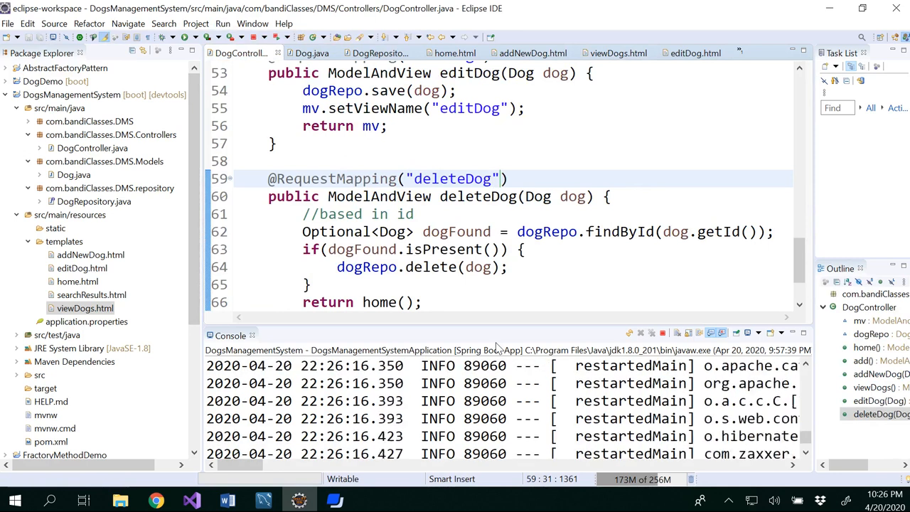
# - Browse to localhost:8080/dogHome, open the dog list and delete Cooper's row
pyautogui.click(156, 500)
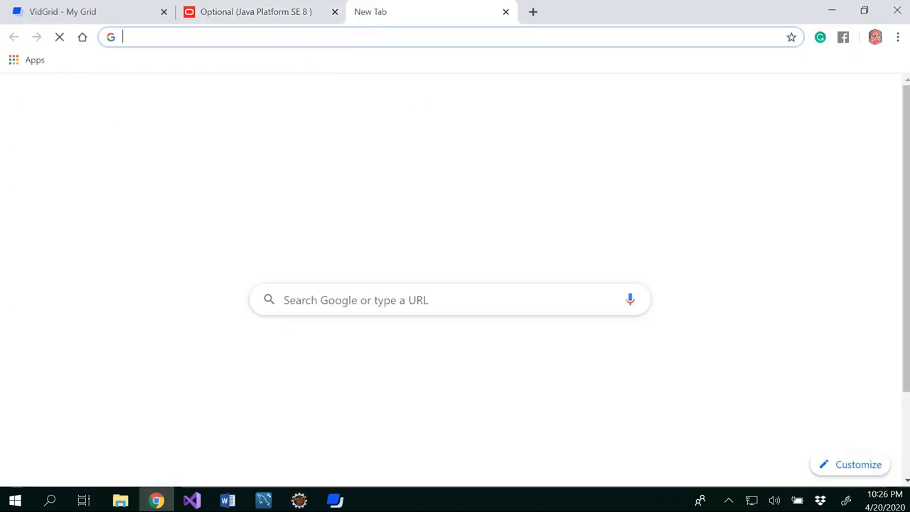
pyautogui.write('localhost:8080/dogHome')
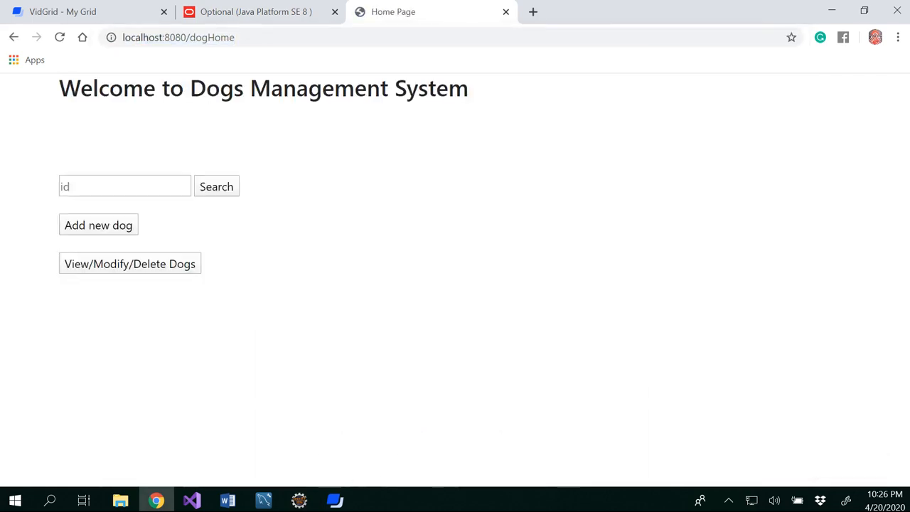
pyautogui.moveTo(156, 273)
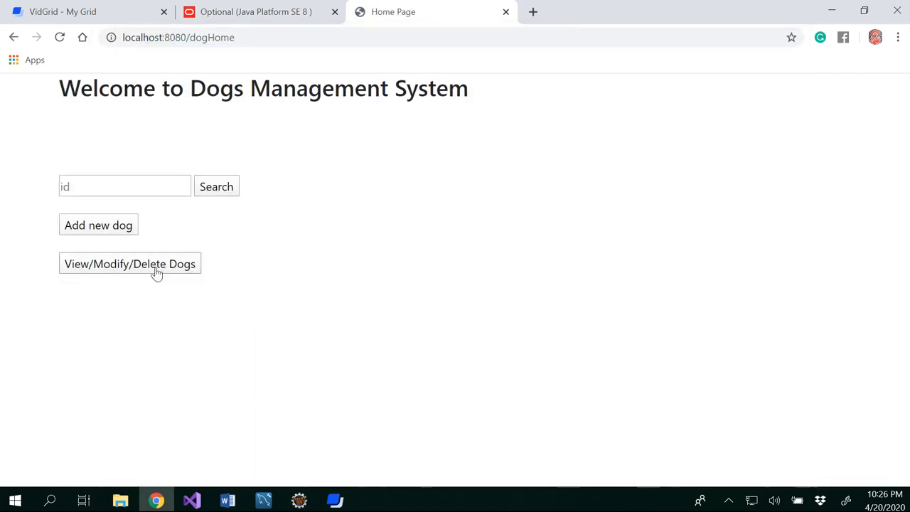
pyautogui.click(130, 263)
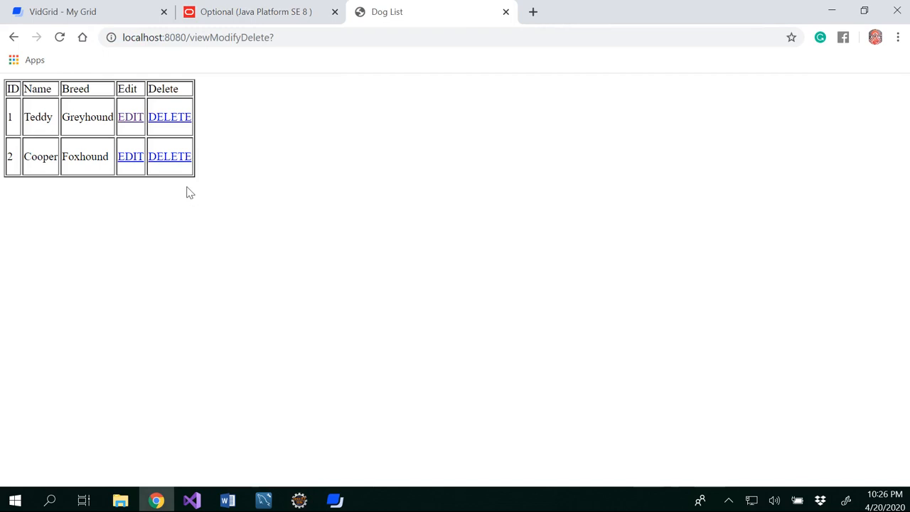
pyautogui.moveTo(170, 156)
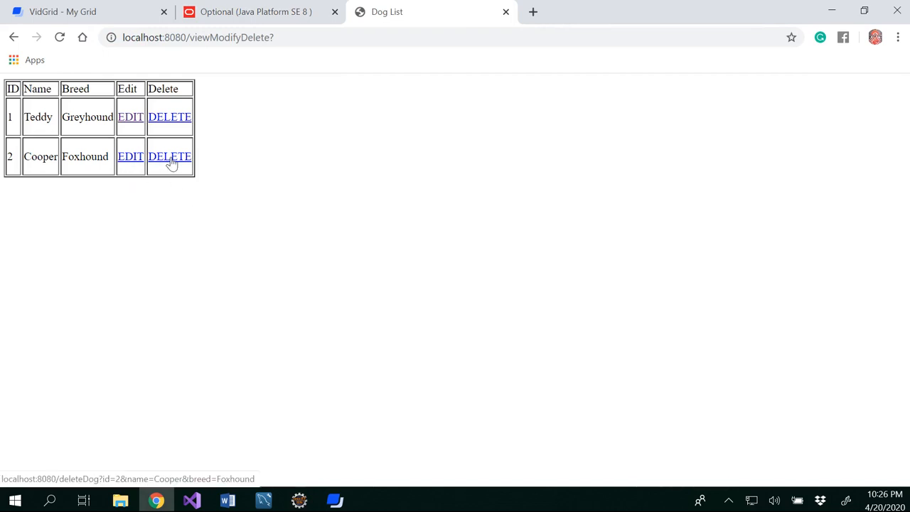
pyautogui.click(170, 157)
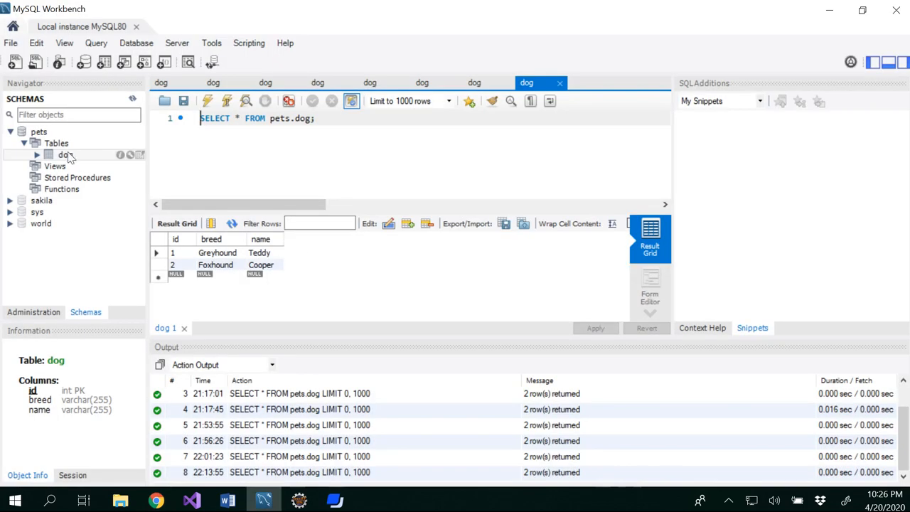
pyautogui.click(156, 499)
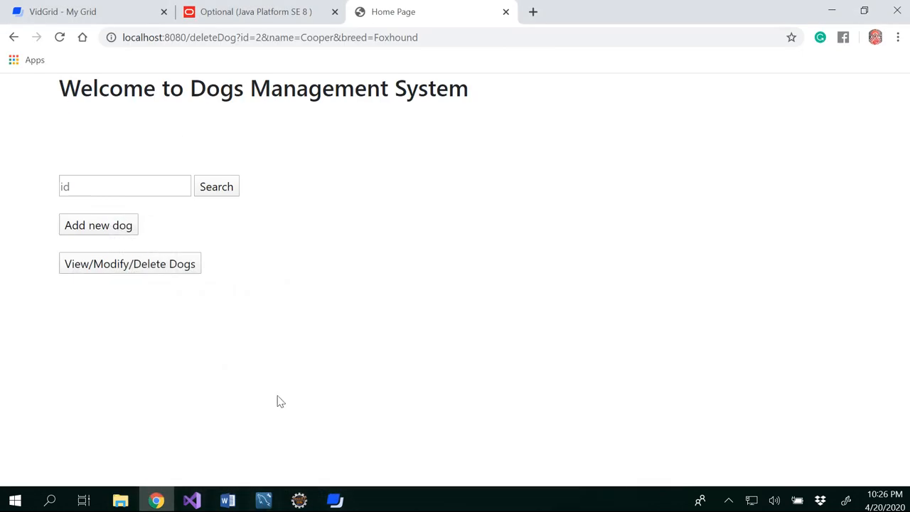
pyautogui.moveTo(250, 263)
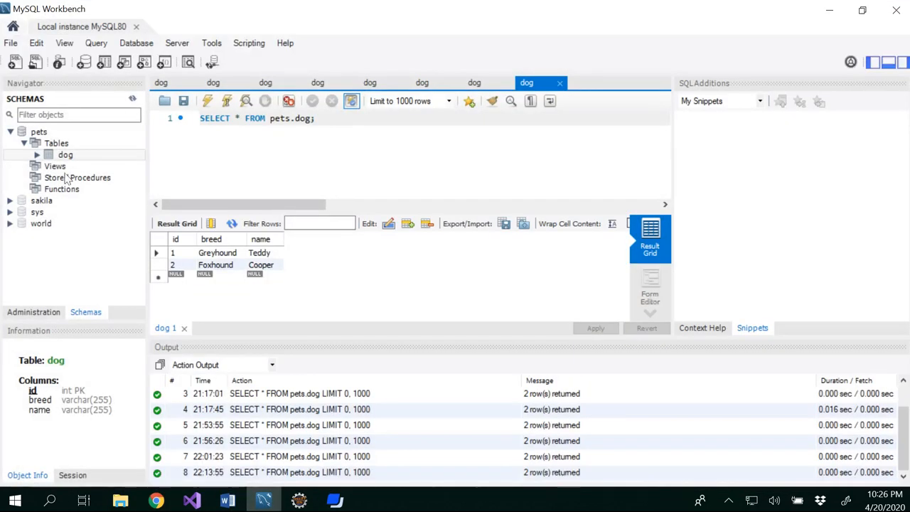
pyautogui.click(207, 100)
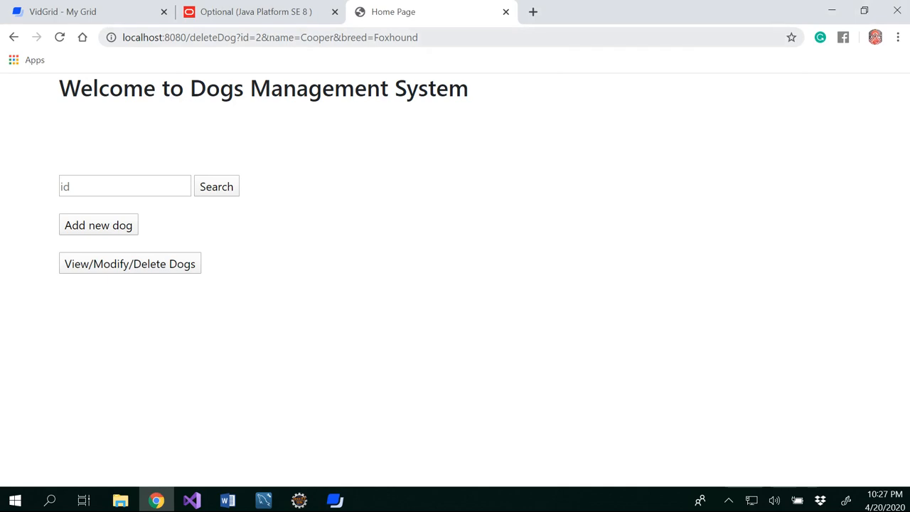
pyautogui.moveTo(275, 262)
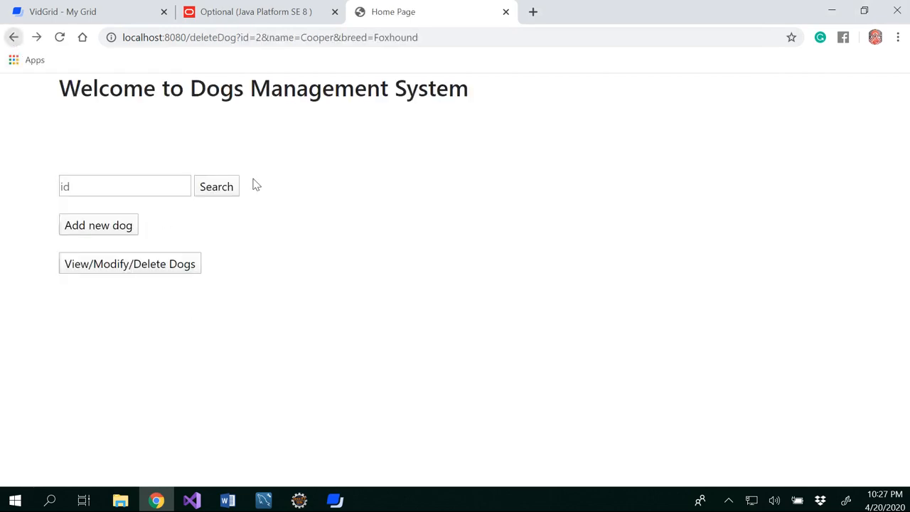
# - Start a new dog with id 2 and name Gunner in the Add new dog form
pyautogui.click(98, 225)
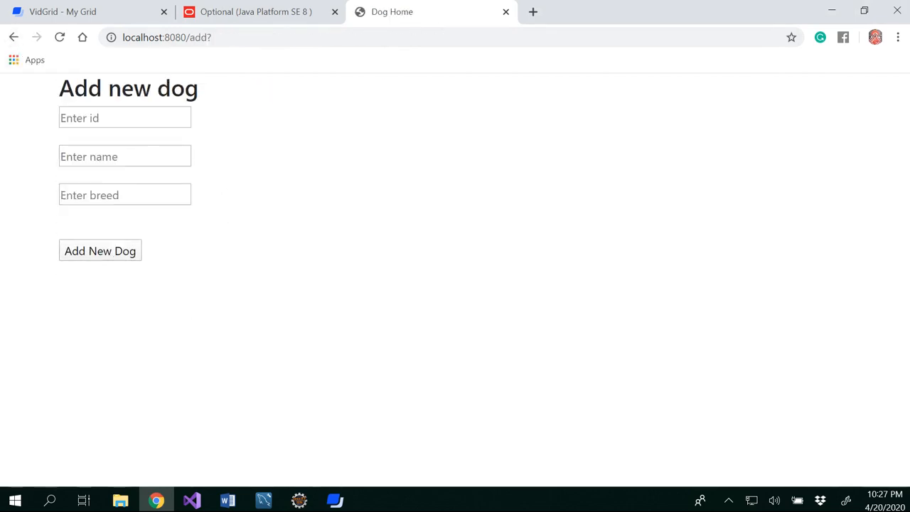
pyautogui.write('2')
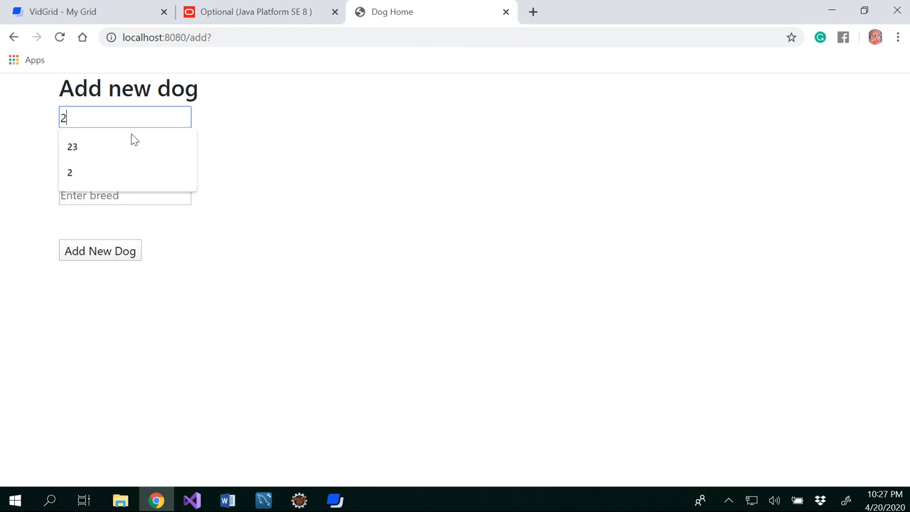
pyautogui.click(125, 156)
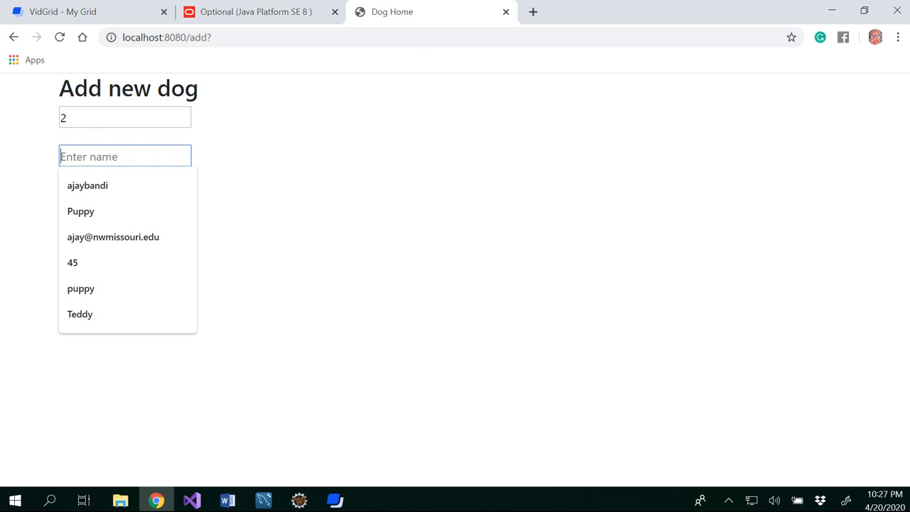
pyautogui.write('Bl')
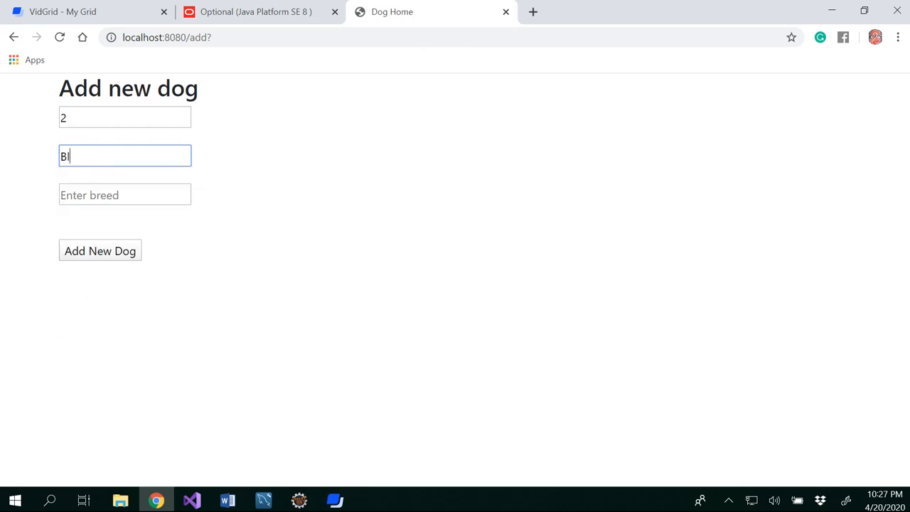
pyautogui.write('ue')
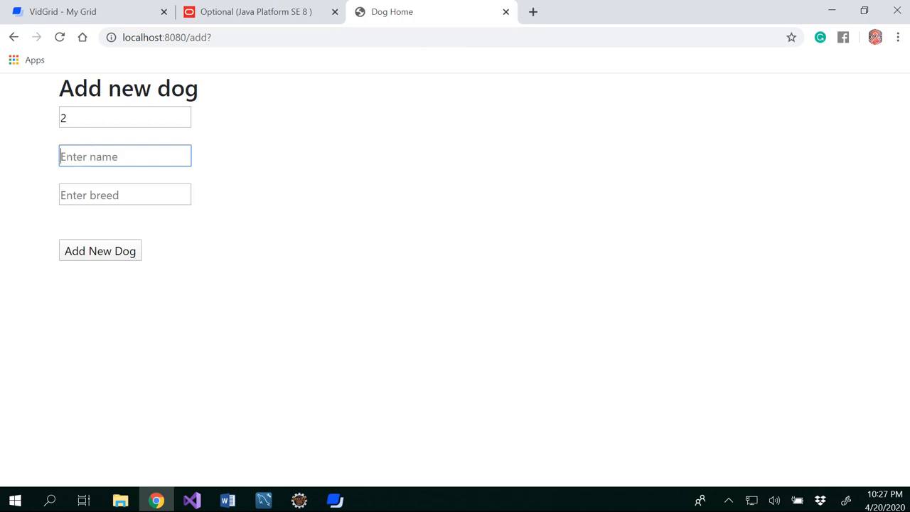
pyautogui.write('Gunner')
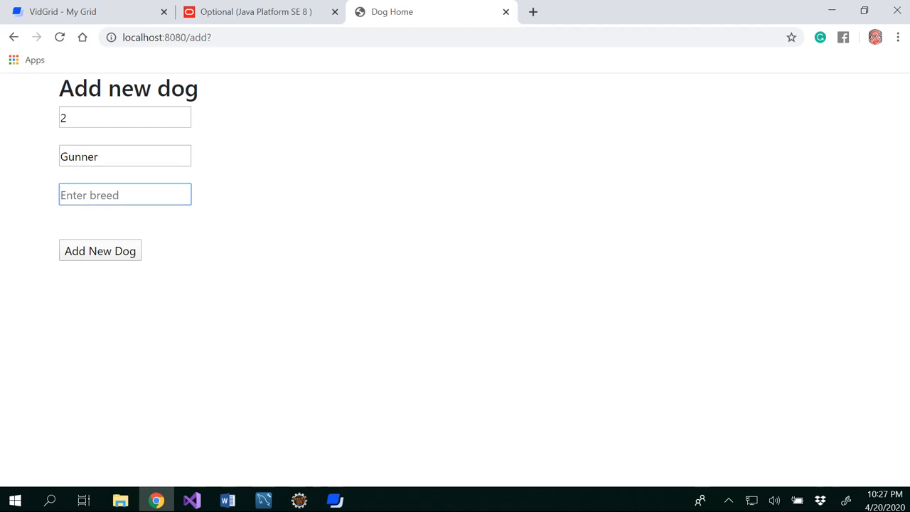
# - Enter breed Puli, submit the new dog and refresh the pets.dog query in Workbench
pyautogui.click(124, 194)
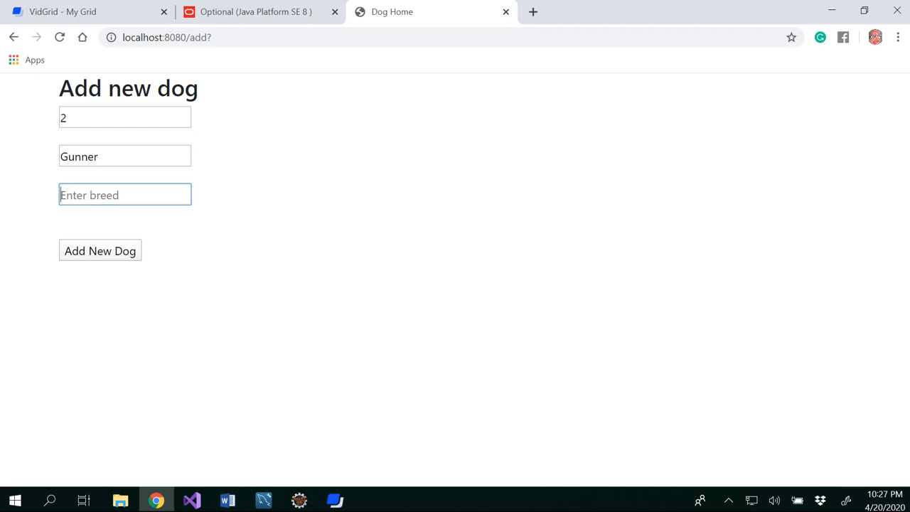
pyautogui.write('Pu')
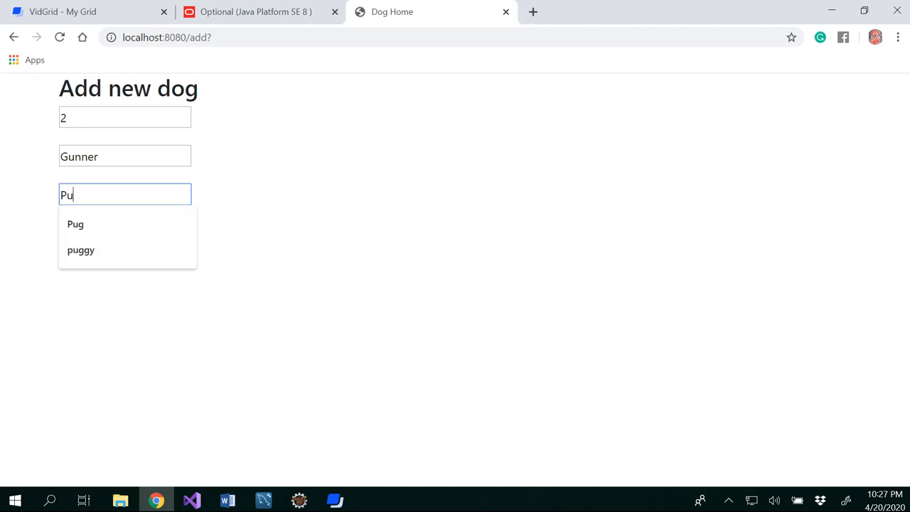
pyautogui.write('li')
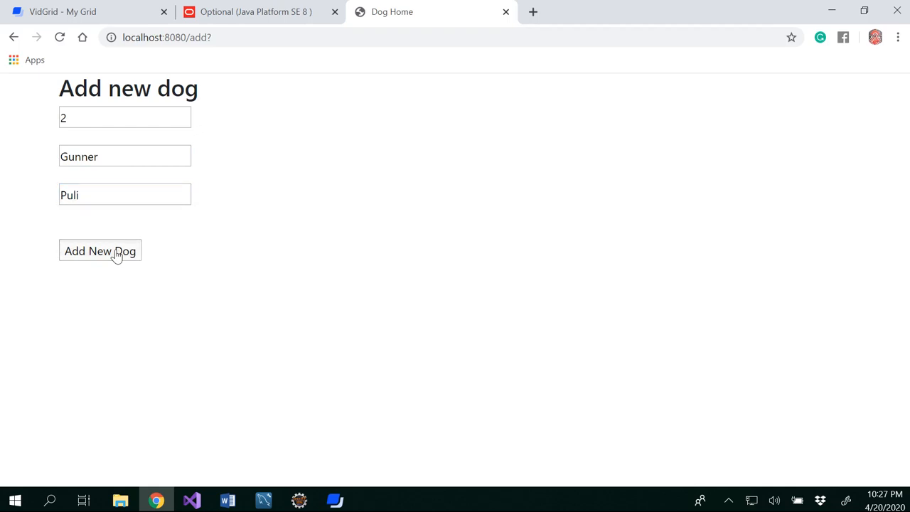
pyautogui.click(100, 251)
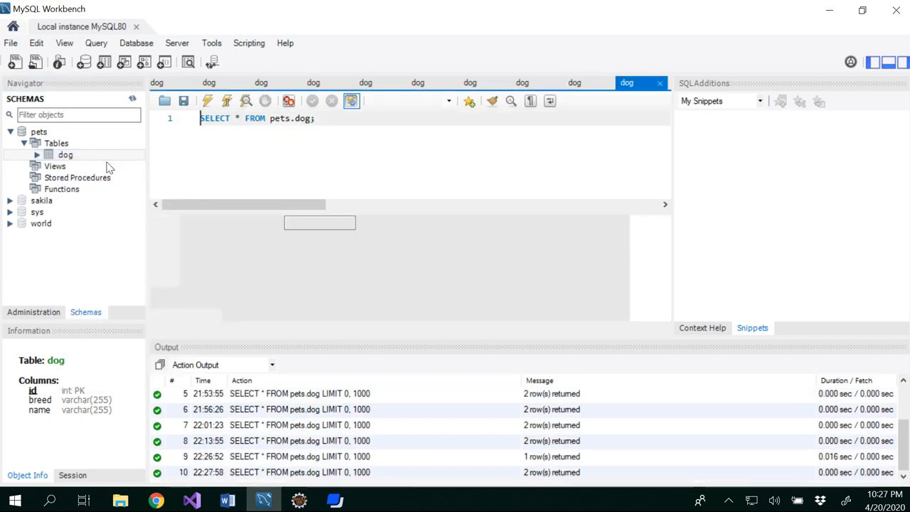
pyautogui.click(207, 100)
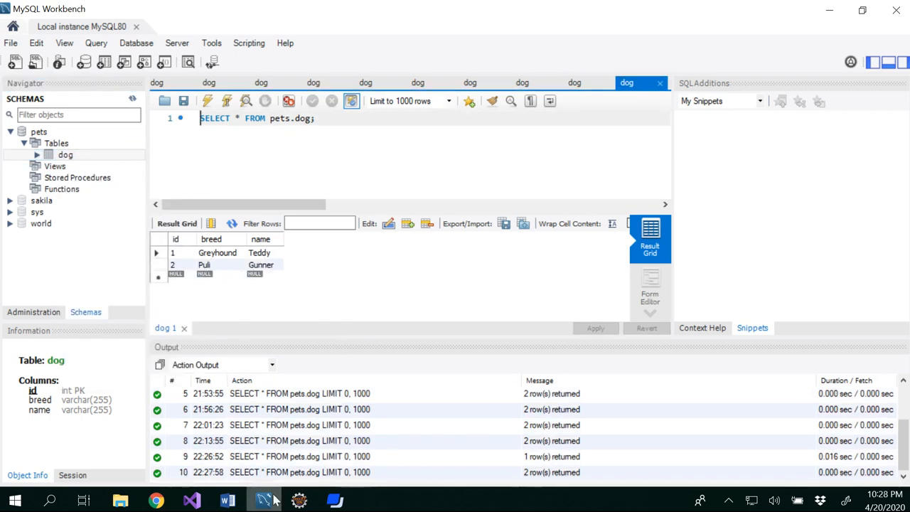
pyautogui.moveTo(156, 499)
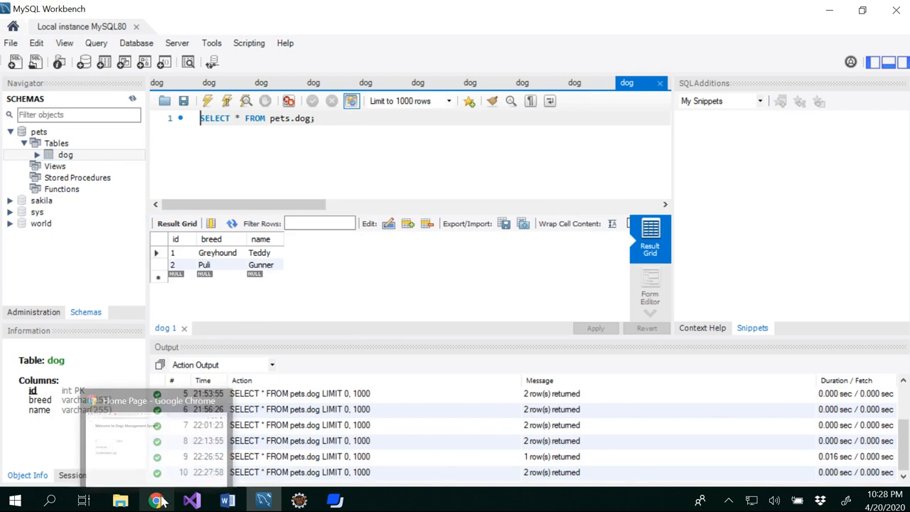
# - In the dogs web app, start a new dog entry with id 3
pyautogui.click(156, 500)
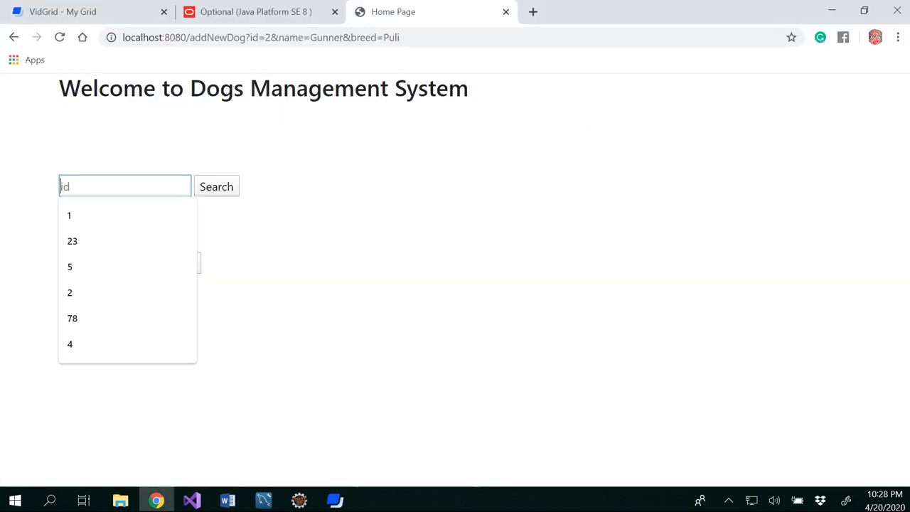
pyautogui.write('3')
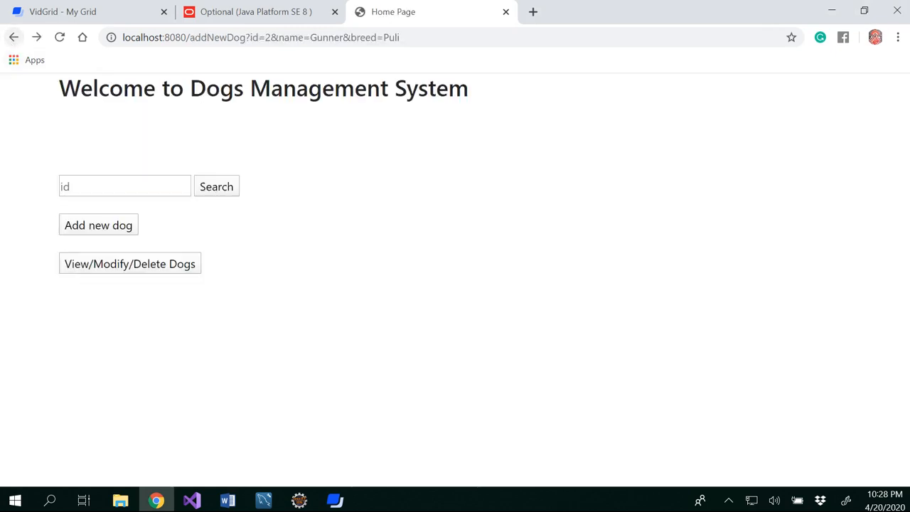
pyautogui.click(98, 224)
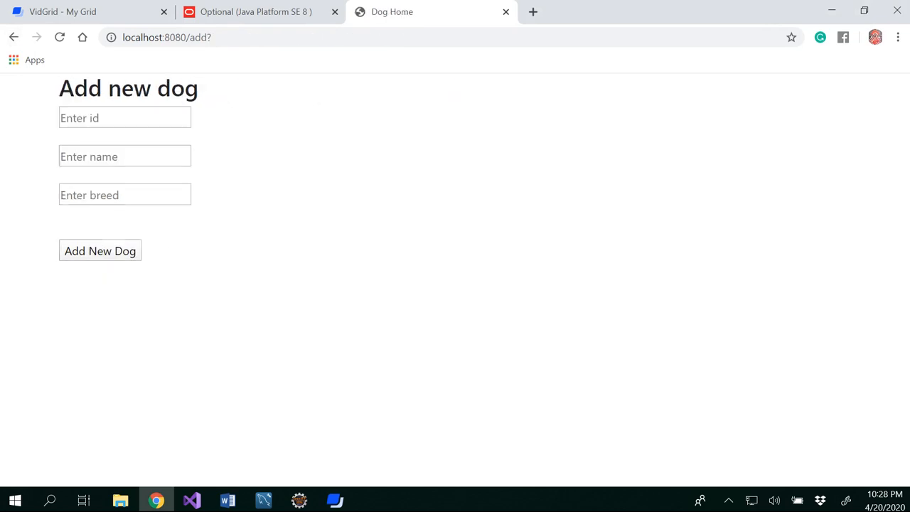
pyautogui.write('3')
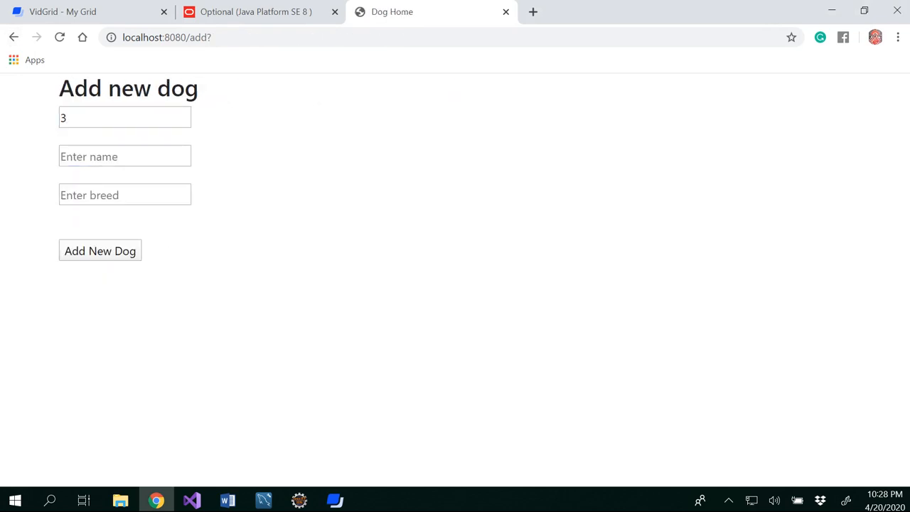
pyautogui.click(124, 157)
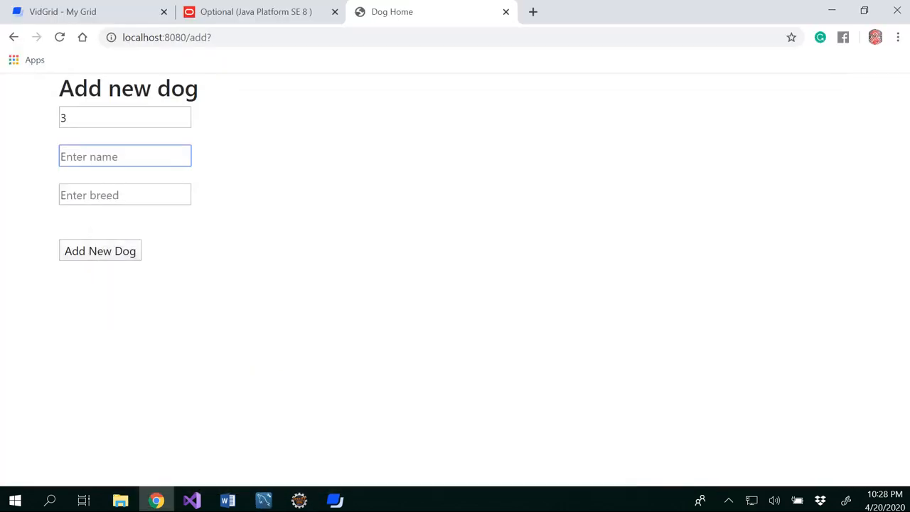
# - Fill in name Gunner and breed Foxhound, submit the new dog, and switch to the database
pyautogui.write('Gun')
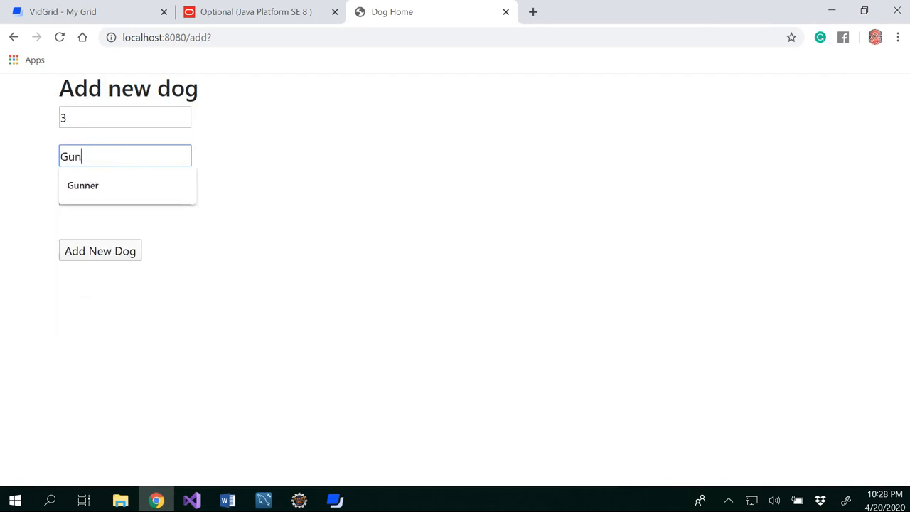
pyautogui.click(83, 185)
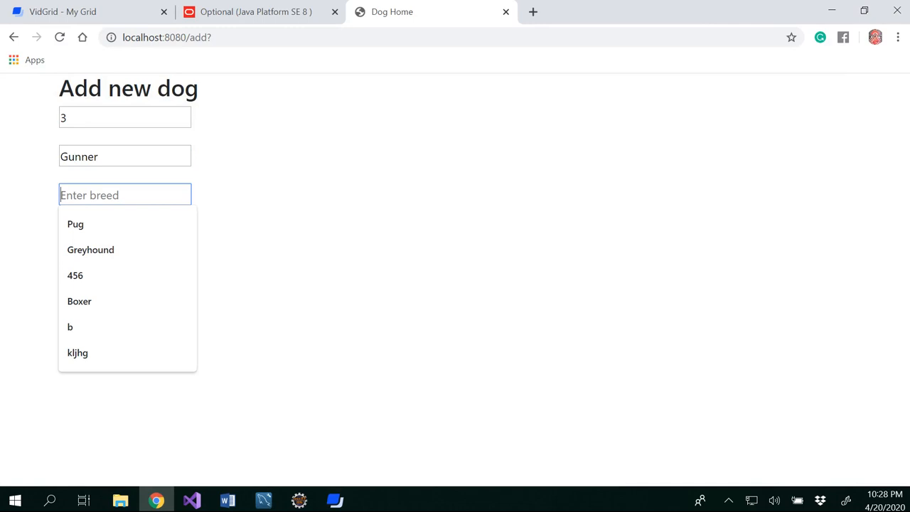
pyautogui.write('Fox')
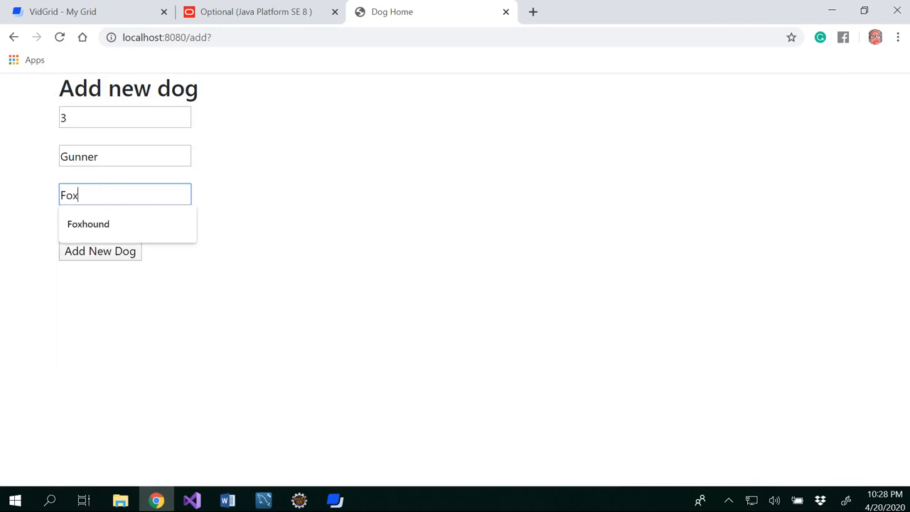
pyautogui.click(88, 223)
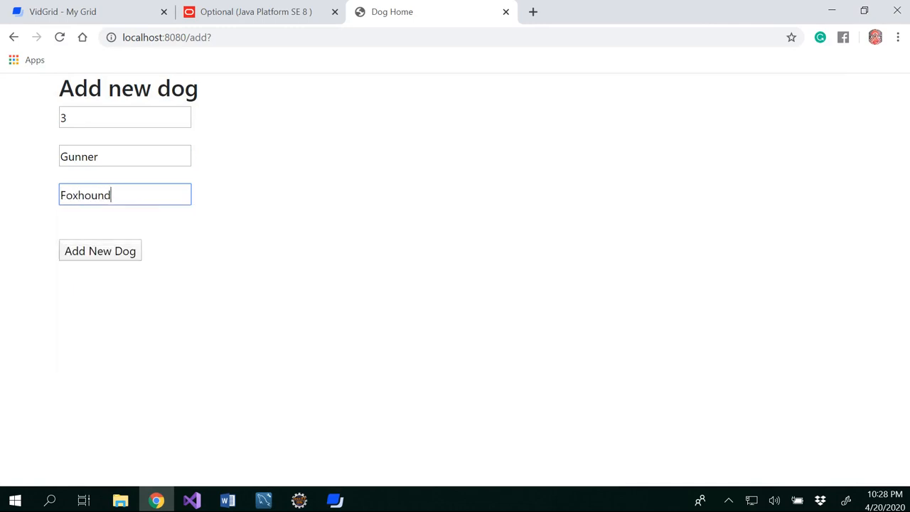
pyautogui.click(99, 250)
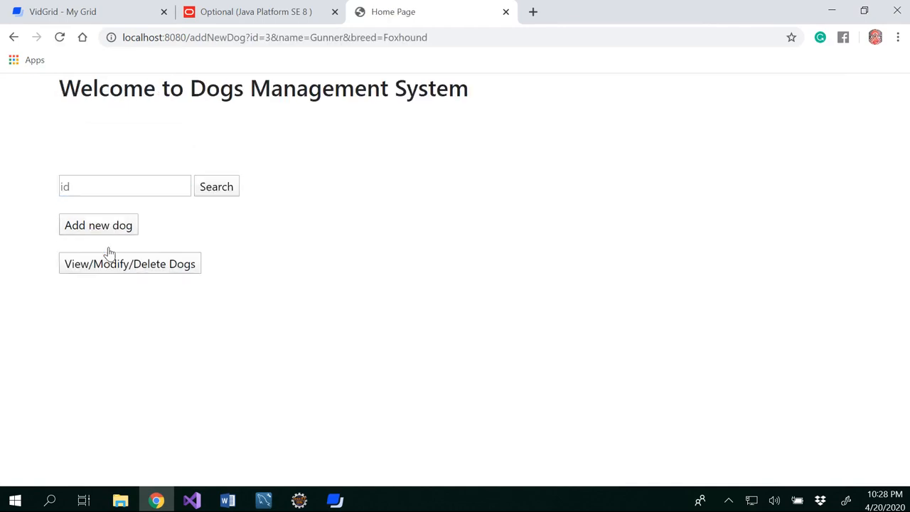
pyautogui.click(264, 499)
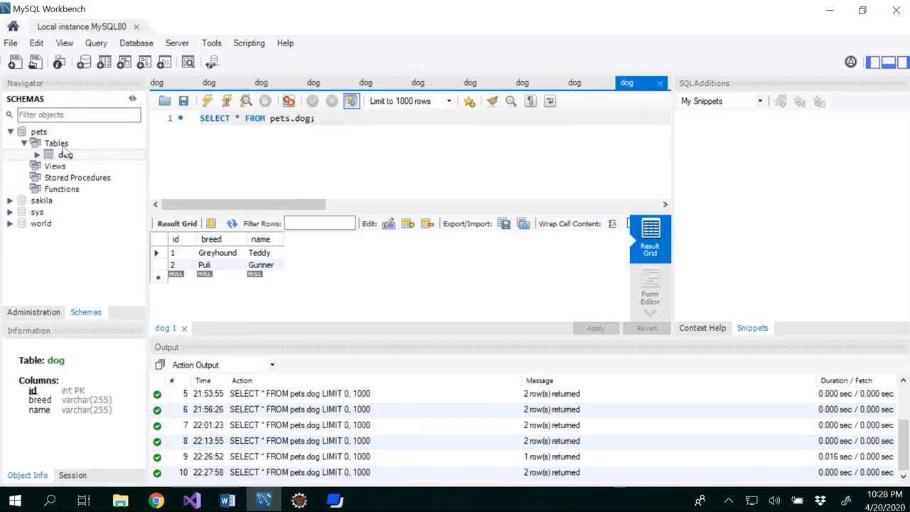
# - Rerun SELECT * FROM pets.dog so Gunner the Foxhound appears, then return to Eclipse
pyautogui.rightClick(56, 143)
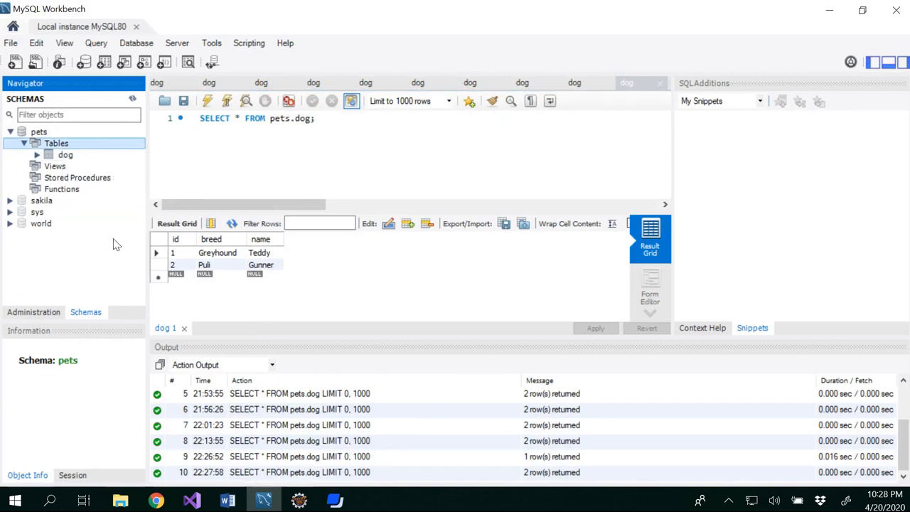
pyautogui.click(65, 154)
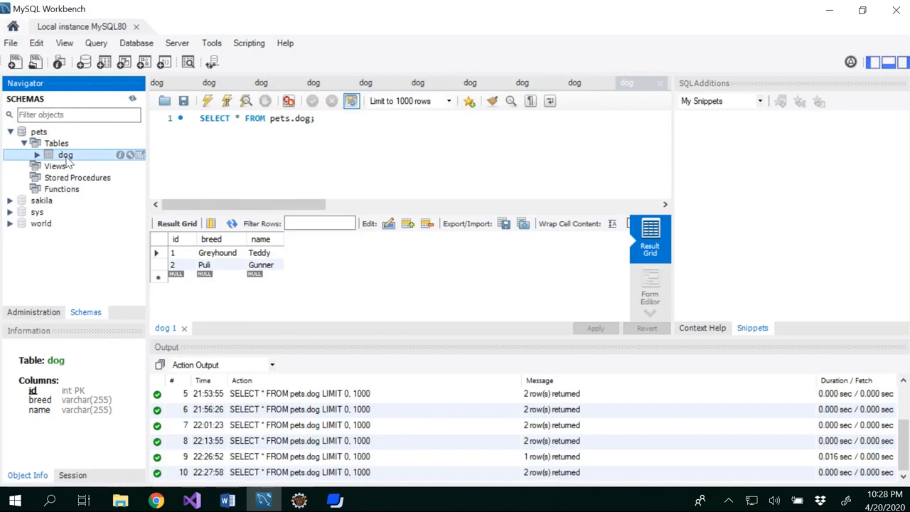
pyautogui.click(207, 101)
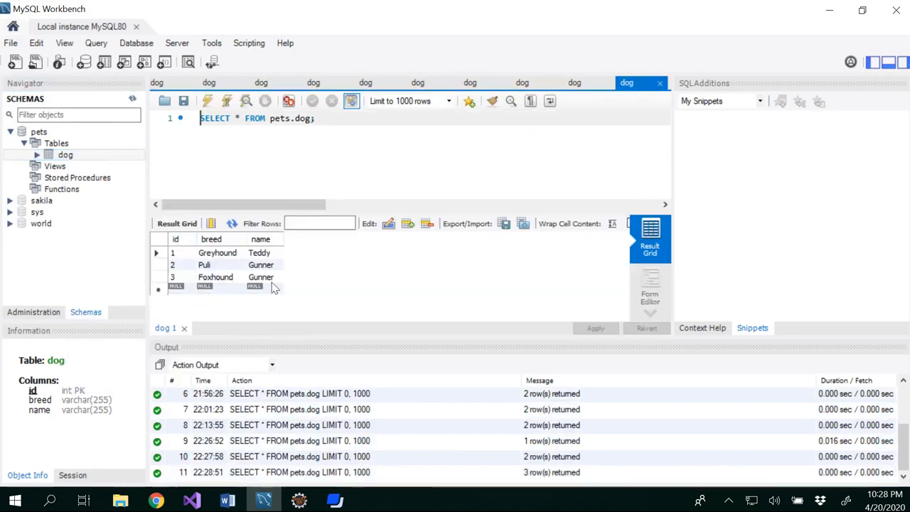
pyautogui.moveTo(264, 273)
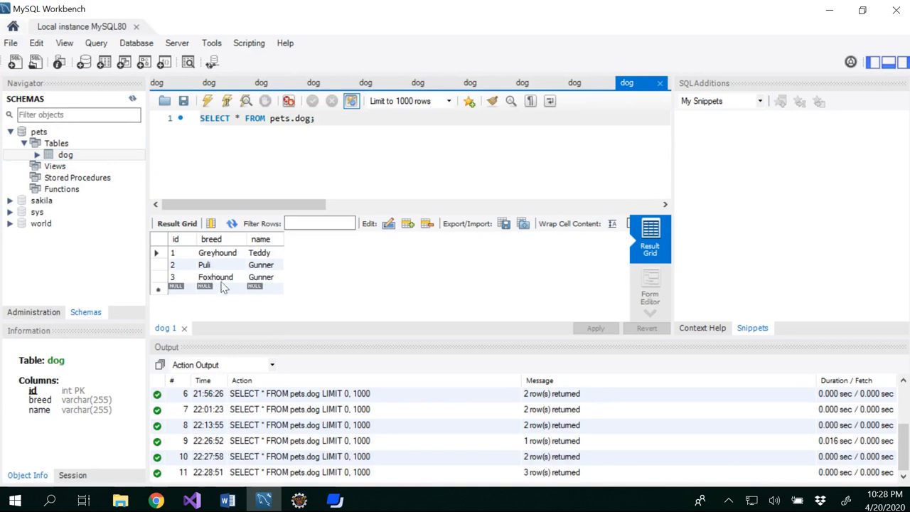
pyautogui.moveTo(228, 273)
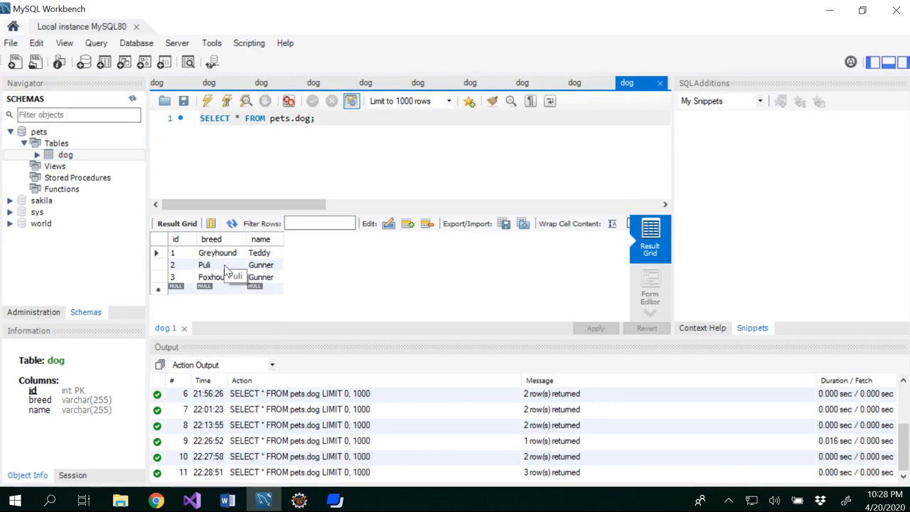
pyautogui.click(298, 500)
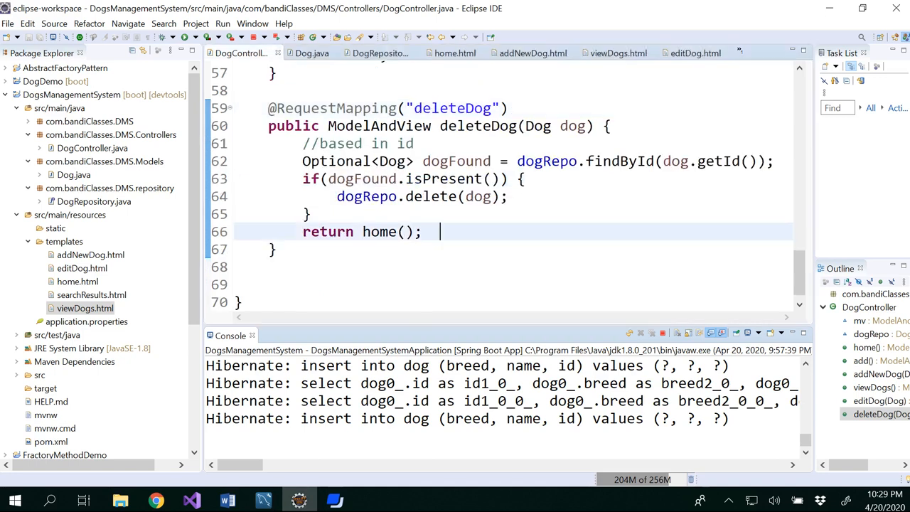
# - Add a '//based on the name' comment on a new line after the id-based delete
pyautogui.press('Return')
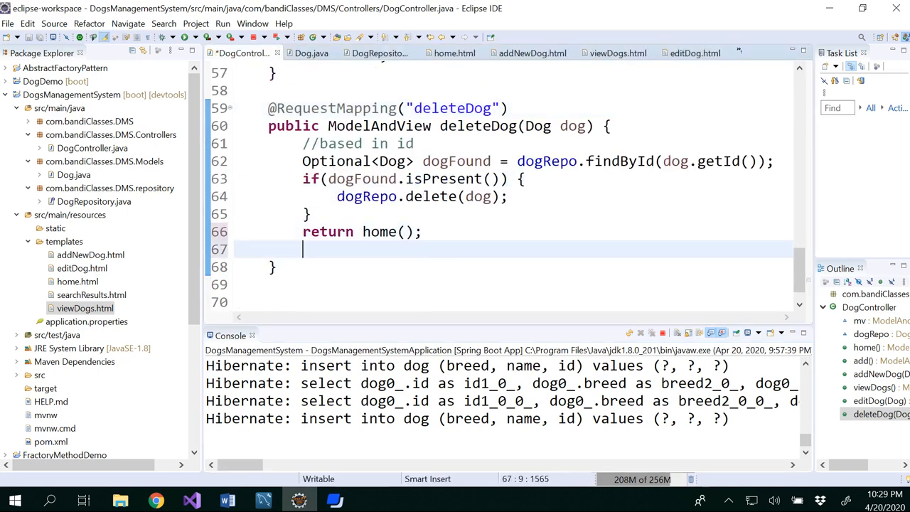
pyautogui.write('//')
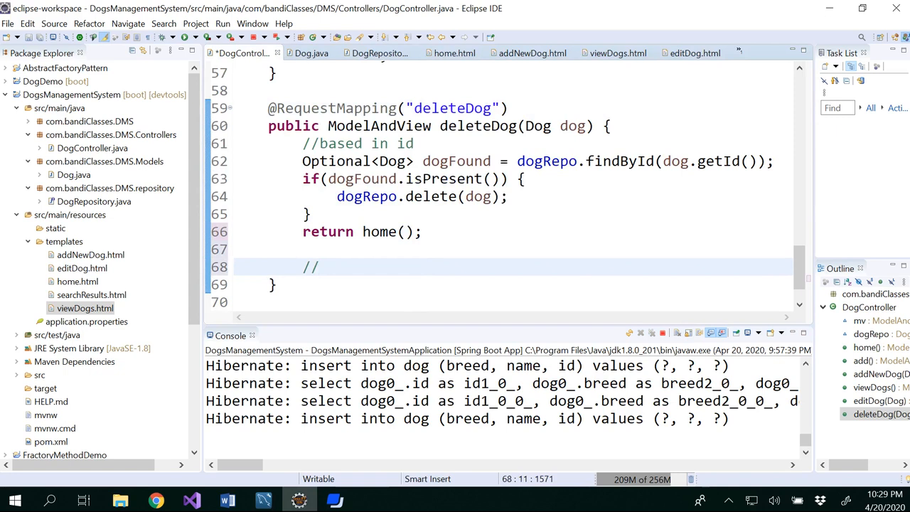
pyautogui.write('based on t')
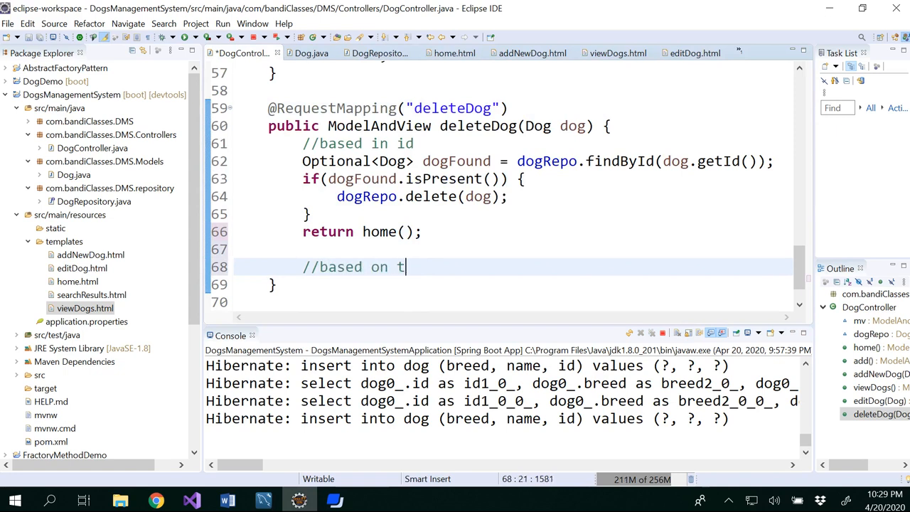
pyautogui.write('he name')
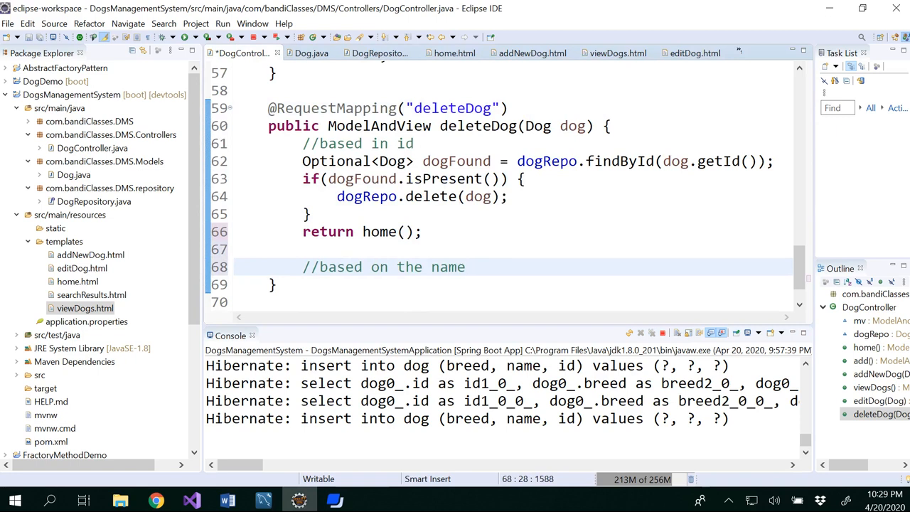
# - Begin a dogRepo.find call on the line beneath the name comment
pyautogui.press('Return')
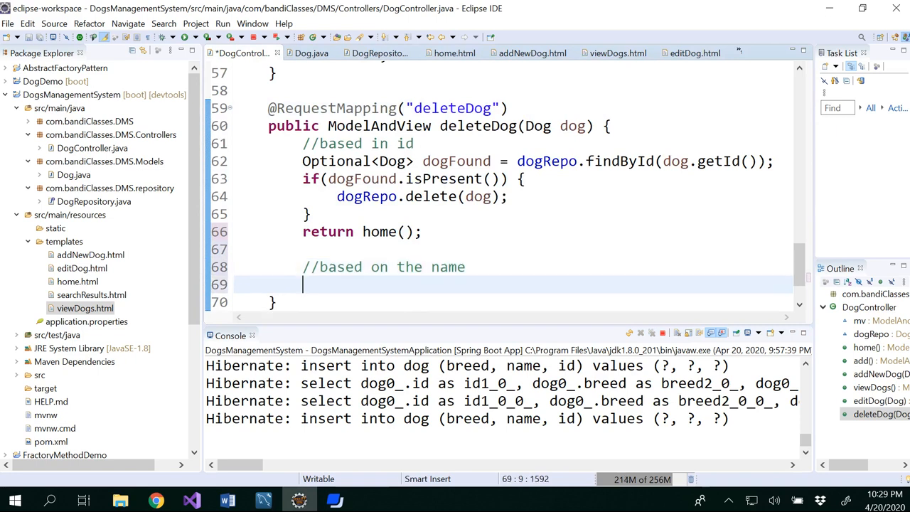
pyautogui.write('dogRepo.')
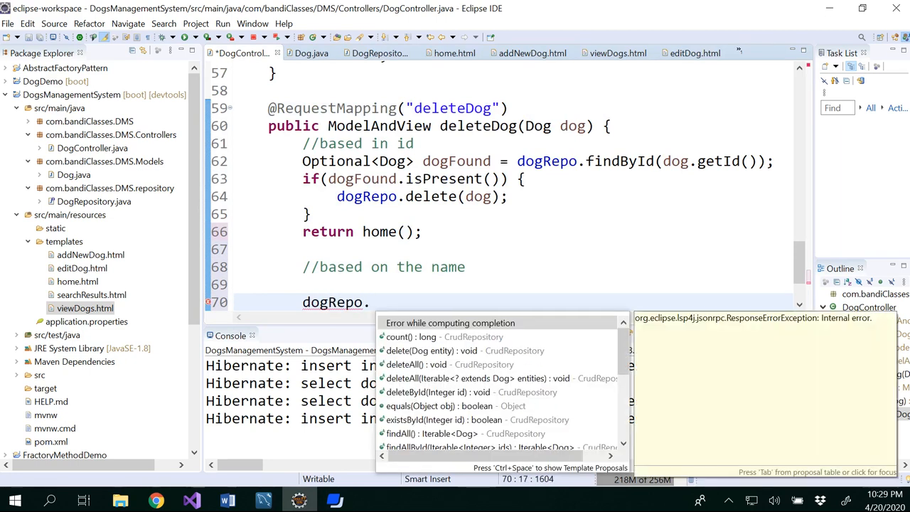
pyautogui.write('find')
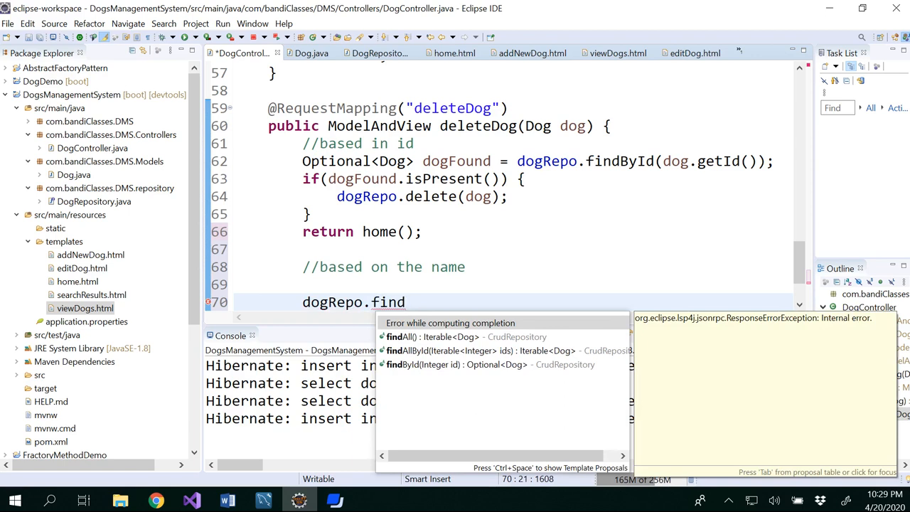
pyautogui.moveTo(405, 301)
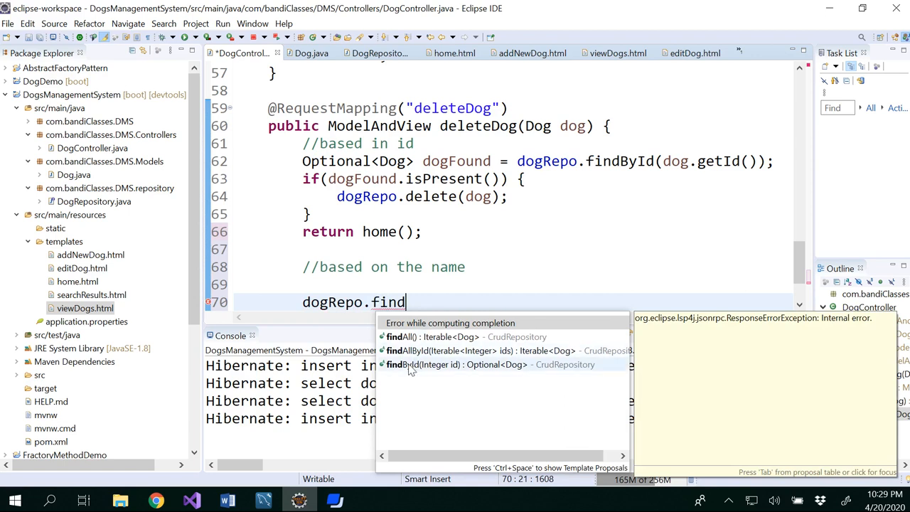
pyautogui.moveTo(441, 336)
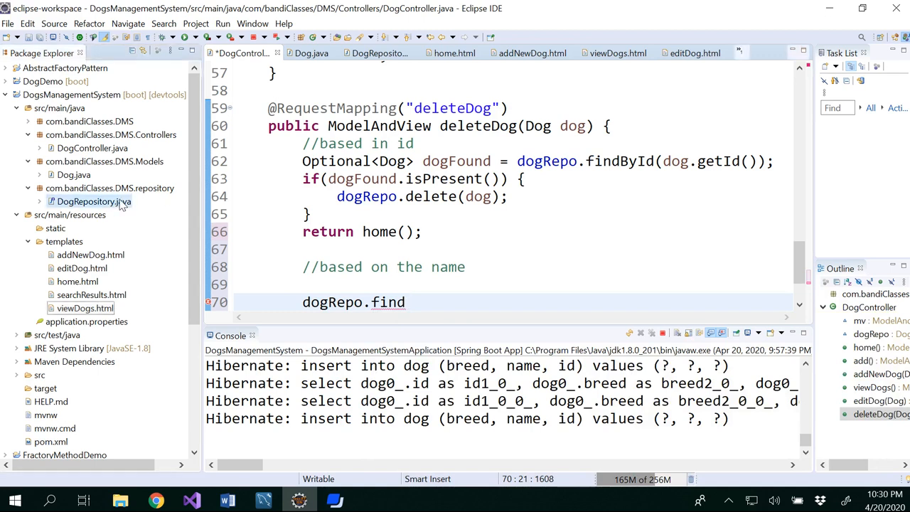
# - In DogRepository, declare findByName(String name);
pyautogui.click(93, 201)
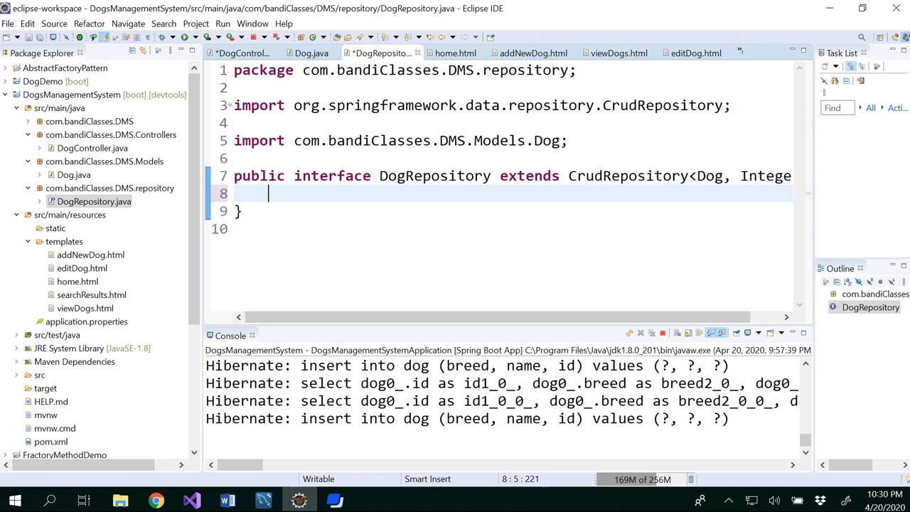
pyautogui.write('find')
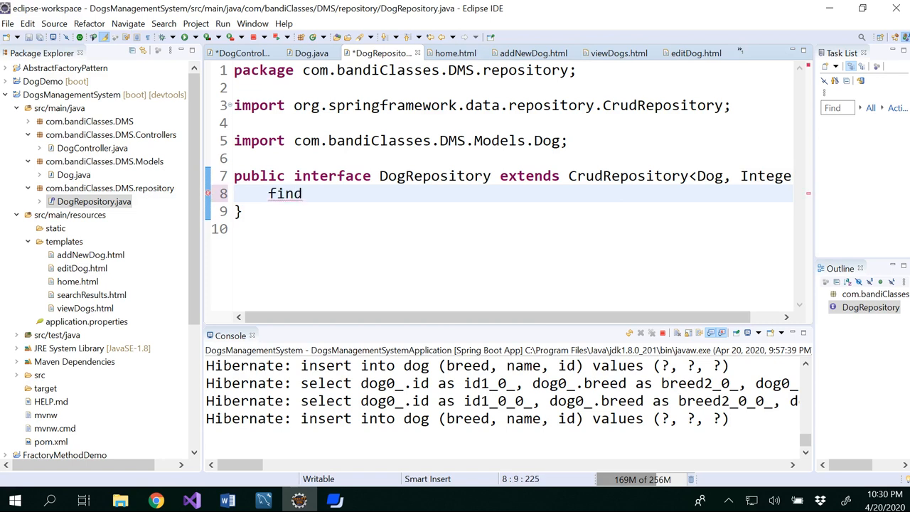
pyautogui.write('ByName')
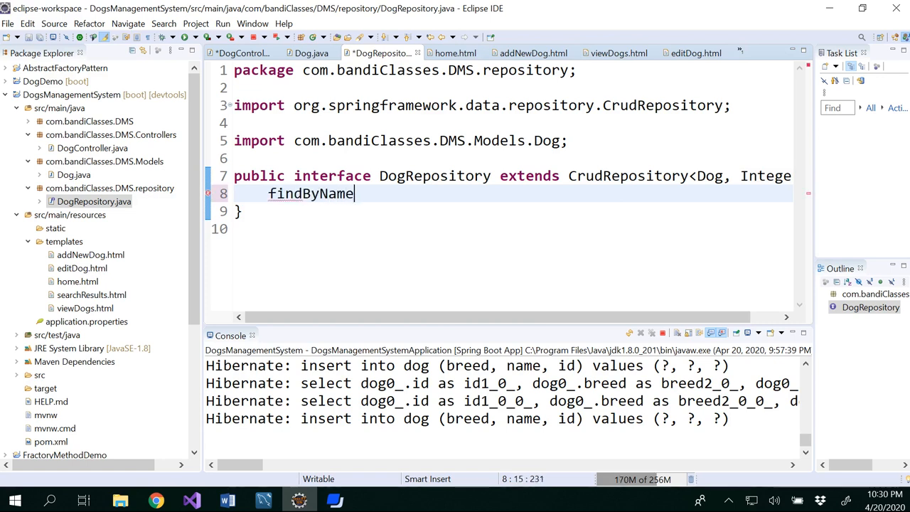
pyautogui.write('();')
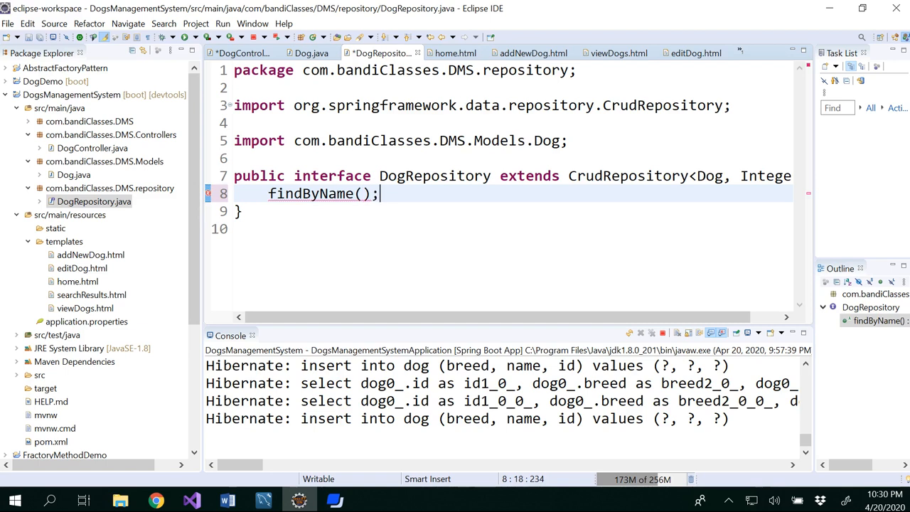
pyautogui.write('Str')
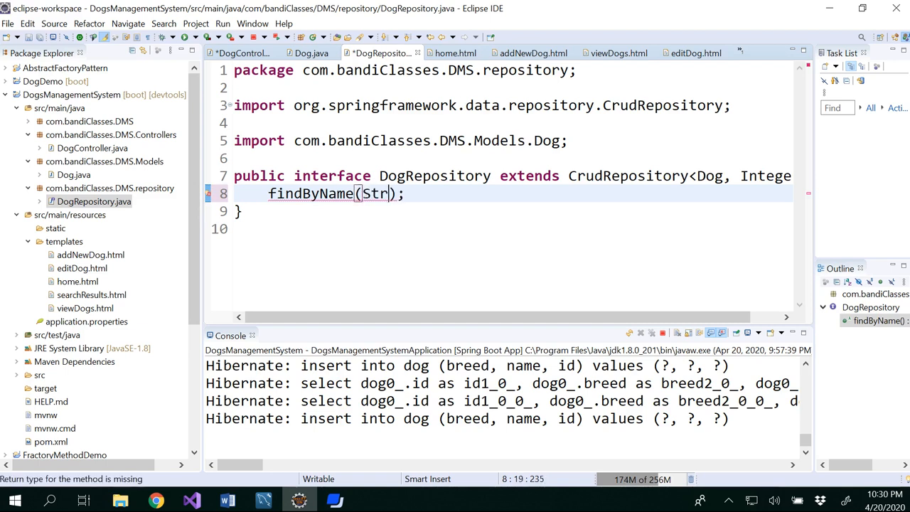
pyautogui.write('ing name')
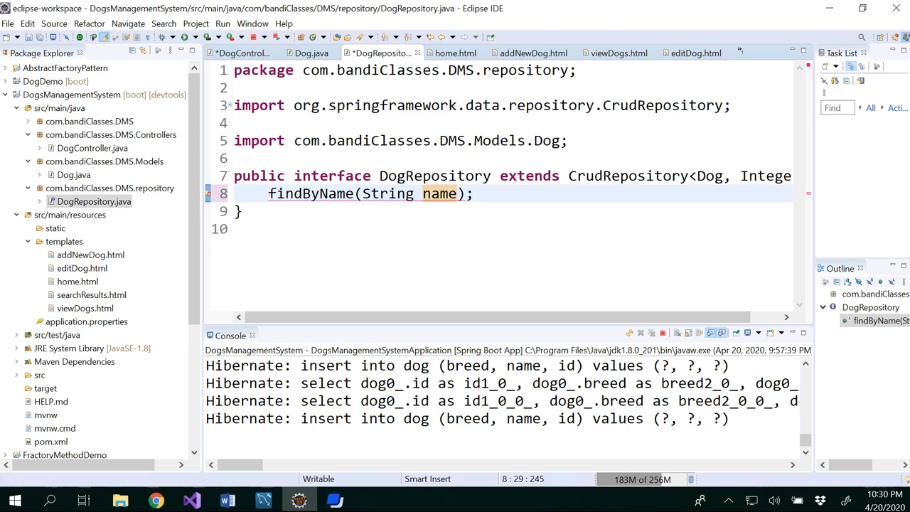
# - Give findByName a List<Dog> return type, import java.util.List, and go back to DogController
pyautogui.click(268, 193)
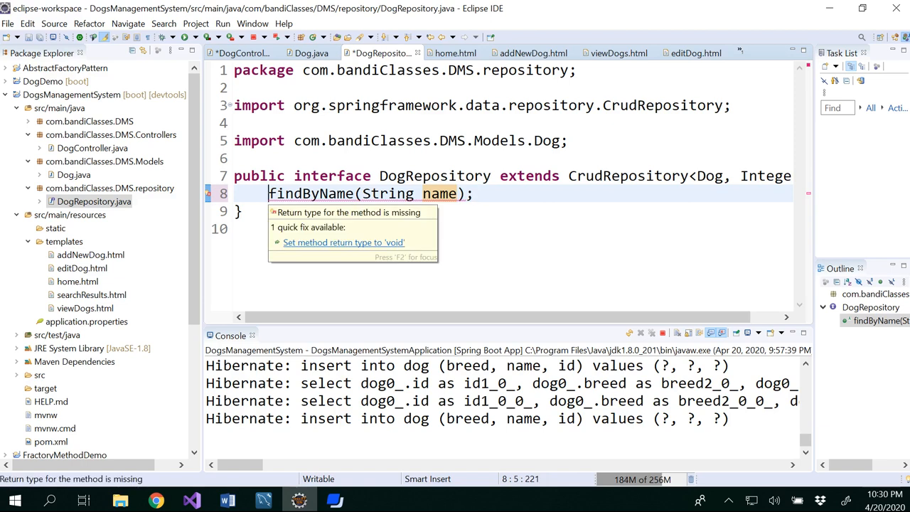
pyautogui.write('List')
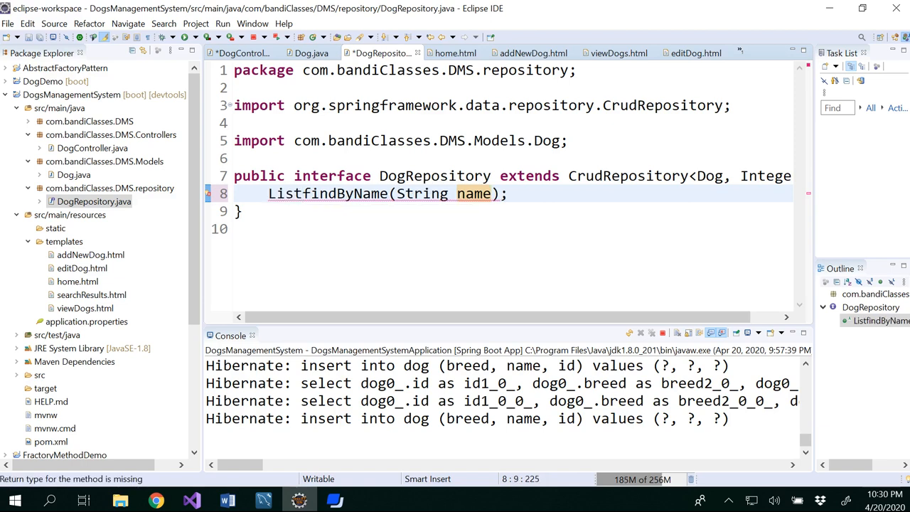
pyautogui.write('<>')
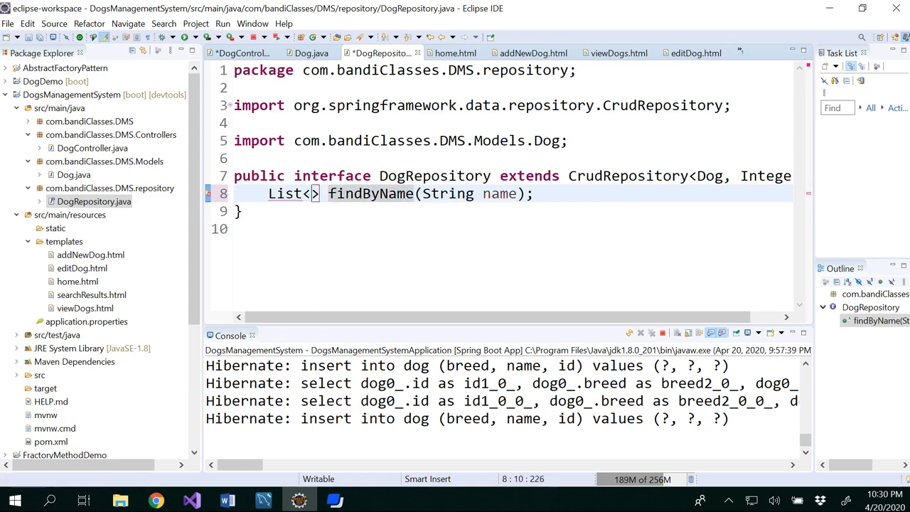
pyautogui.write('Dog')
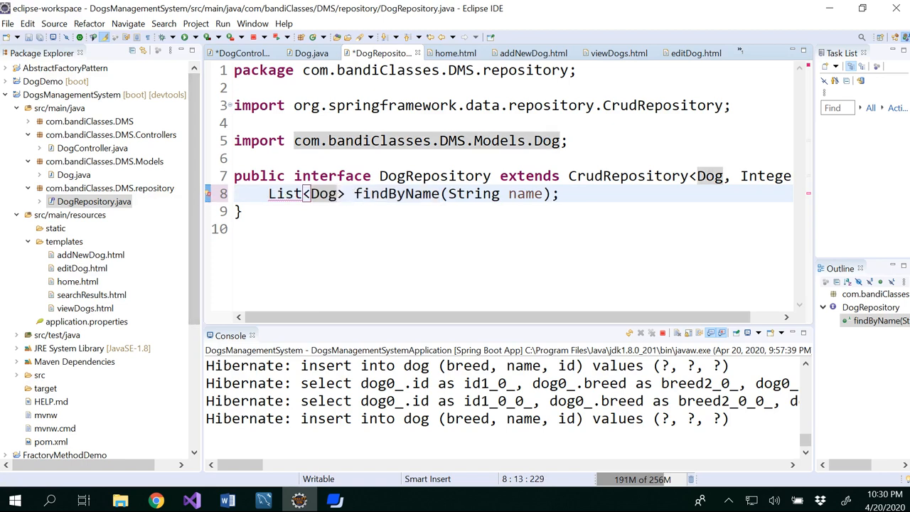
pyautogui.click(208, 193)
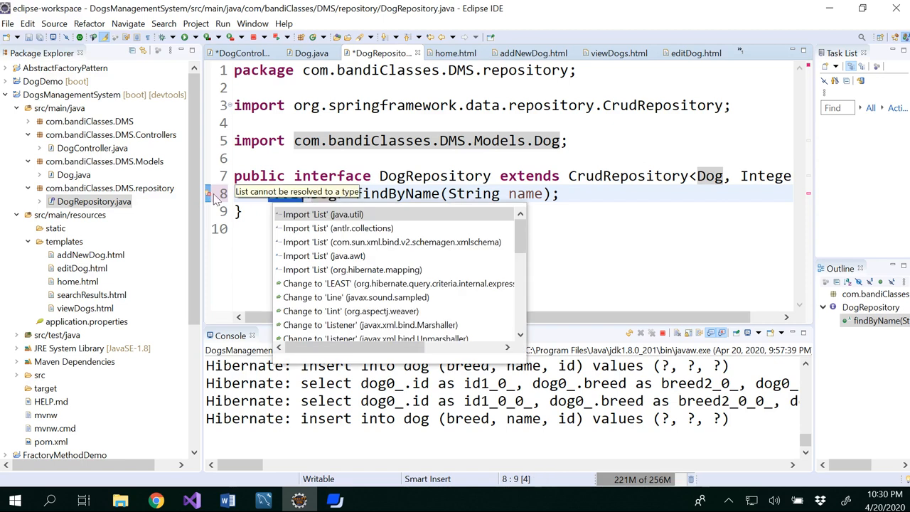
pyautogui.click(322, 214)
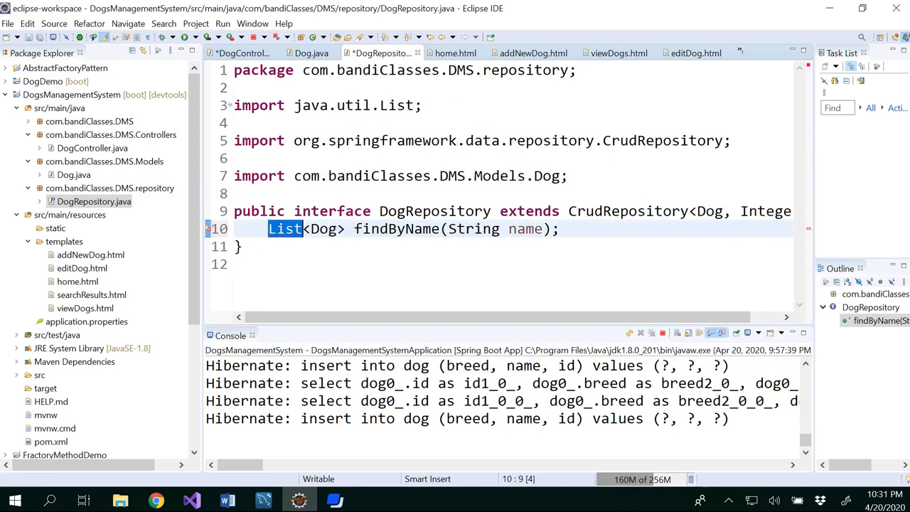
pyautogui.click(559, 228)
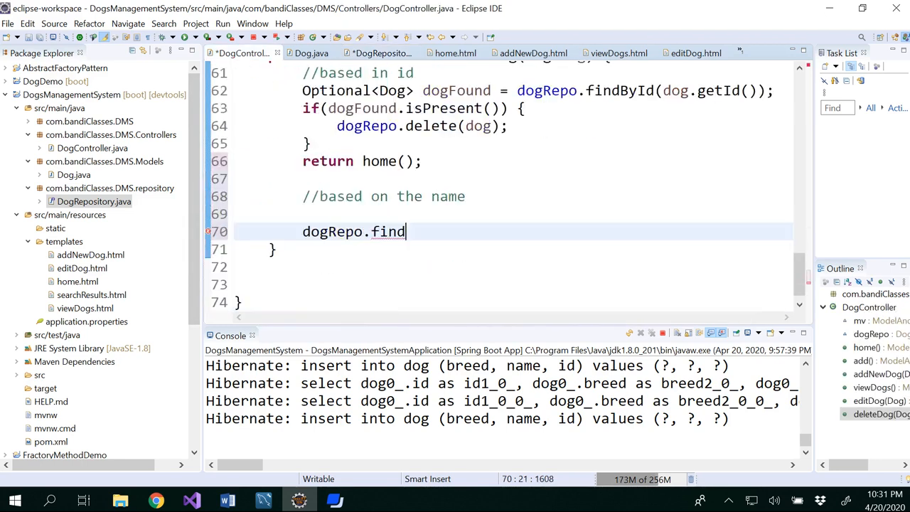
# - Complete the statement as dogRepo.findByName(dog.getName()); via content assist
pyautogui.press('ctrl+space')
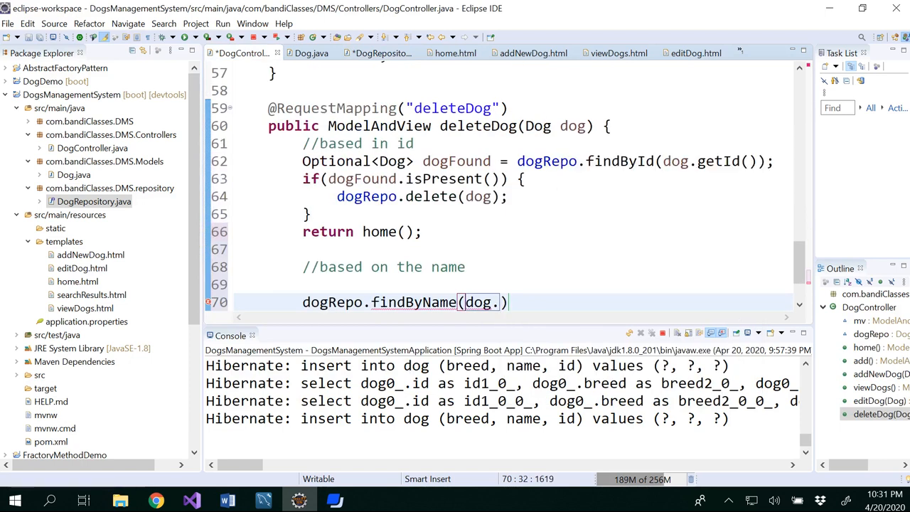
pyautogui.write('get')
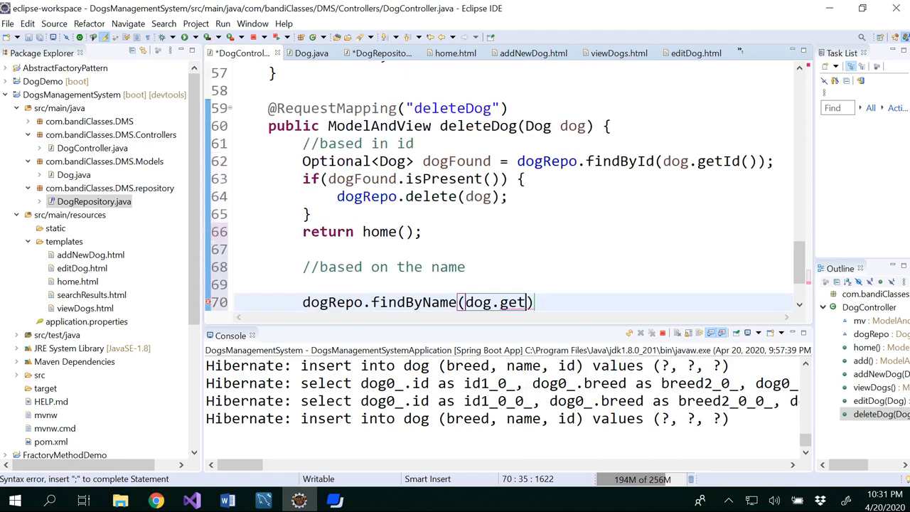
pyautogui.write('Name')
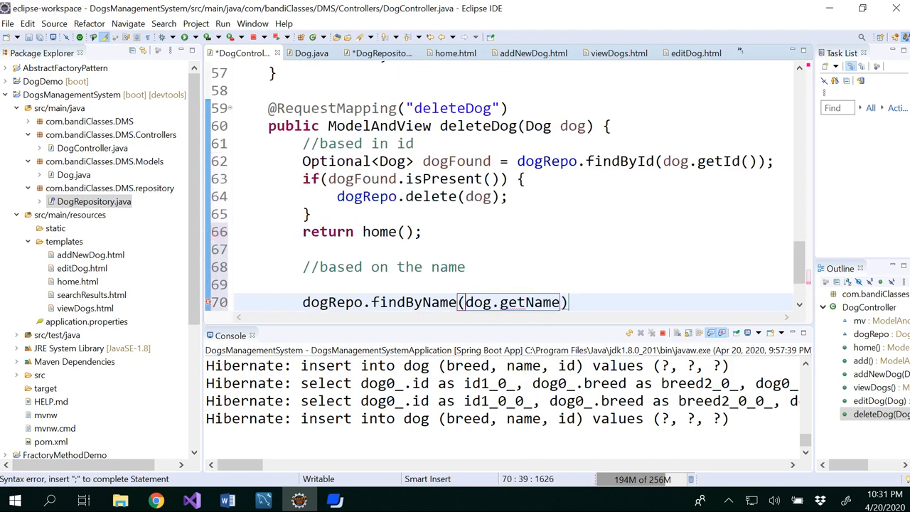
pyautogui.write('()')
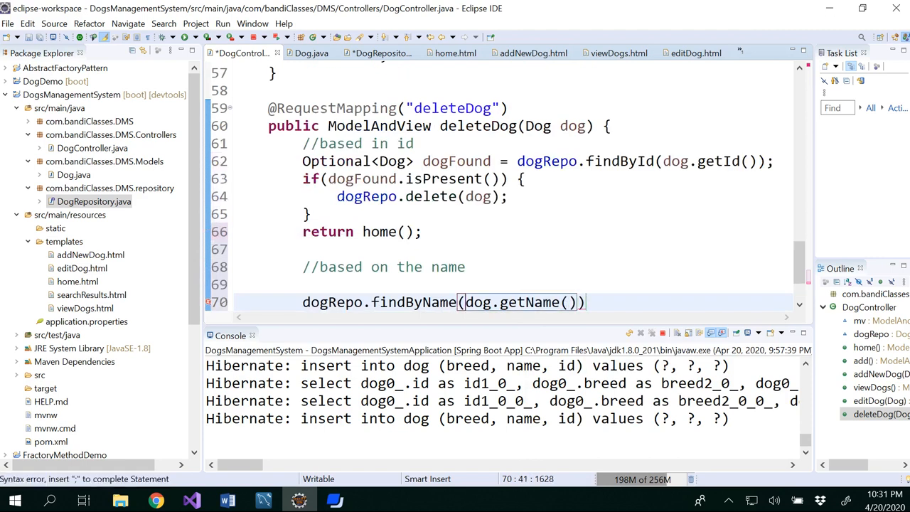
pyautogui.write(';')
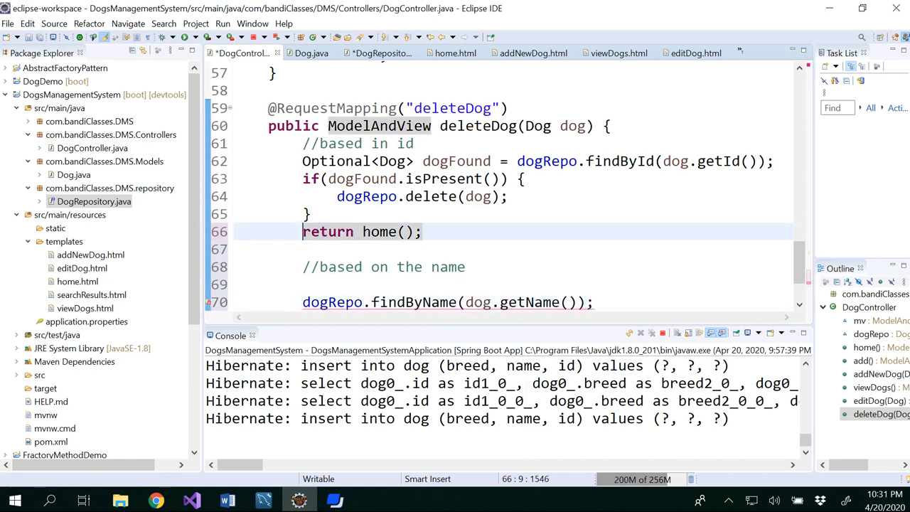
pyautogui.write('//')
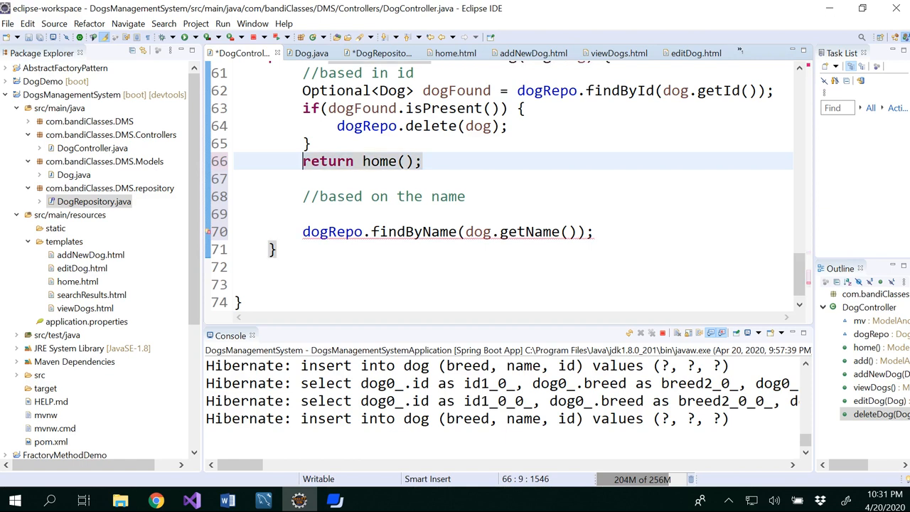
# - Comment out the id-based delete code on lines 62–66
pyautogui.moveTo(302, 90); pyautogui.dragTo(421, 161)
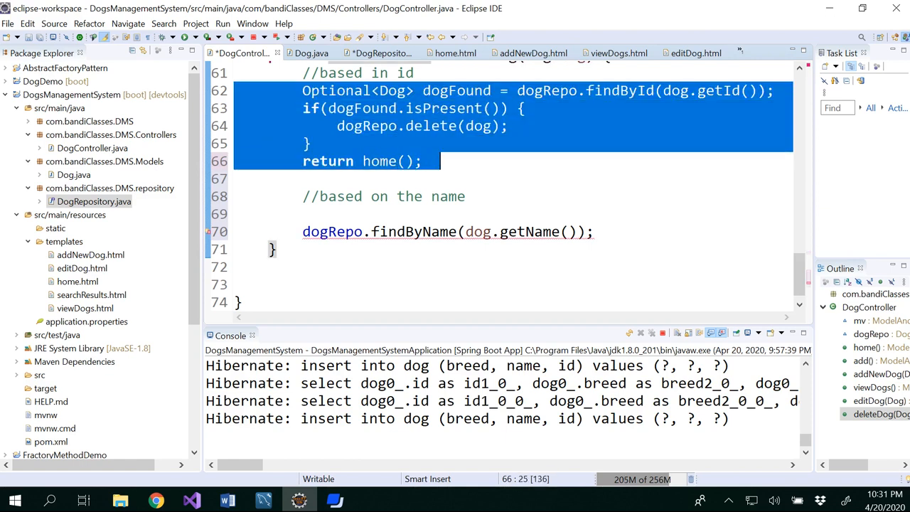
pyautogui.click(88, 24)
pyautogui.write('= ')
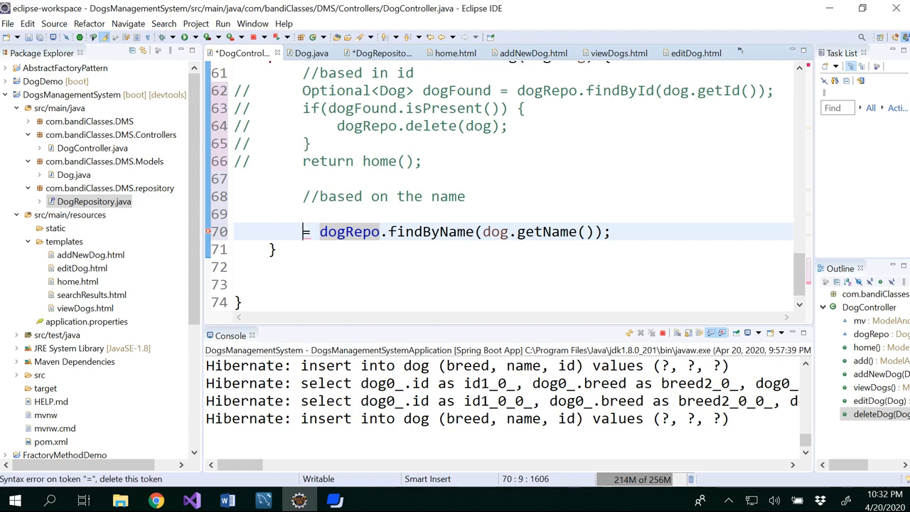
# - Store the findByName result in a List<Dog> variable named dogsFound
pyautogui.write('List<>')
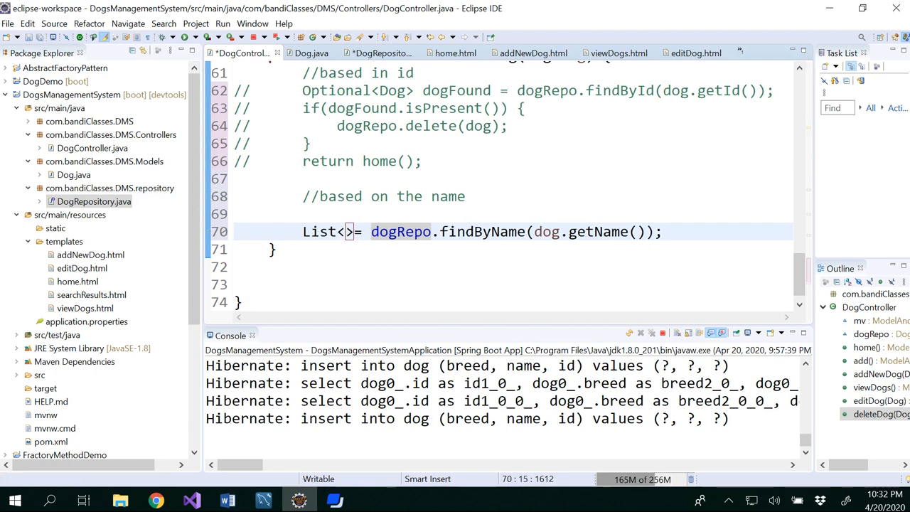
pyautogui.write('Dog')
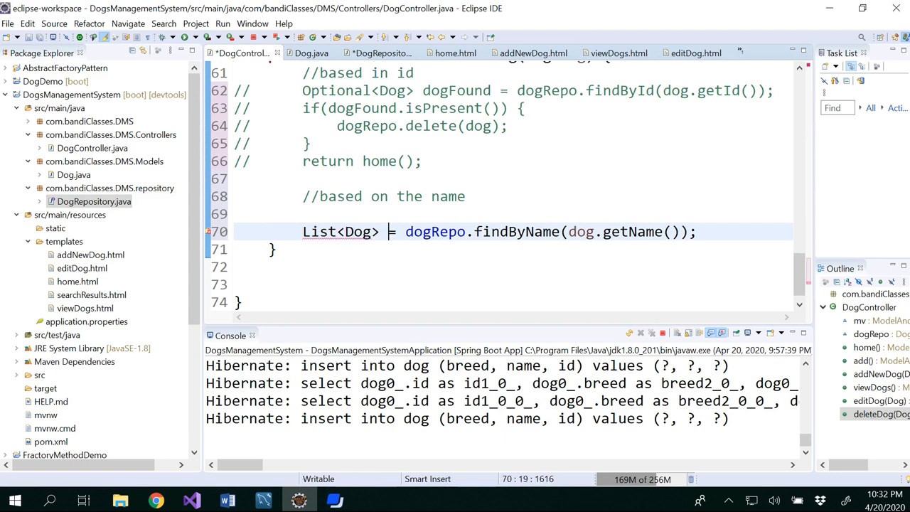
pyautogui.write('dogs')
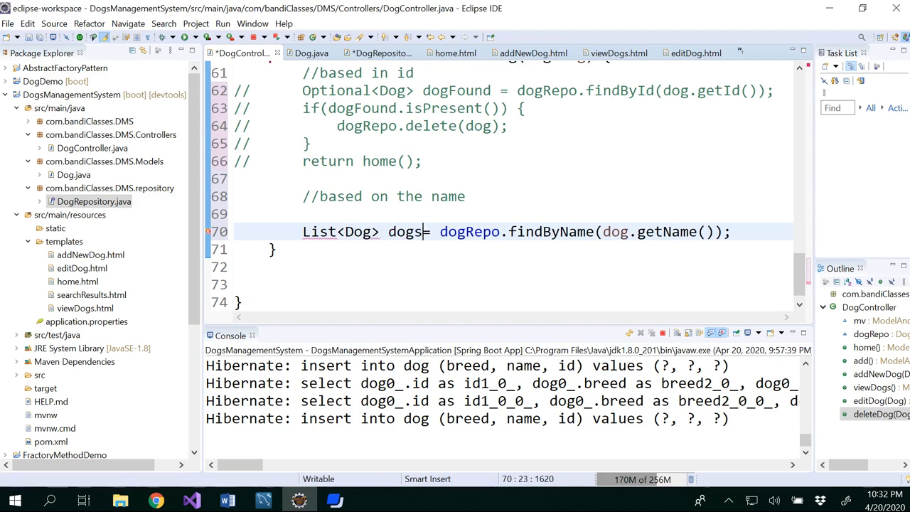
pyautogui.doubleClick(405, 231)
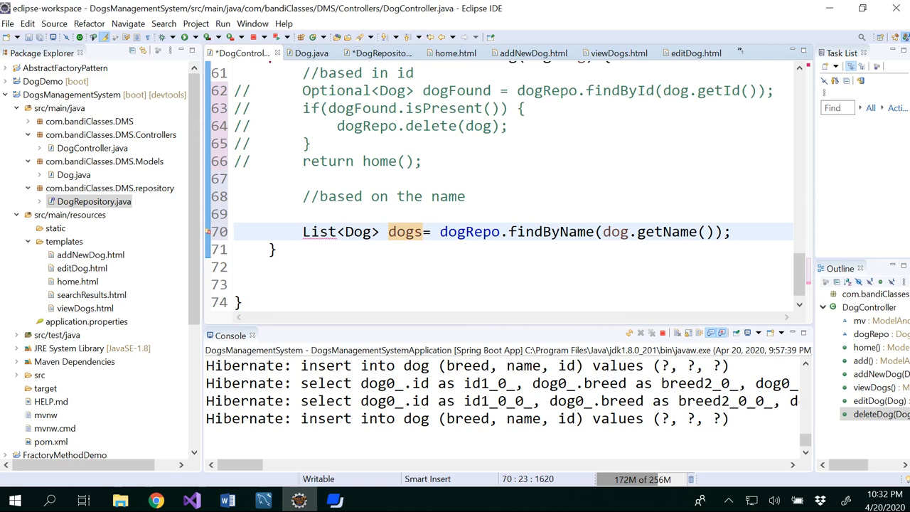
pyautogui.write('Found')
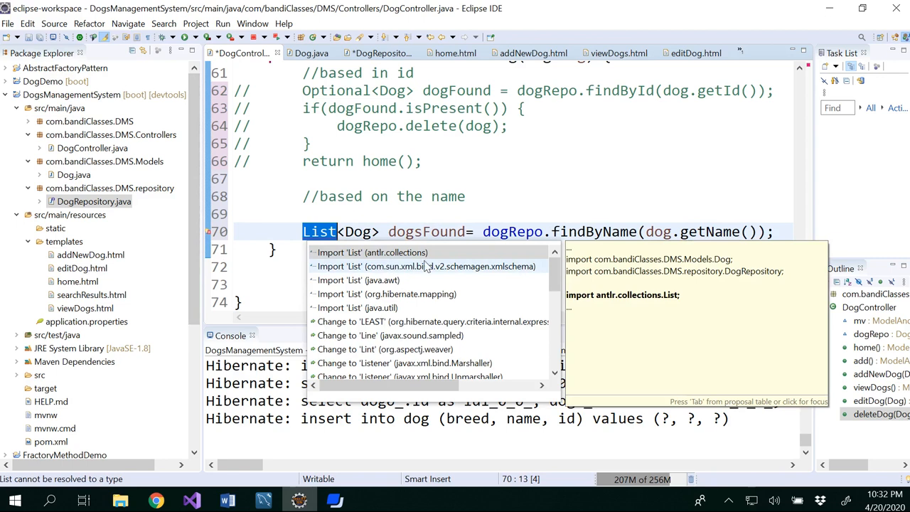
pyautogui.moveTo(372, 252)
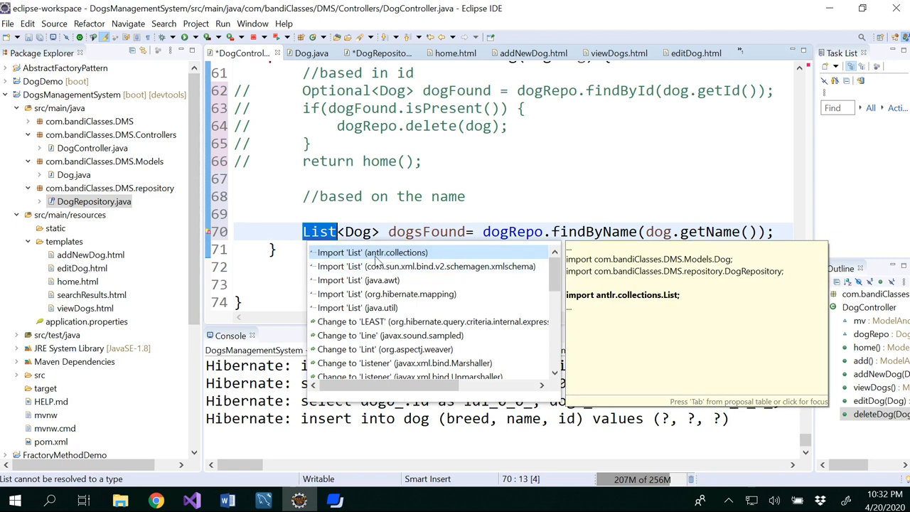
pyautogui.moveTo(394, 265)
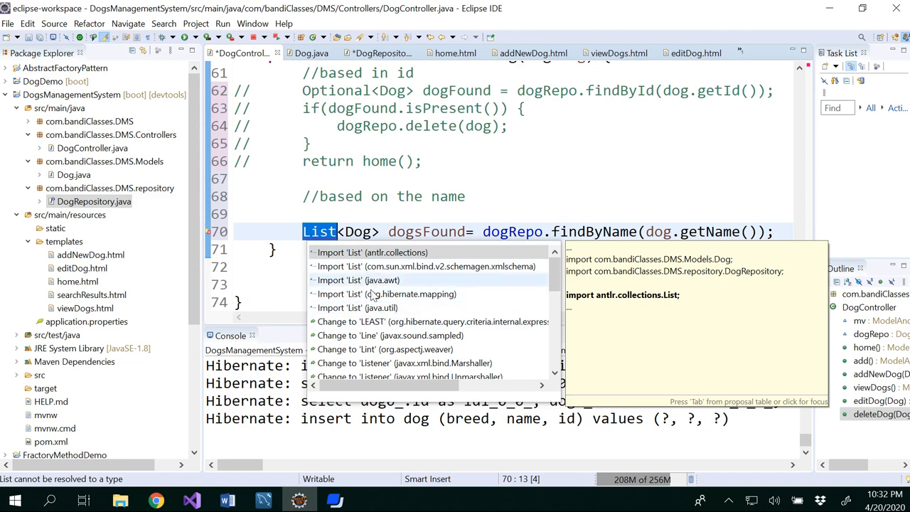
pyautogui.moveTo(369, 307)
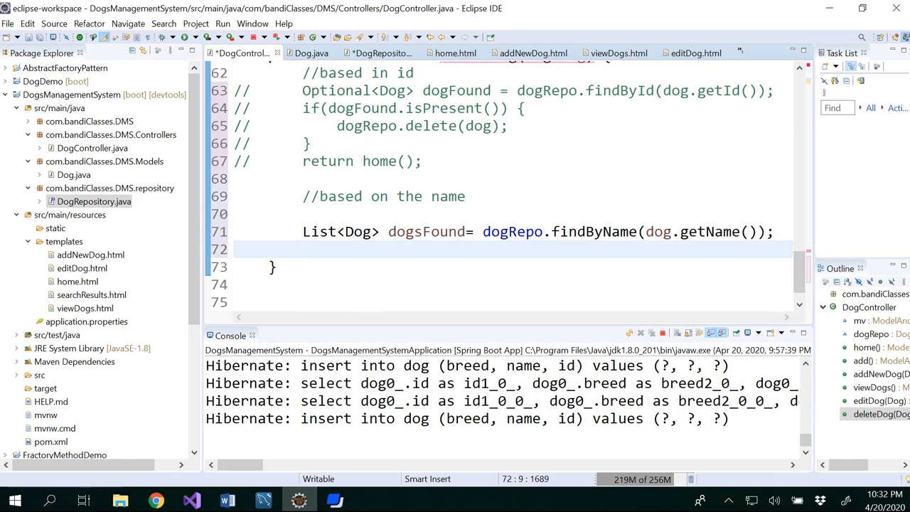
# - Write a for (Dog d : dogsFound) loop that calls dogRepo.delete on each dog
pyautogui.click(302, 248)
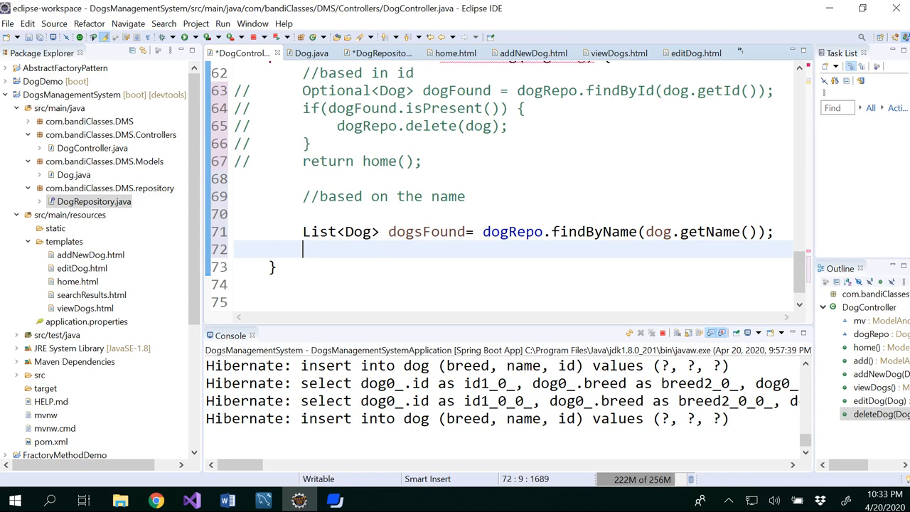
pyautogui.write('for')
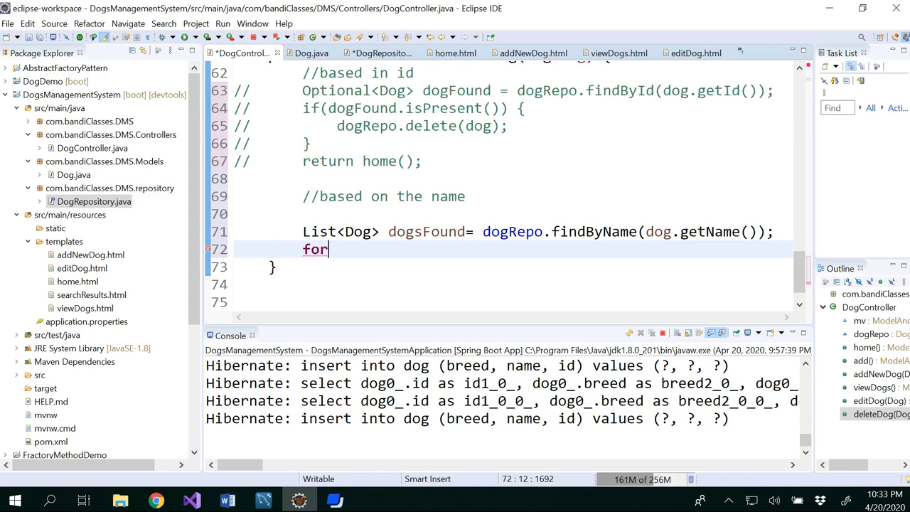
pyautogui.write('() {')
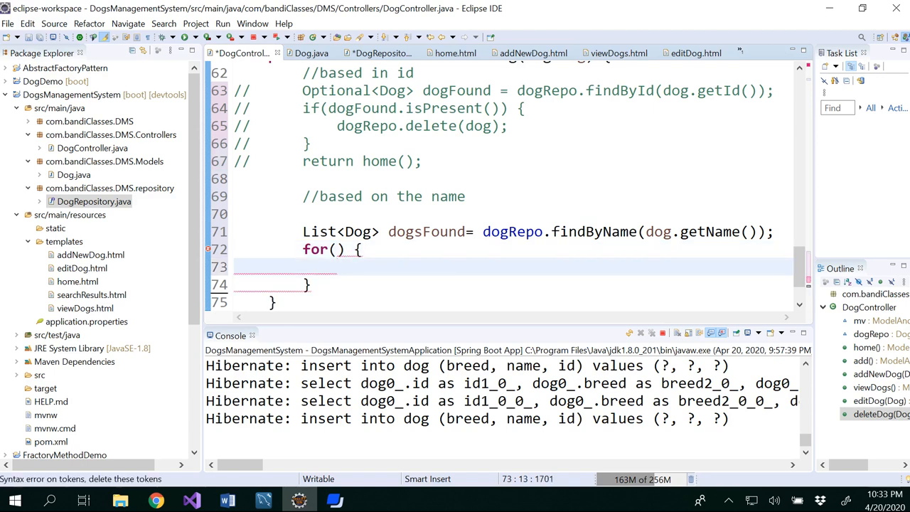
pyautogui.click(340, 249)
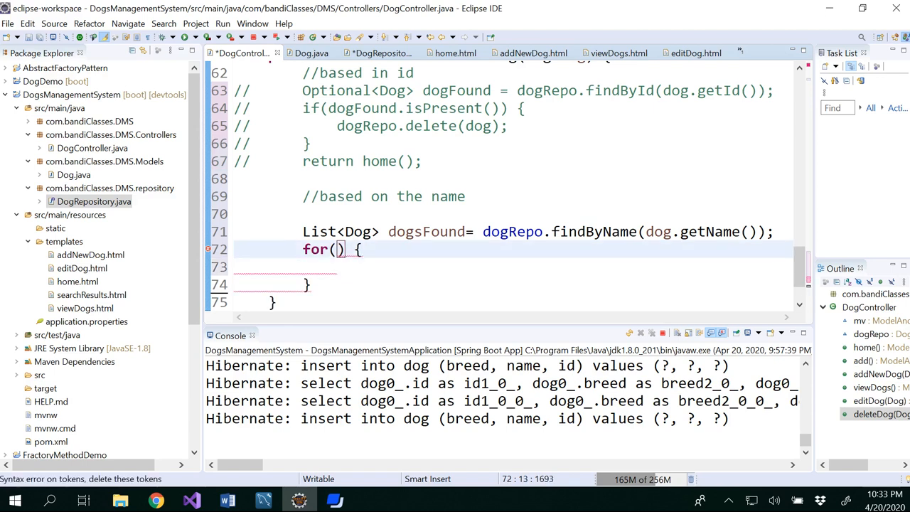
pyautogui.write('Dog')
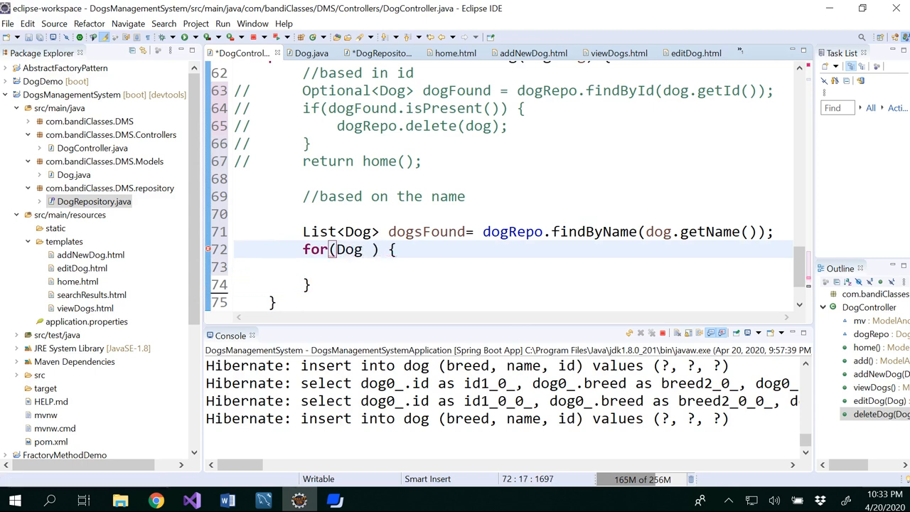
pyautogui.write('d =')
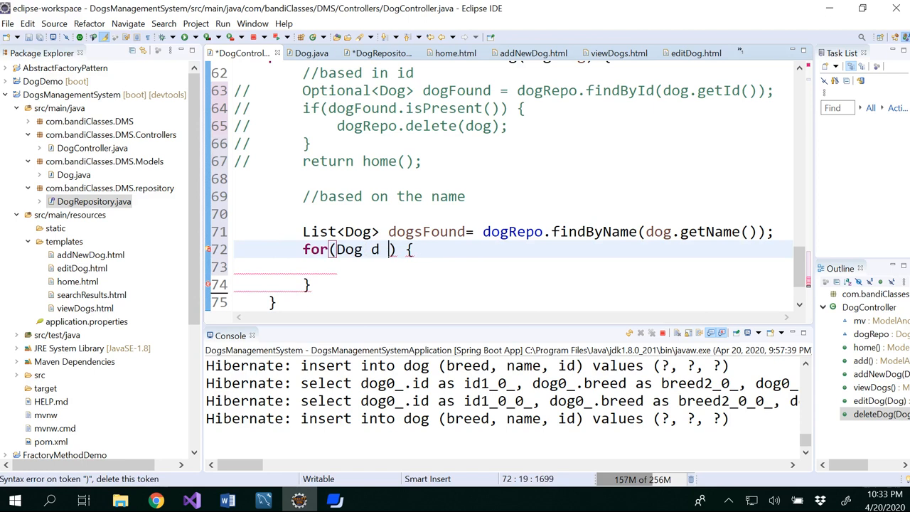
pyautogui.write(': dog')
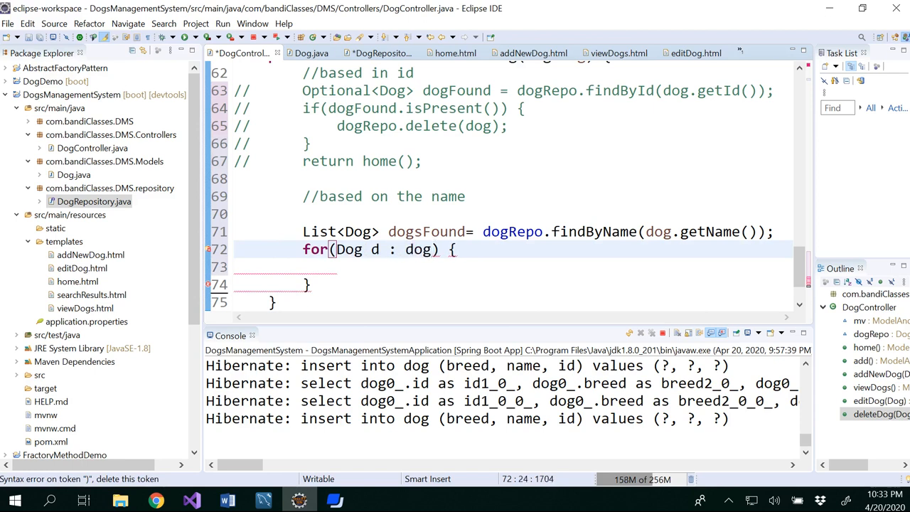
pyautogui.write('dogsFoun')
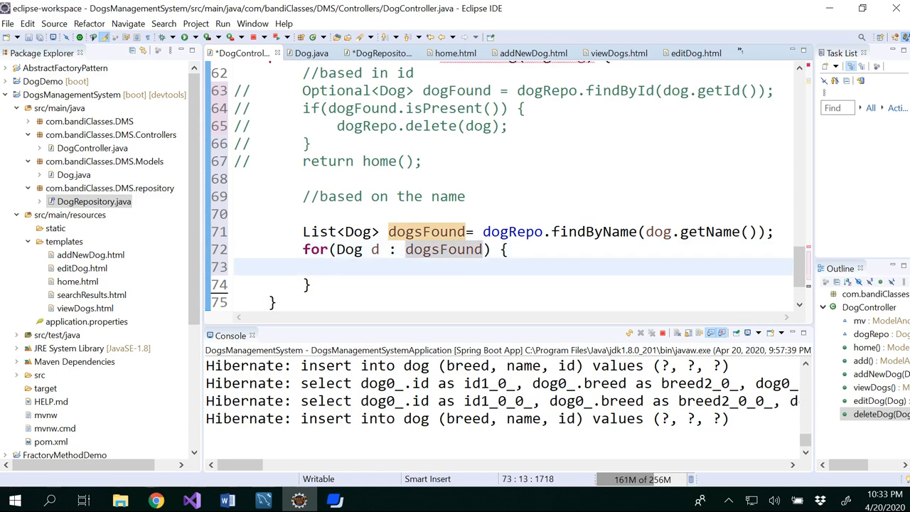
pyautogui.write('dog')
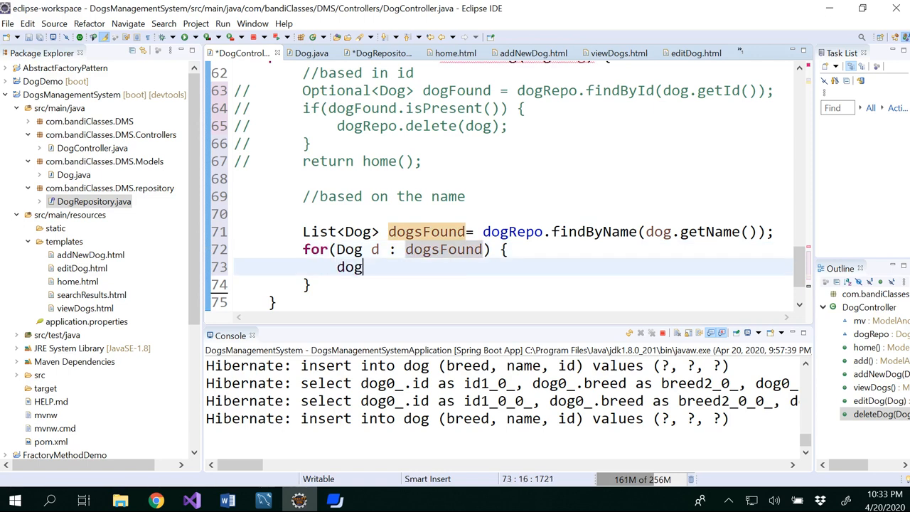
pyautogui.write('Repo.')
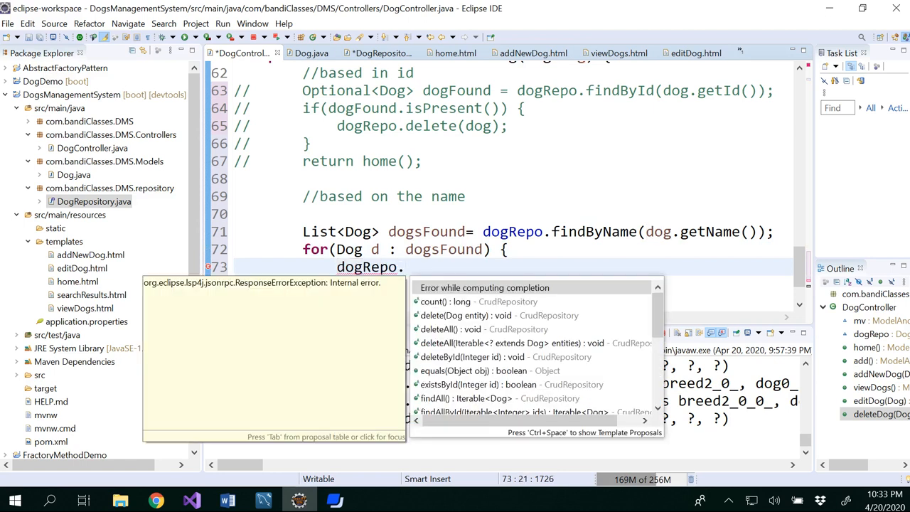
pyautogui.write('delete(d);')
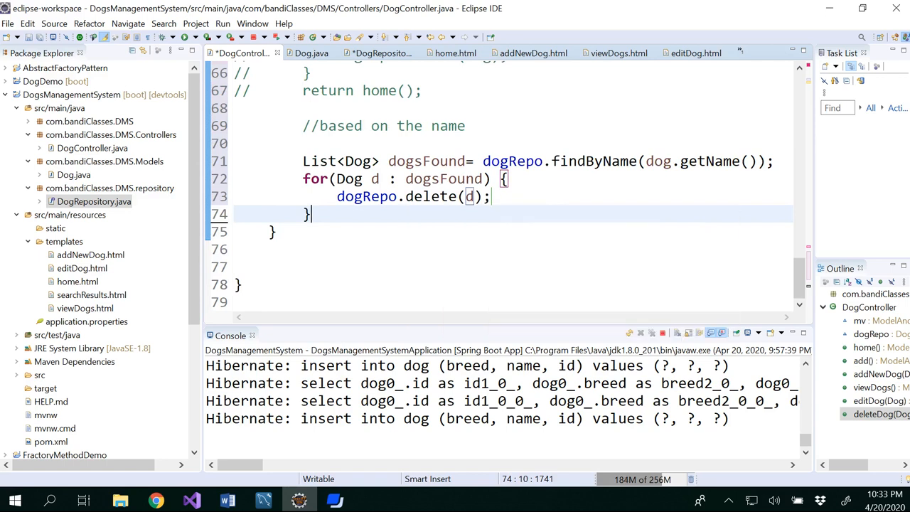
# - Add return home(); after the loop and save DogController so Spring Boot restarts
pyautogui.press('Return')
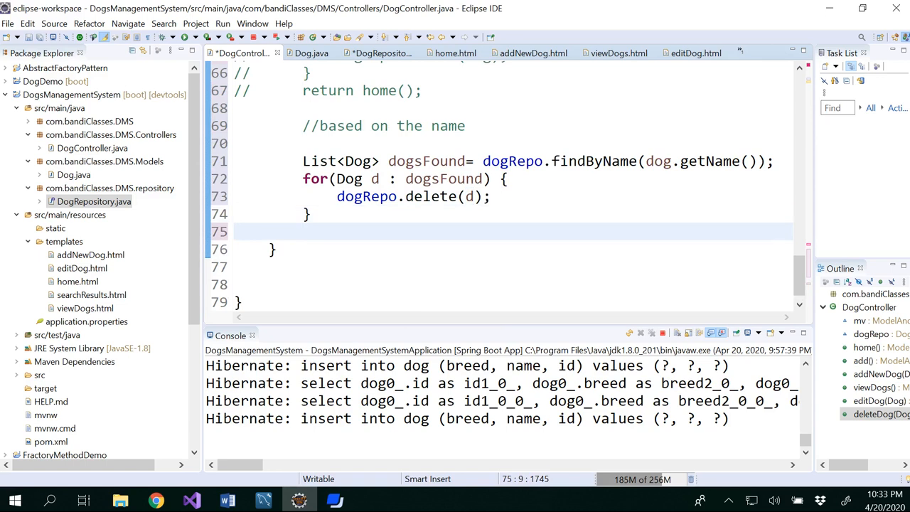
pyautogui.write('r')
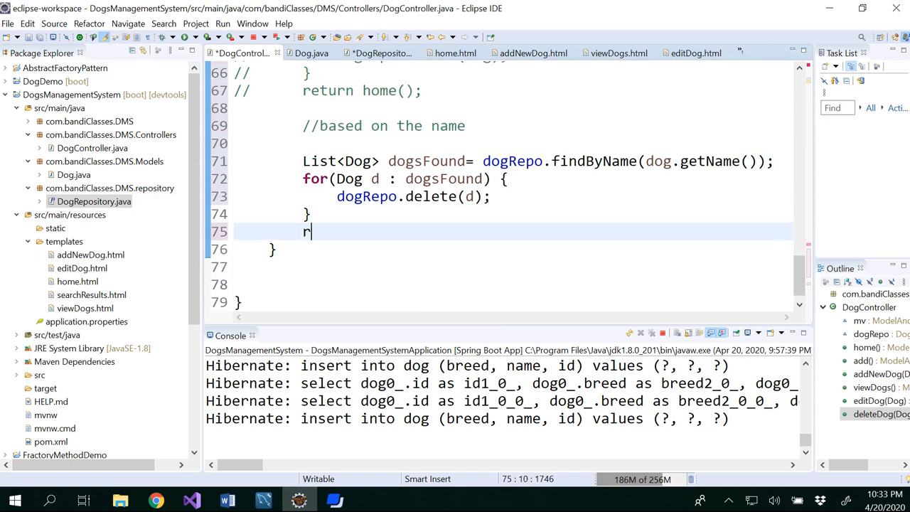
pyautogui.write('eturn')
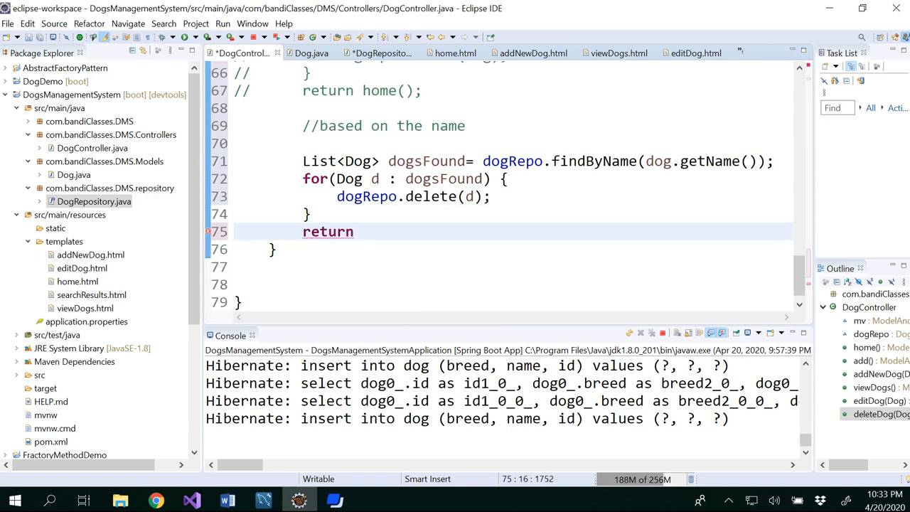
pyautogui.write('home()')
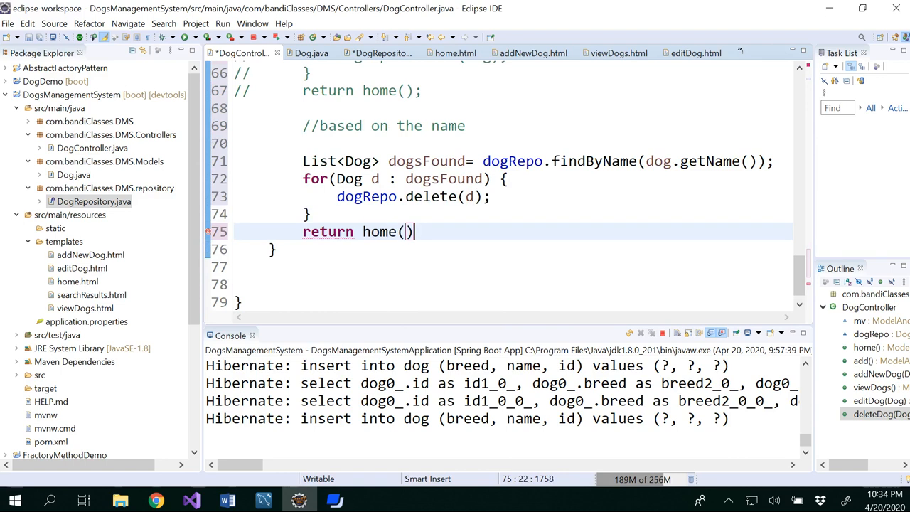
pyautogui.write(';')
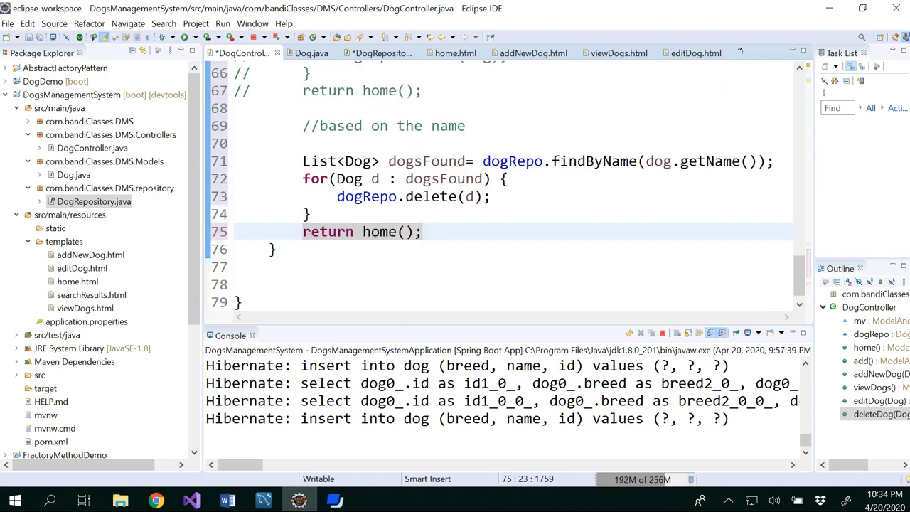
pyautogui.press('ctrl+s')
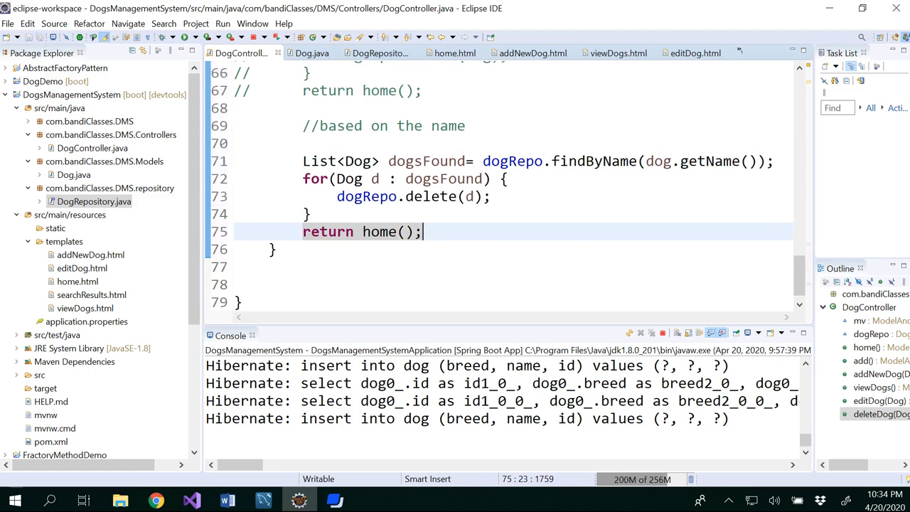
pyautogui.doubleClick(589, 161)
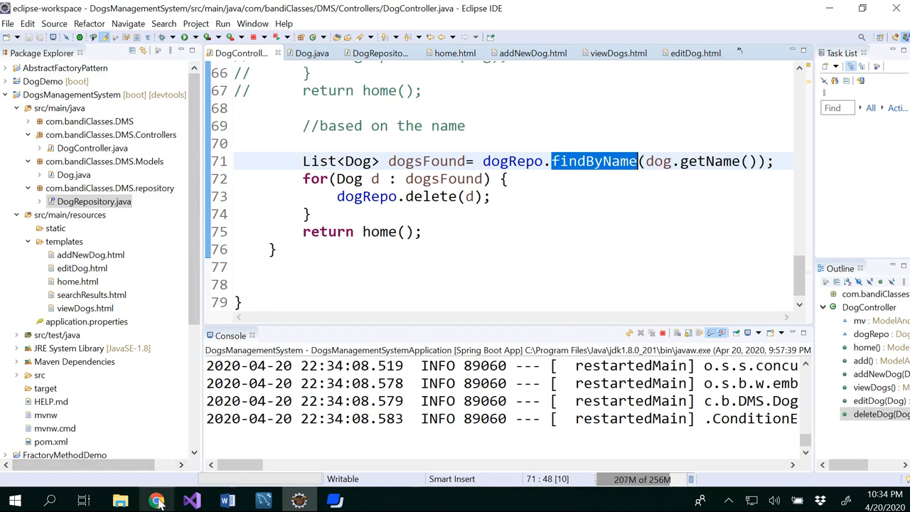
# - In Chrome, view the dog list and follow DELETE on the Gunner/Puli row
pyautogui.click(155, 500)
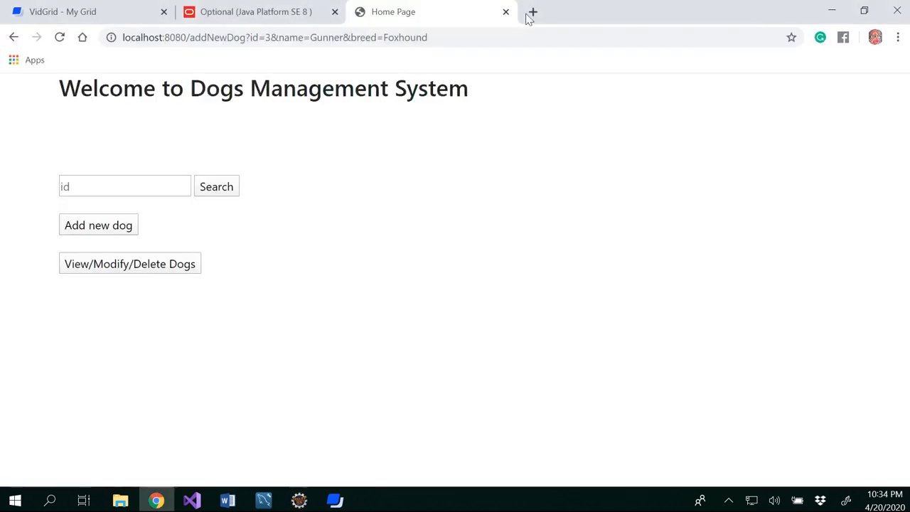
pyautogui.click(532, 12)
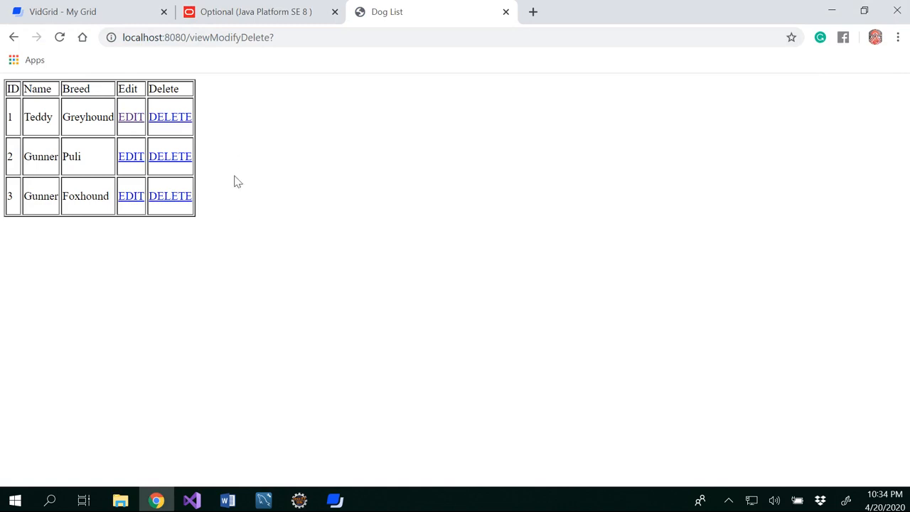
pyautogui.moveTo(243, 176)
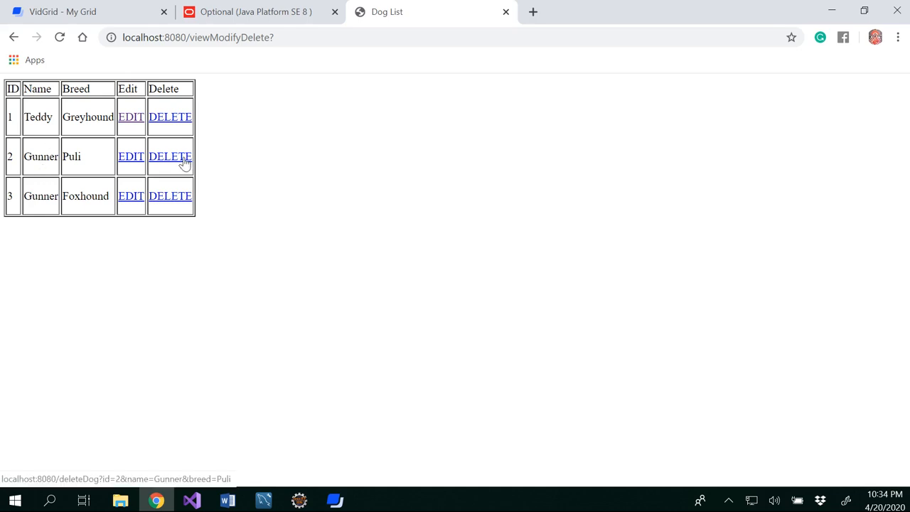
pyautogui.click(169, 157)
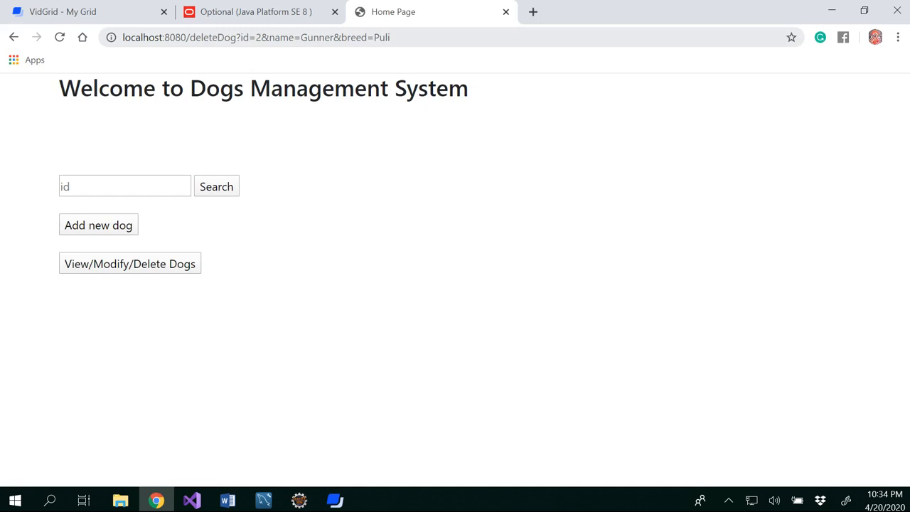
pyautogui.moveTo(434, 162)
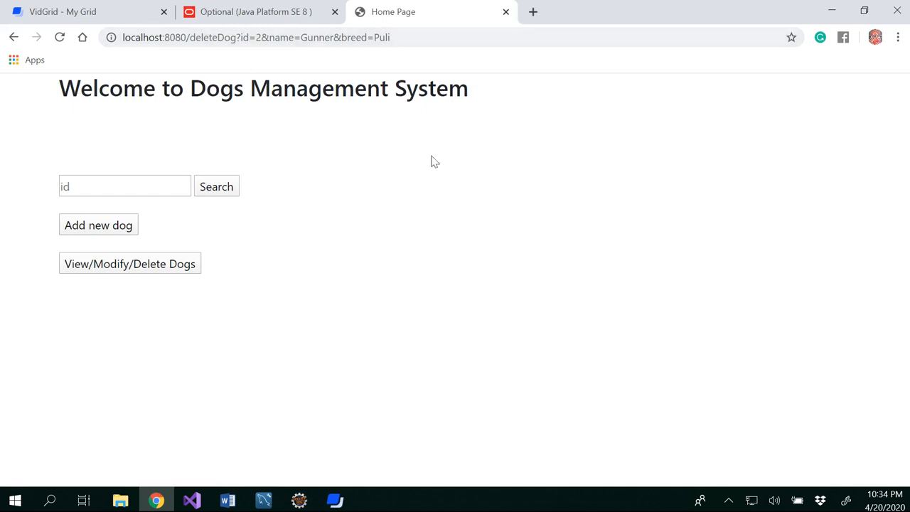
pyautogui.moveTo(276, 477)
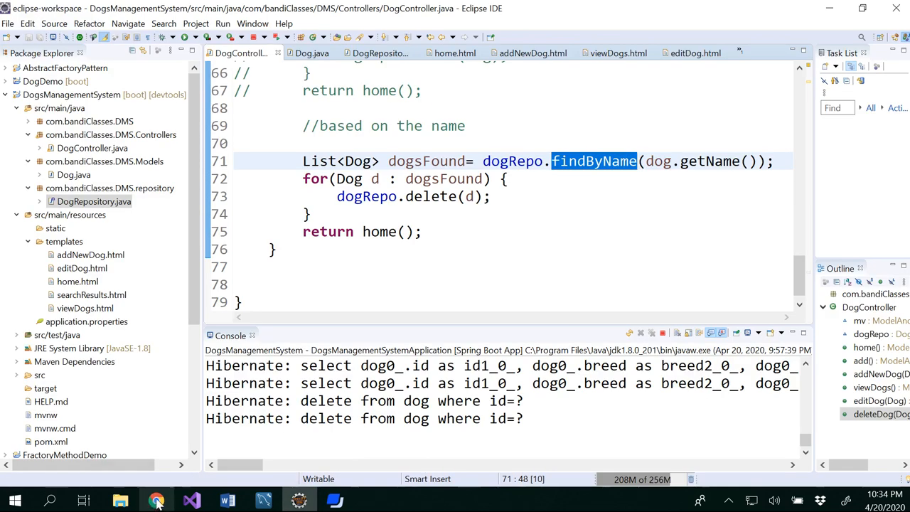
pyautogui.moveTo(264, 500)
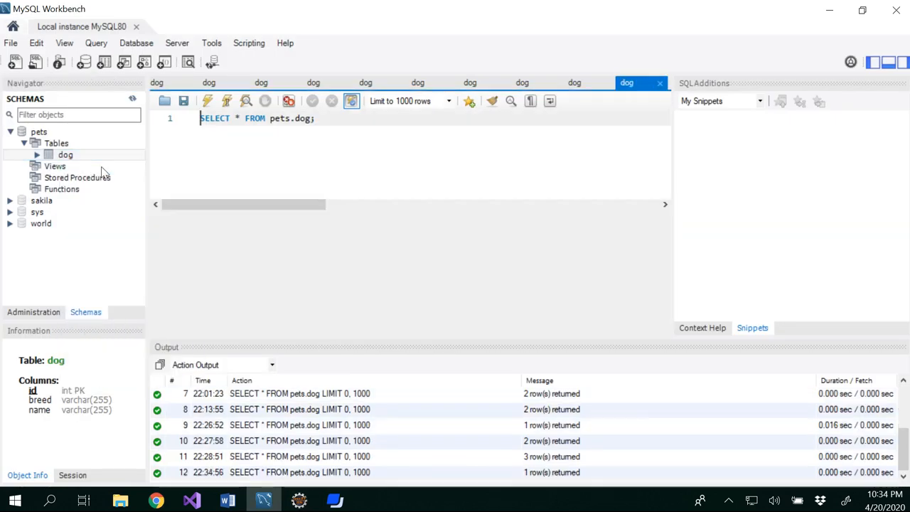
# - Rerun SELECT * FROM pets.dog, confirming only Teddy the Greyhound remains
pyautogui.click(207, 100)
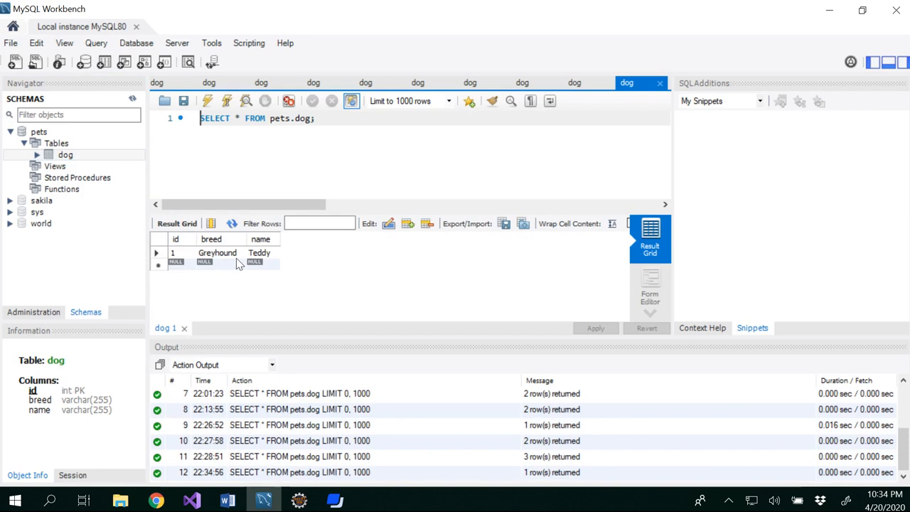
pyautogui.moveTo(156, 499)
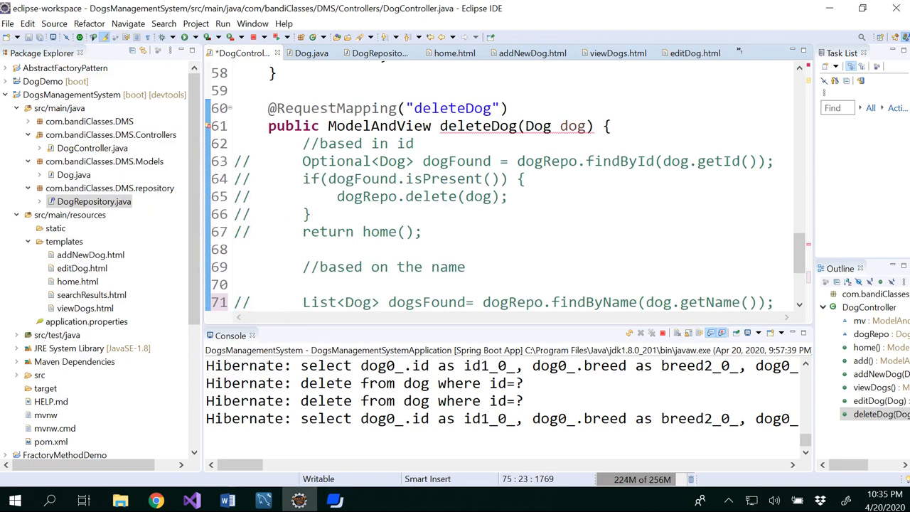
# - After the commented name-based block, write dogRepo.findById(dog.getId()); using completion
pyautogui.doubleClick(328, 161)
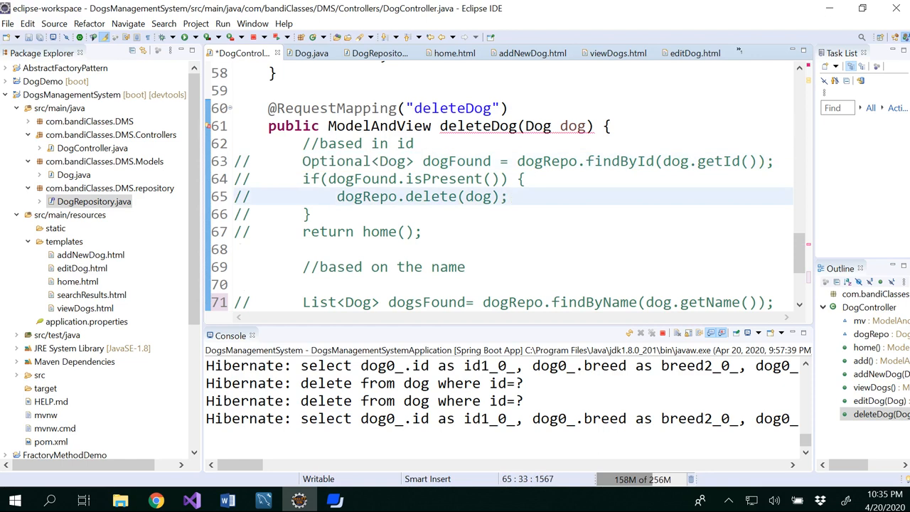
pyautogui.scroll(-3)
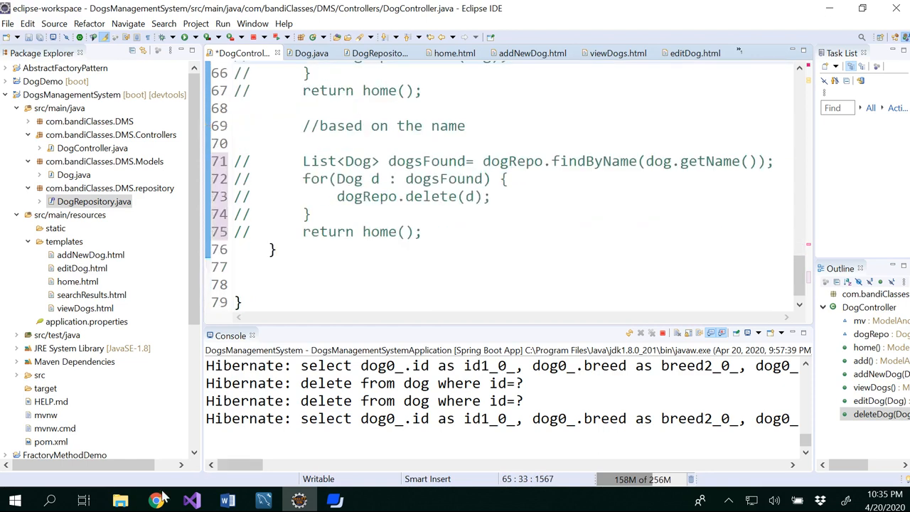
pyautogui.click(156, 499)
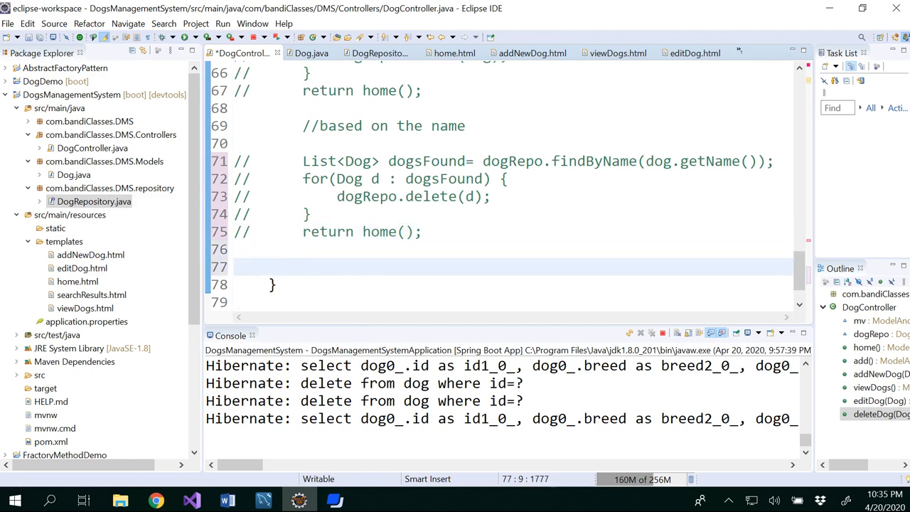
pyautogui.write('dog')
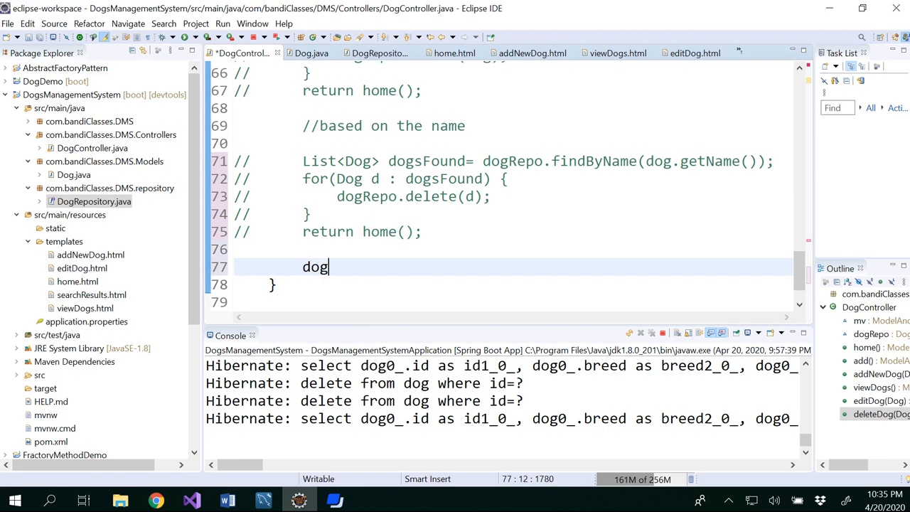
pyautogui.press('ctrl+space')
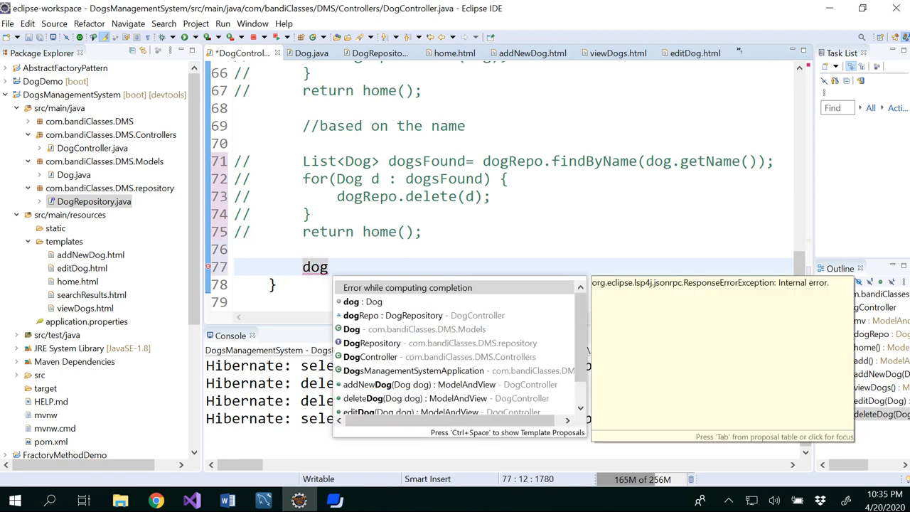
pyautogui.write('Repo.')
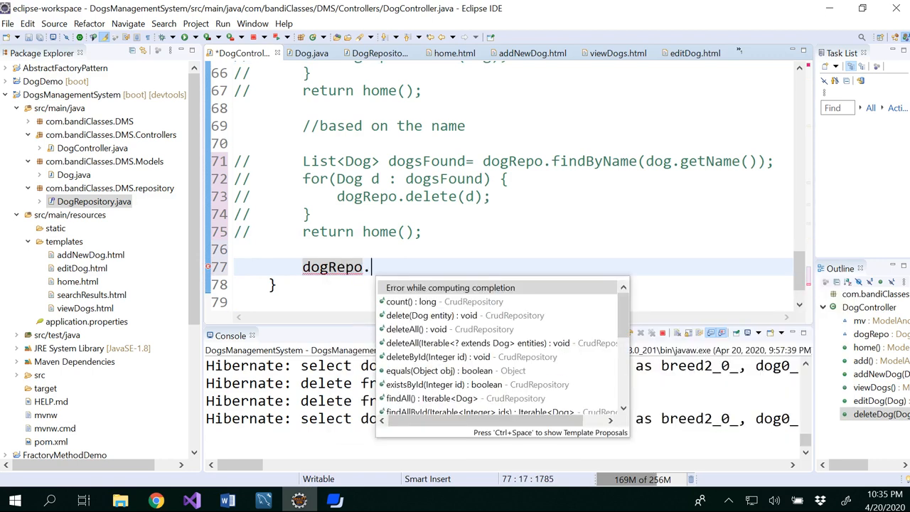
pyautogui.write('find')
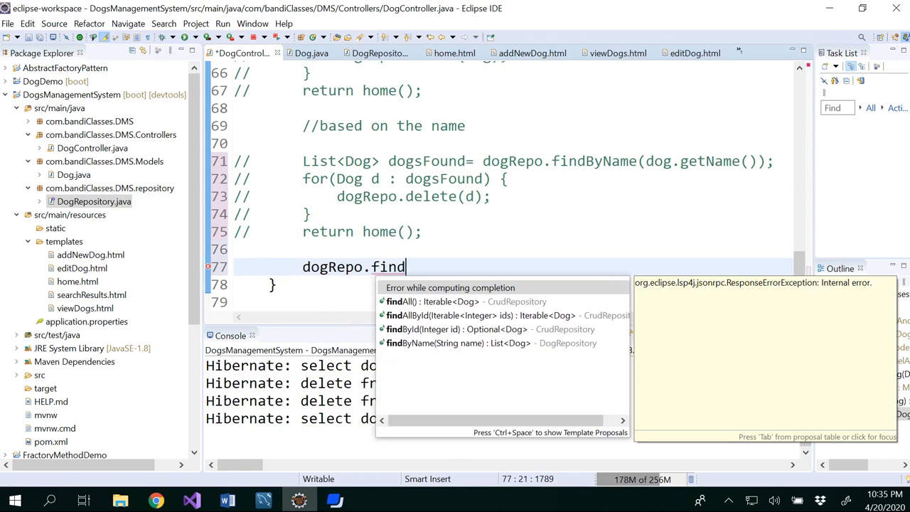
pyautogui.click(437, 329)
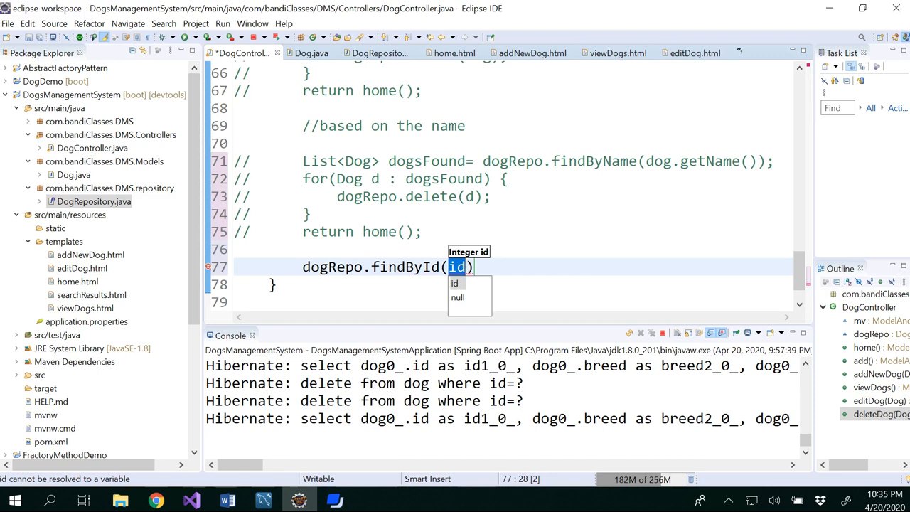
pyautogui.write('dog.getId(')
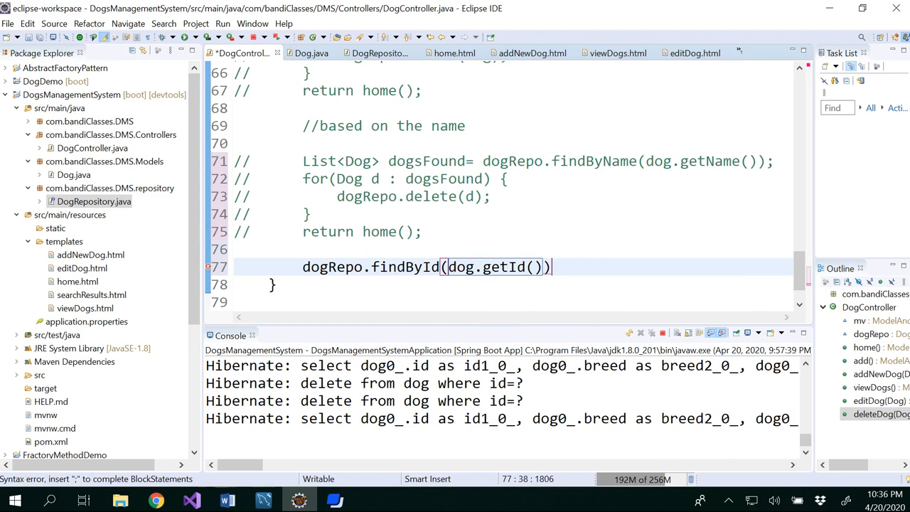
pyautogui.write(';')
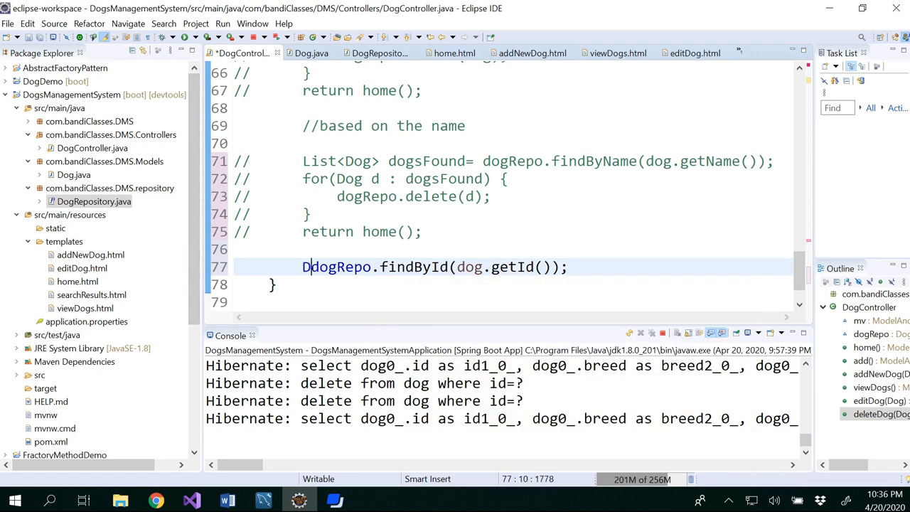
# - Assign it to Dog d and append .orElse(new Dog()) as the default
pyautogui.write('og d =')
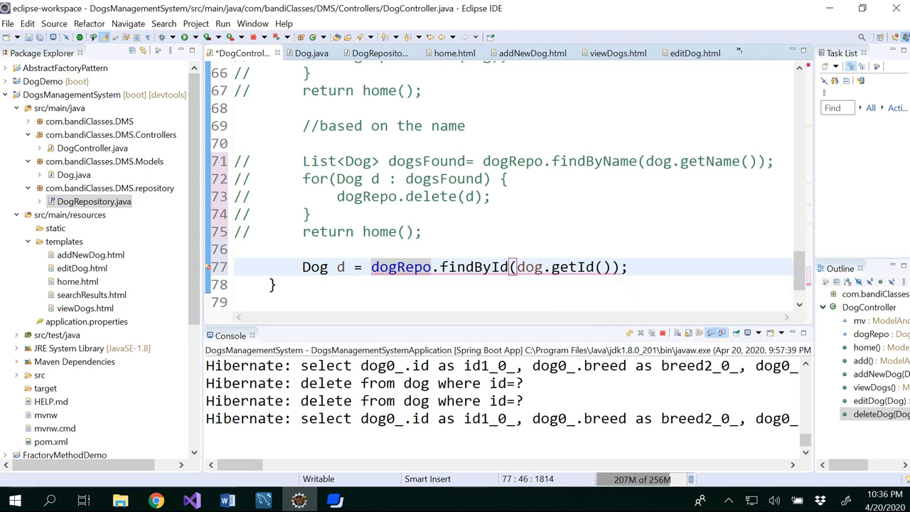
pyautogui.write('.')
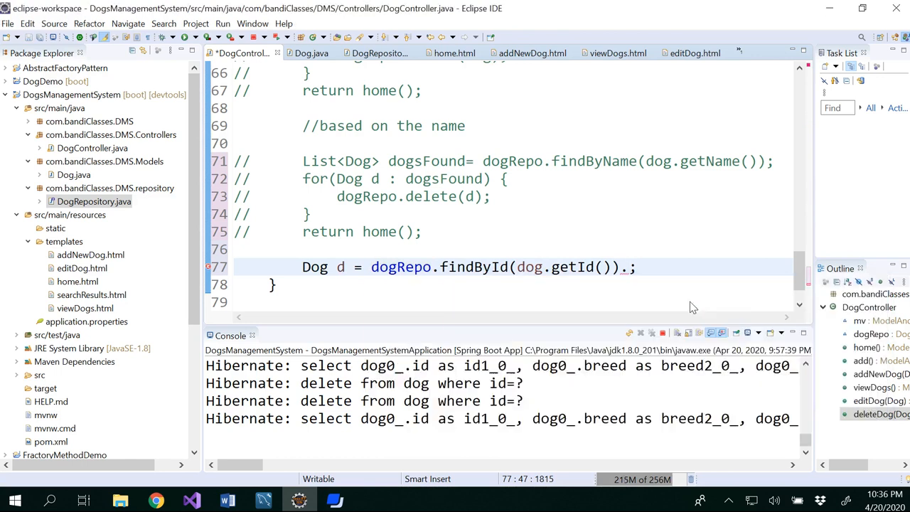
pyautogui.write('.orElse(other')
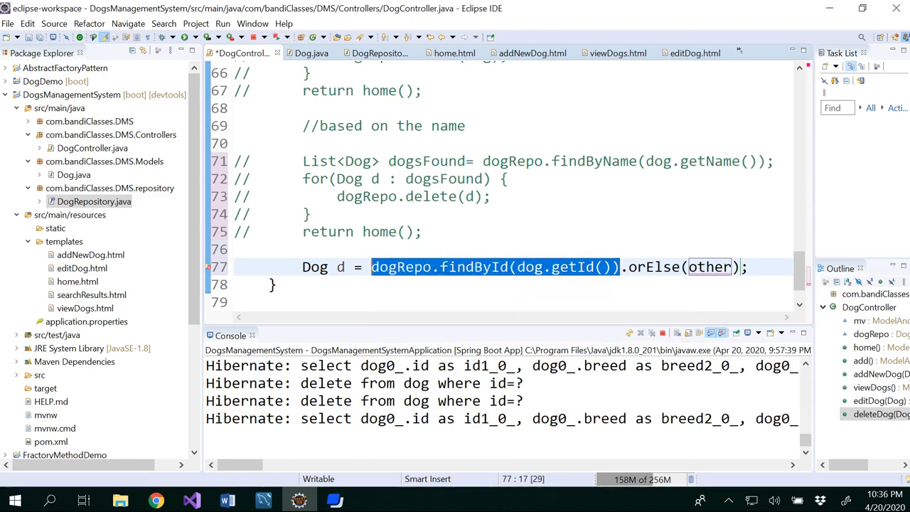
pyautogui.doubleClick(709, 267)
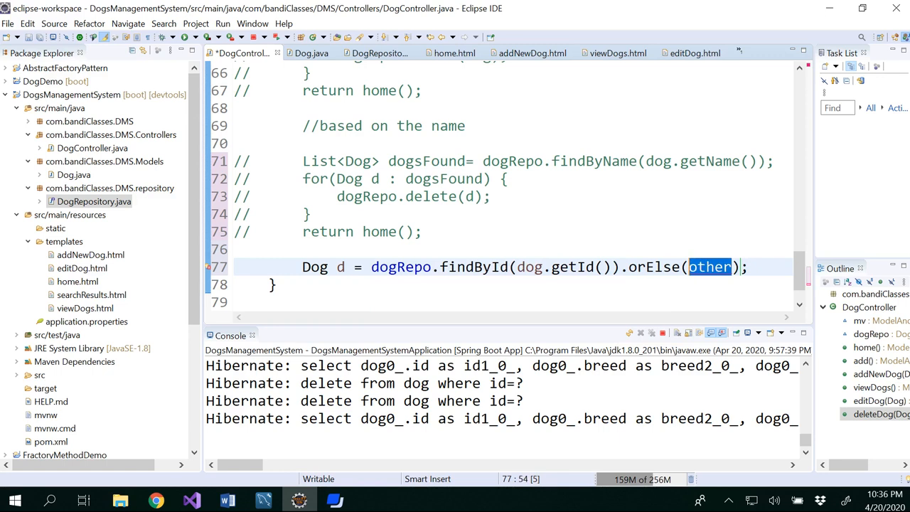
pyautogui.write('new')
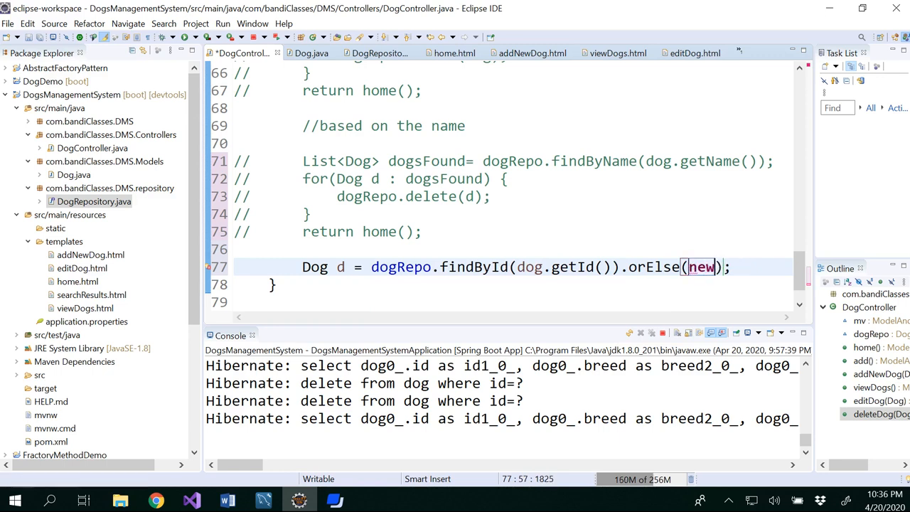
pyautogui.write('Dog')
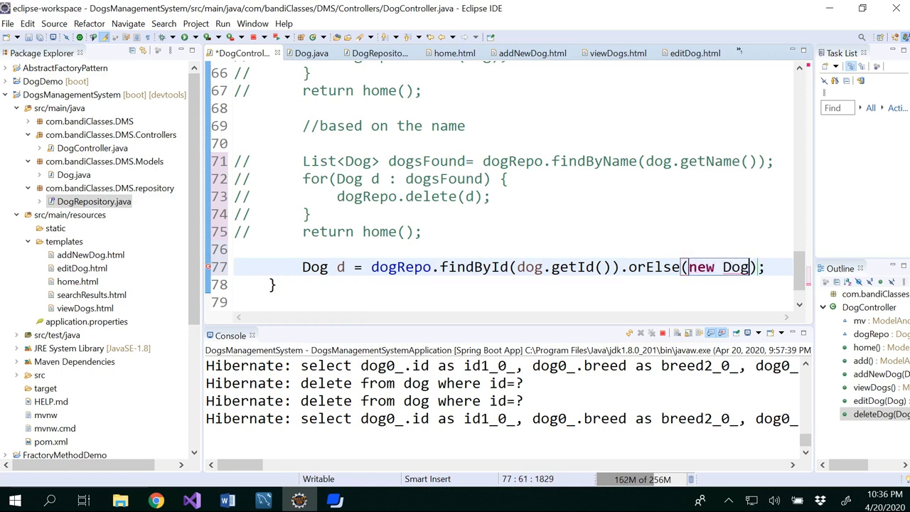
pyautogui.write('()')
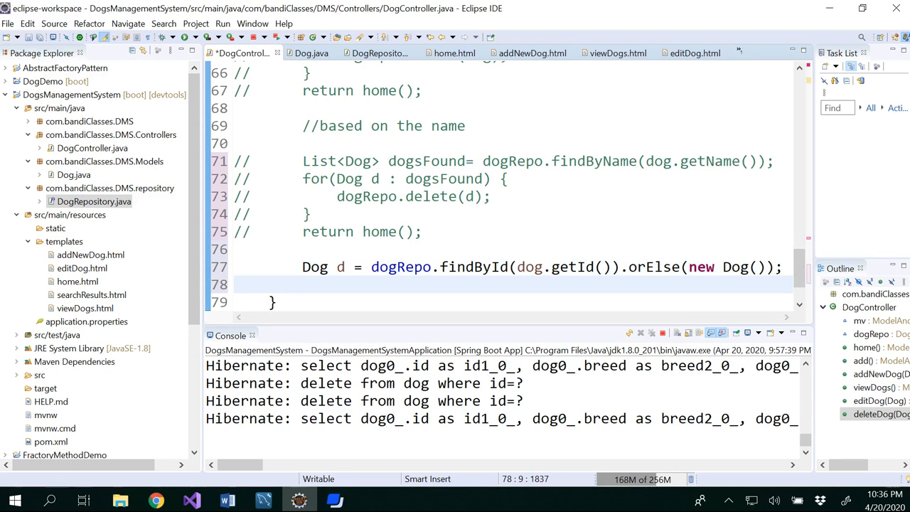
# - Write dogRepo.delete(d); followed by return home(); inside deleteDog
pyautogui.write('d')
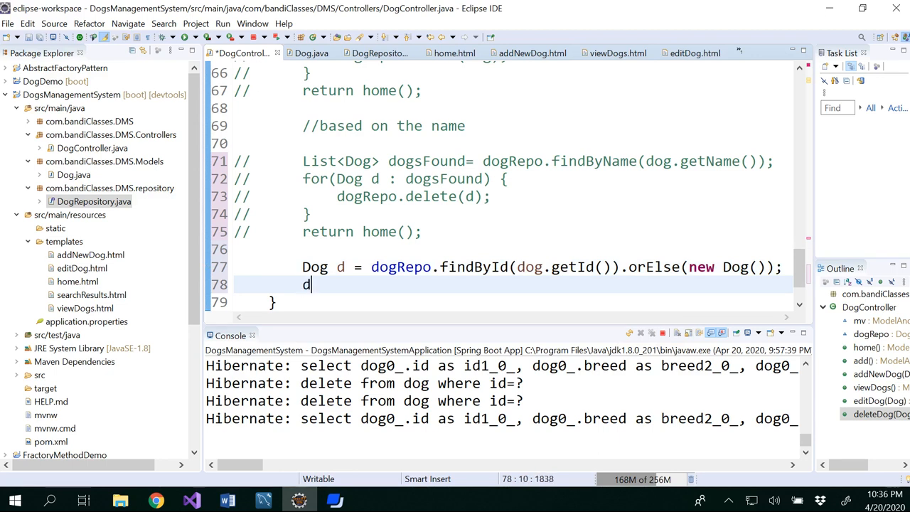
pyautogui.write('.de')
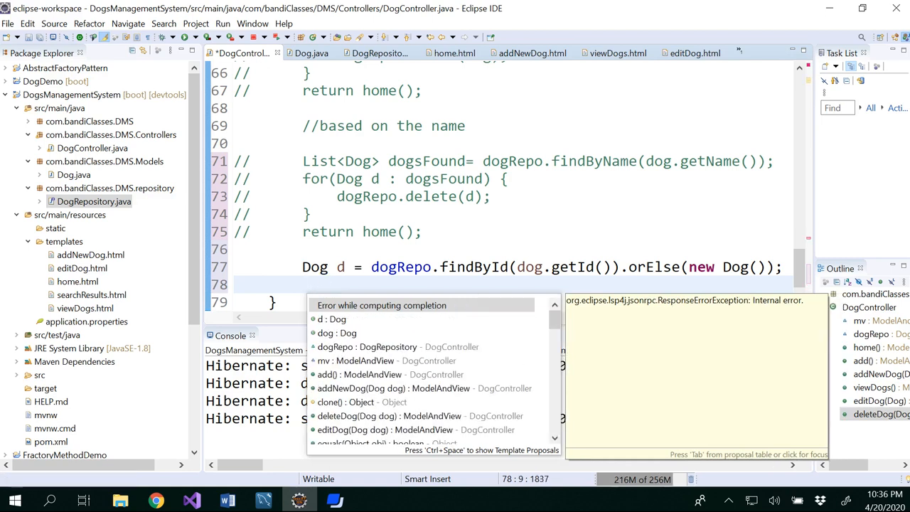
pyautogui.write('dog')
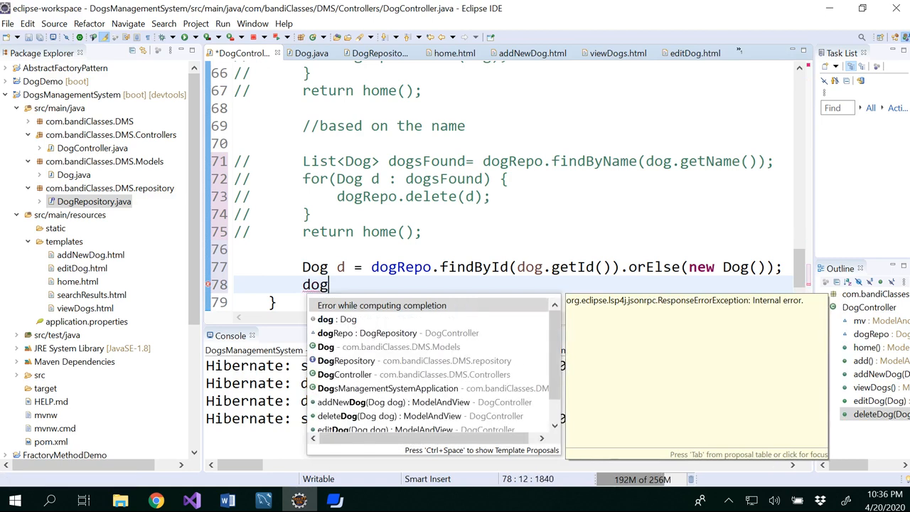
pyautogui.write('Repo.delete(d);')
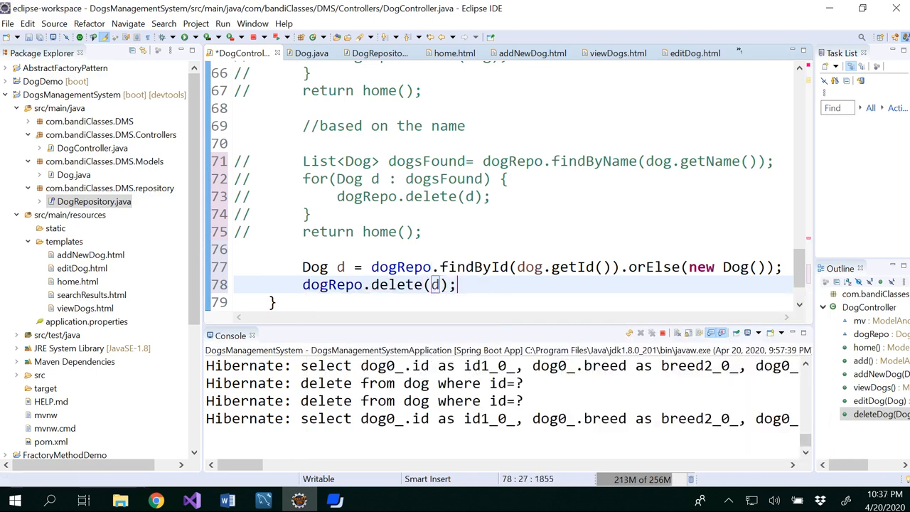
pyautogui.write('ret')
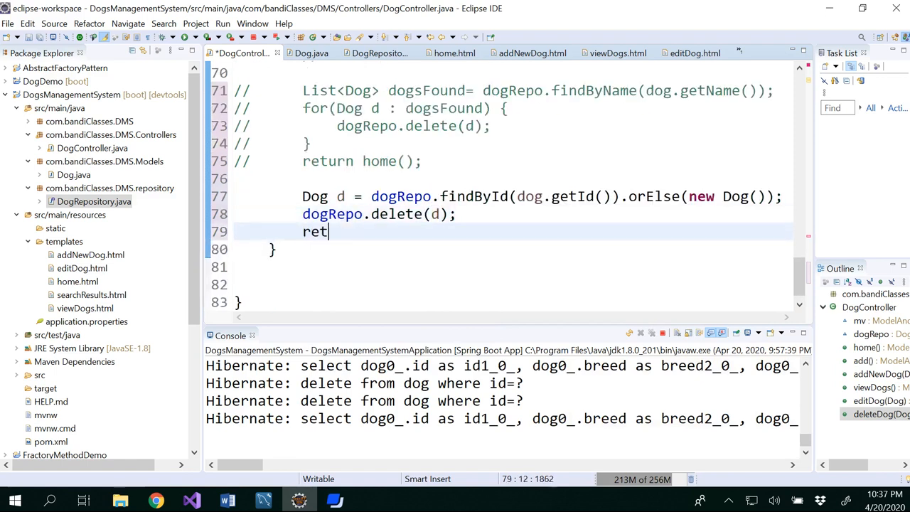
pyautogui.write('un home')
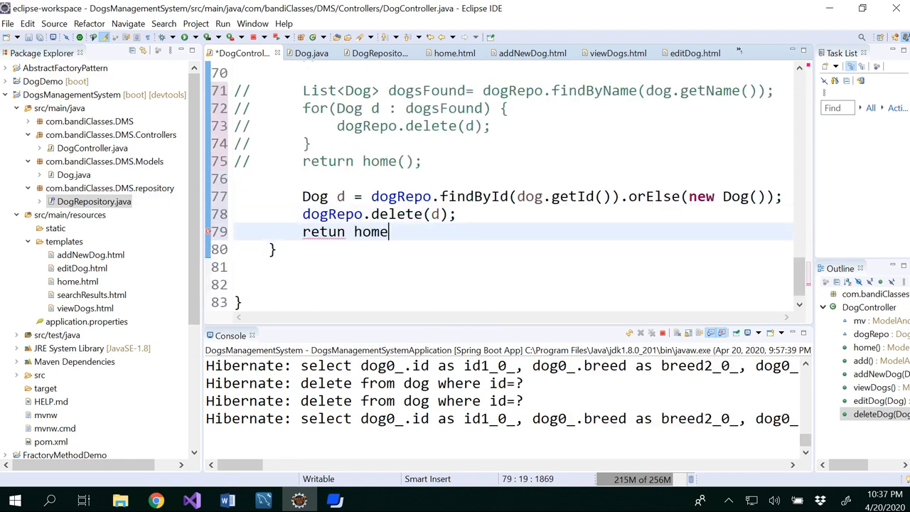
pyautogui.write('();')
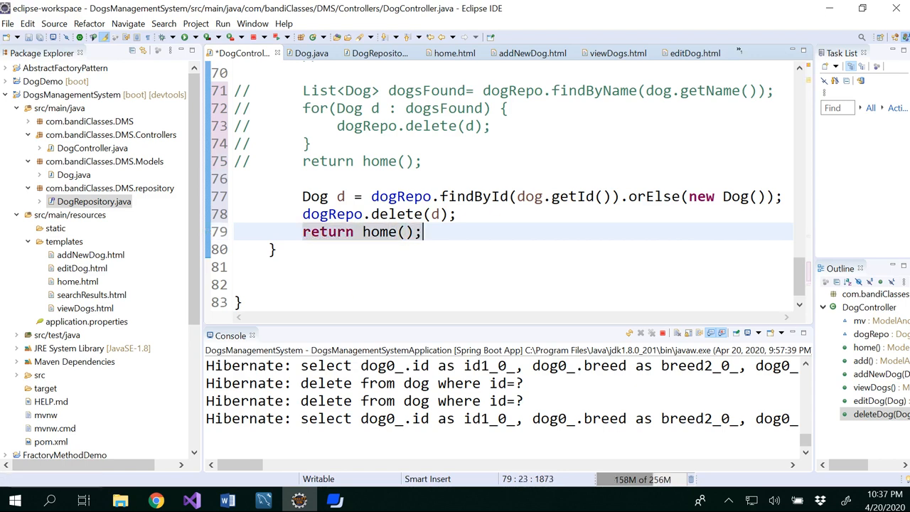
# - Save DogController so the application restarts, then move to Chrome
pyautogui.press('ctrl+s')
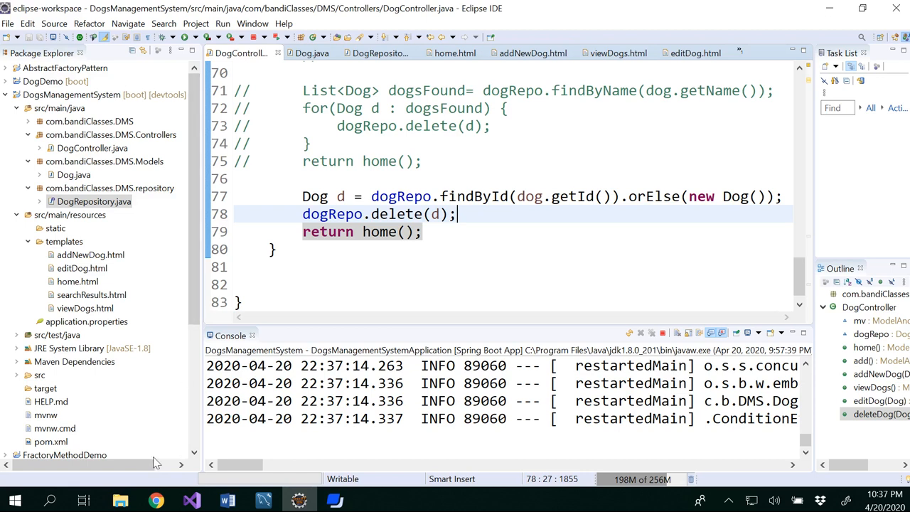
pyautogui.click(155, 500)
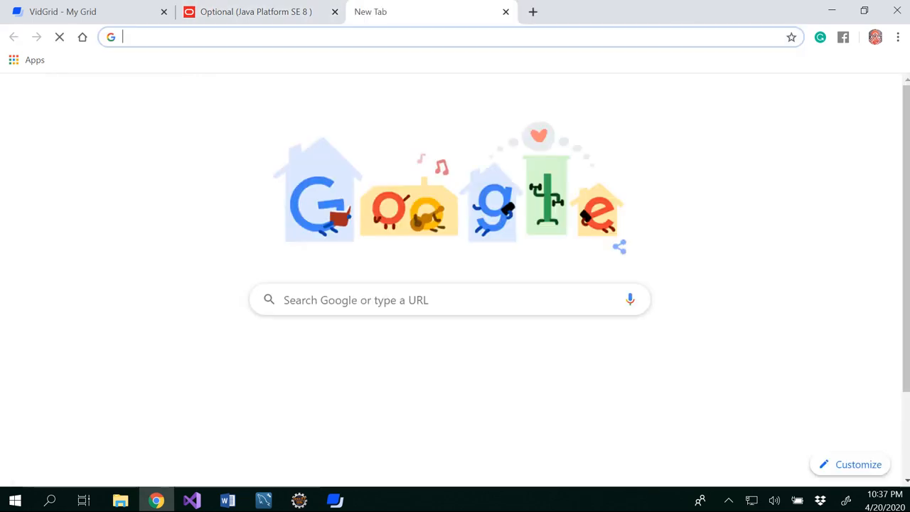
# - Go to localhost:8080/dogHome and start adding a new dog
pyautogui.write('localhost:8080/dogHome')
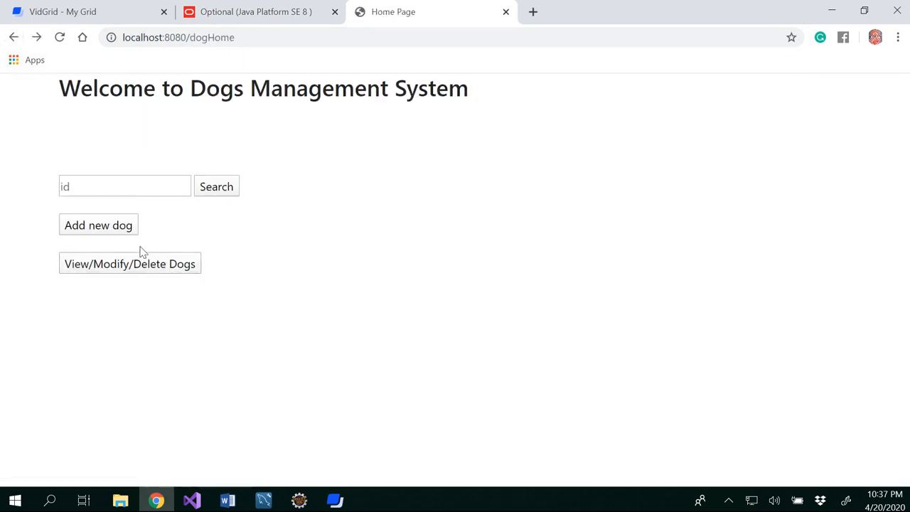
pyautogui.click(98, 225)
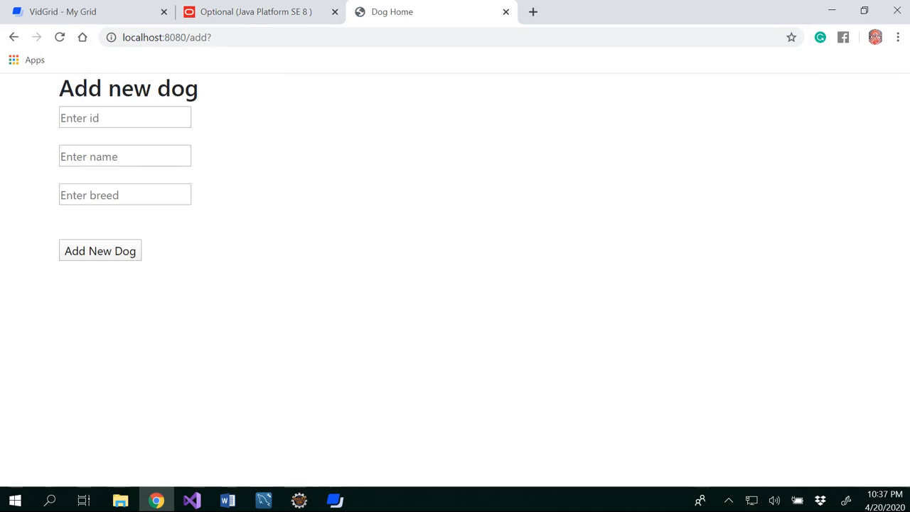
# - Add dog 7, Rex the Bluehound, and view the dog list showing Teddy and Rex
pyautogui.write('3')
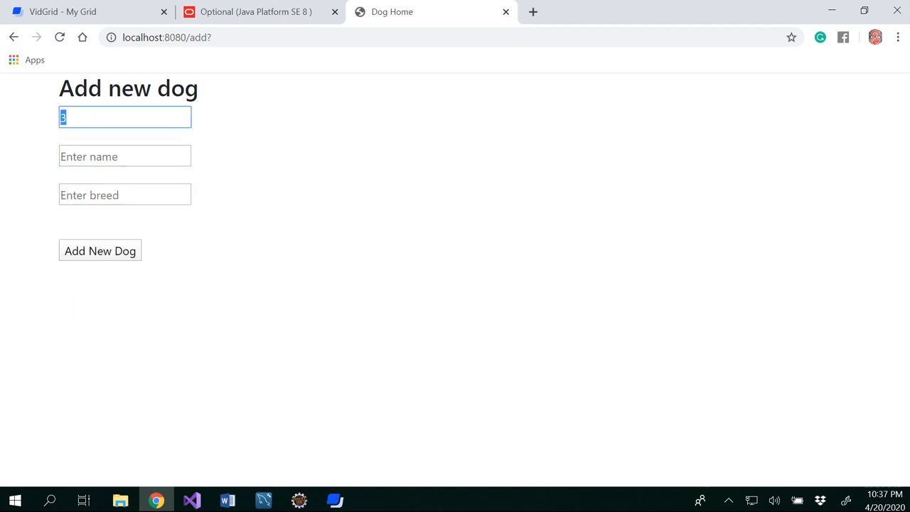
pyautogui.write('7')
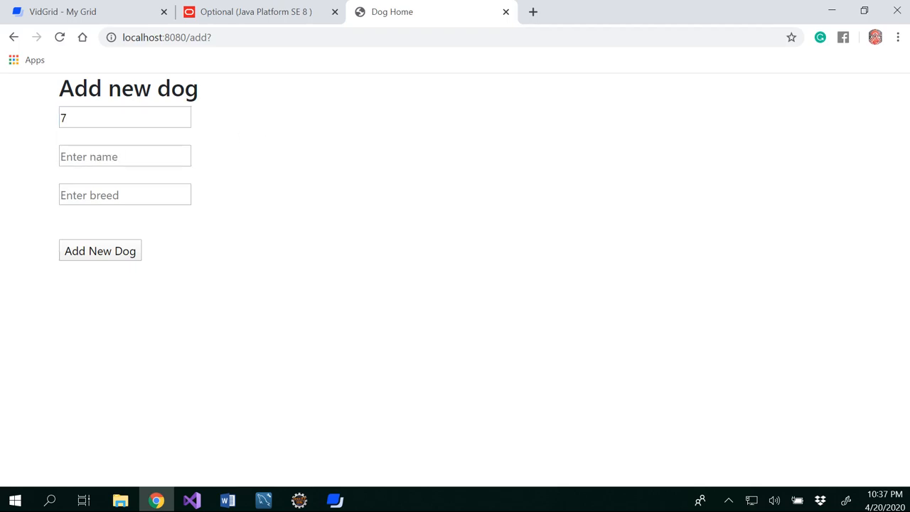
pyautogui.write('Rex')
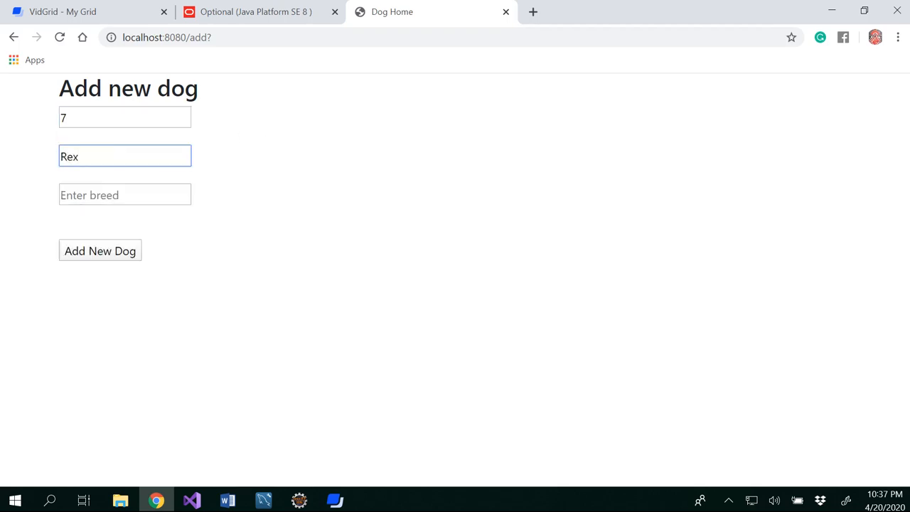
pyautogui.click(124, 195)
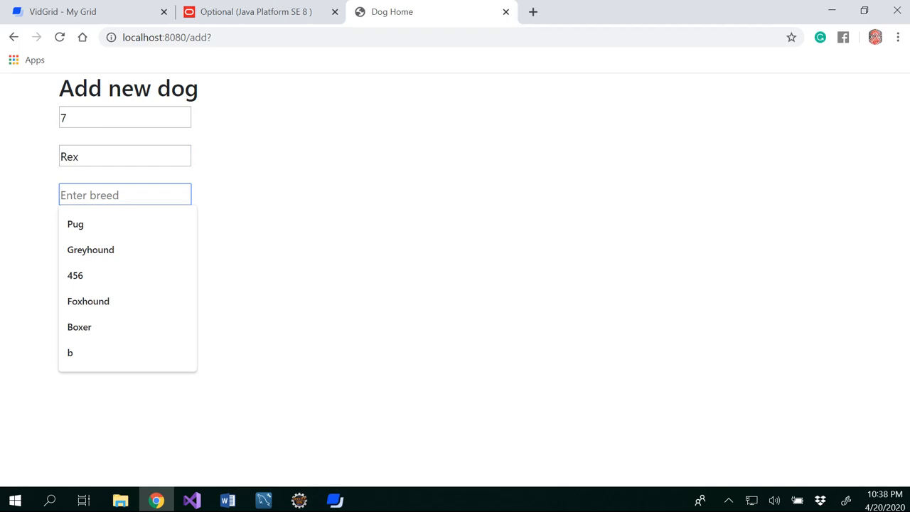
pyautogui.write('Blue')
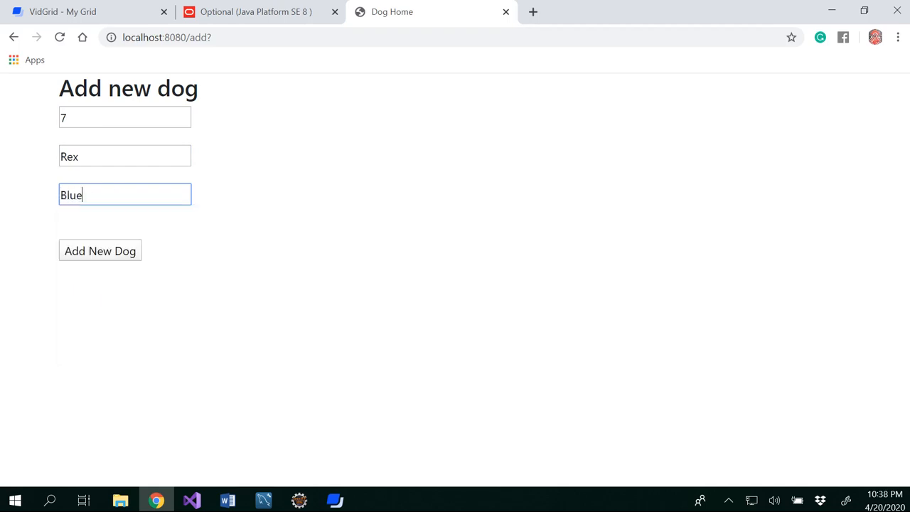
pyautogui.write('hound')
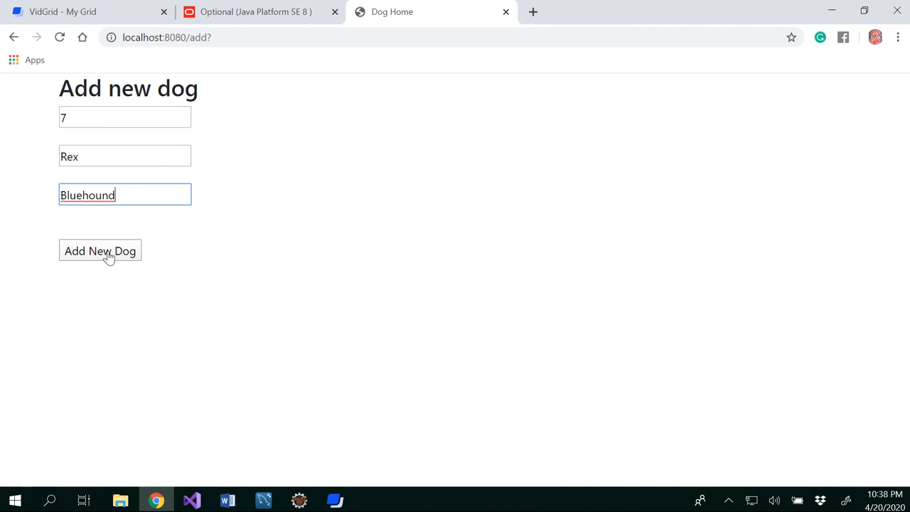
pyautogui.click(100, 251)
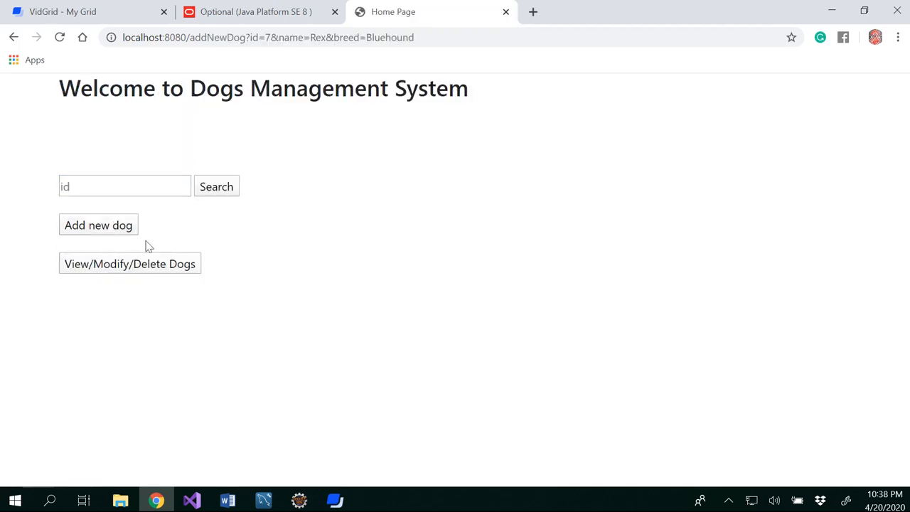
pyautogui.click(129, 263)
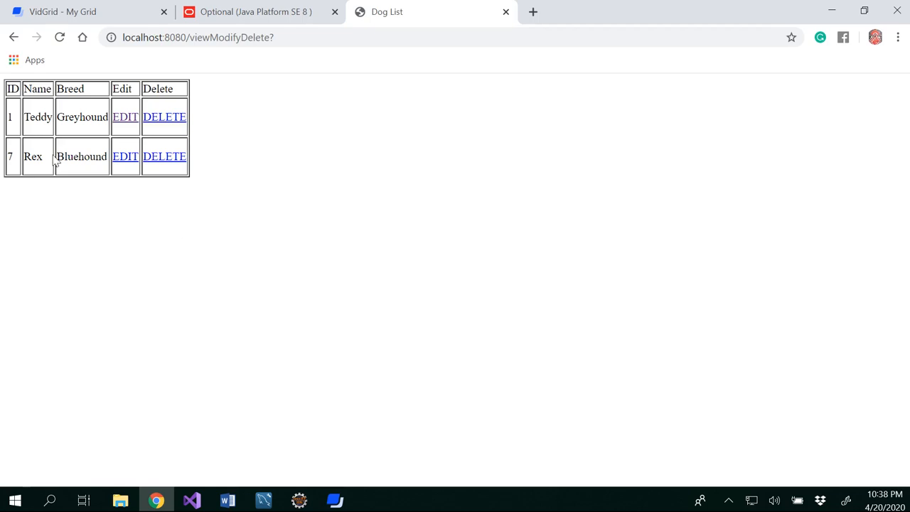
pyautogui.moveTo(235, 197)
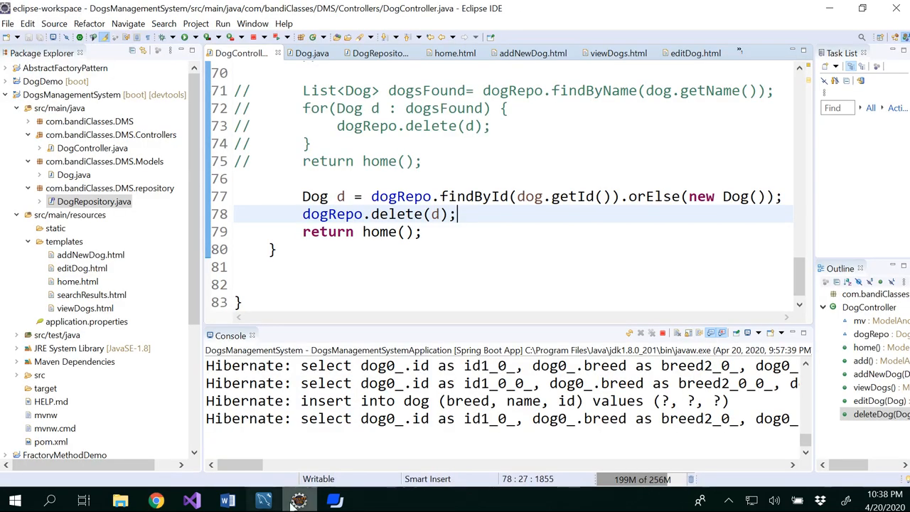
# - Delete Teddy (id 1) from the dog list, then bring up MySQL Workbench
pyautogui.click(156, 499)
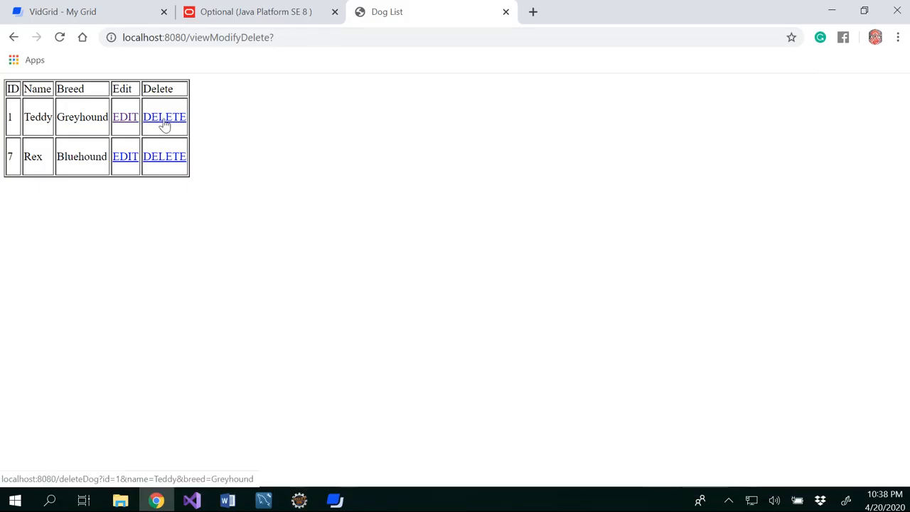
pyautogui.click(164, 116)
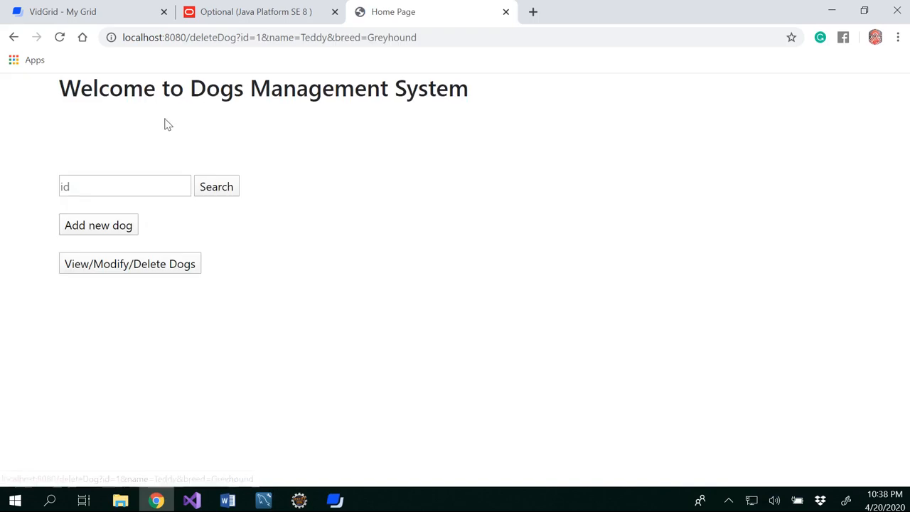
pyautogui.click(129, 264)
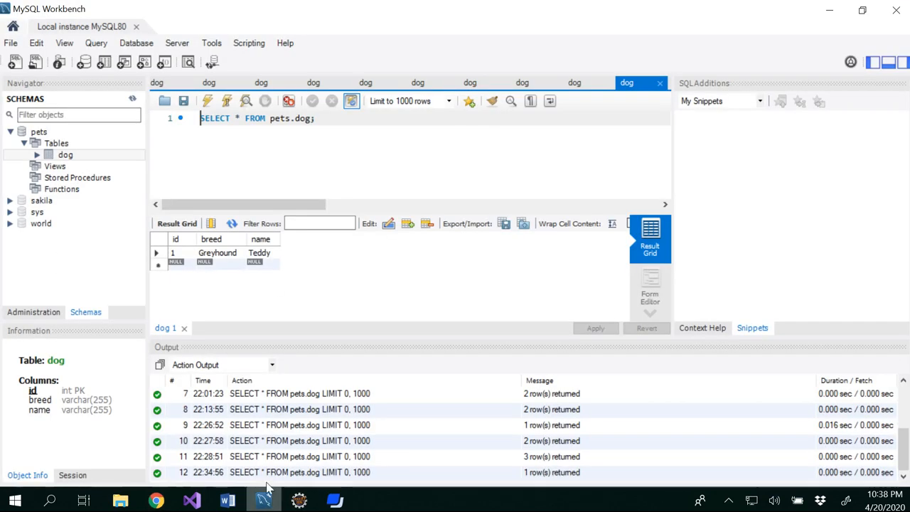
# - Run Select Rows - Limit 1000 on the dog table, leaving only Rex with id 7
pyautogui.rightClick(65, 154)
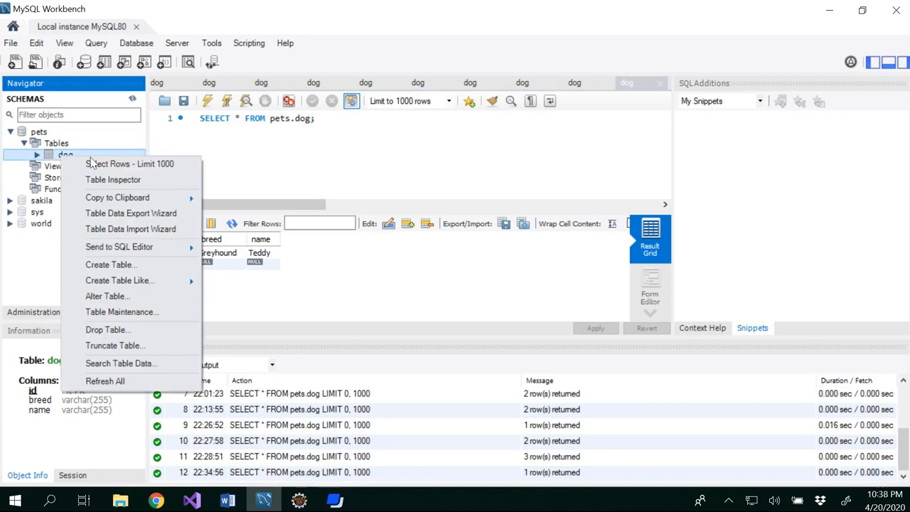
pyautogui.click(128, 164)
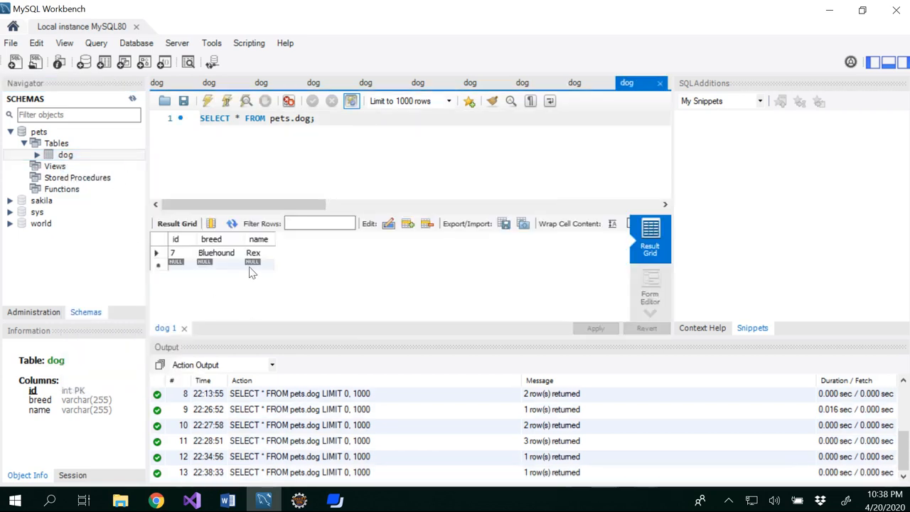
pyautogui.moveTo(284, 405)
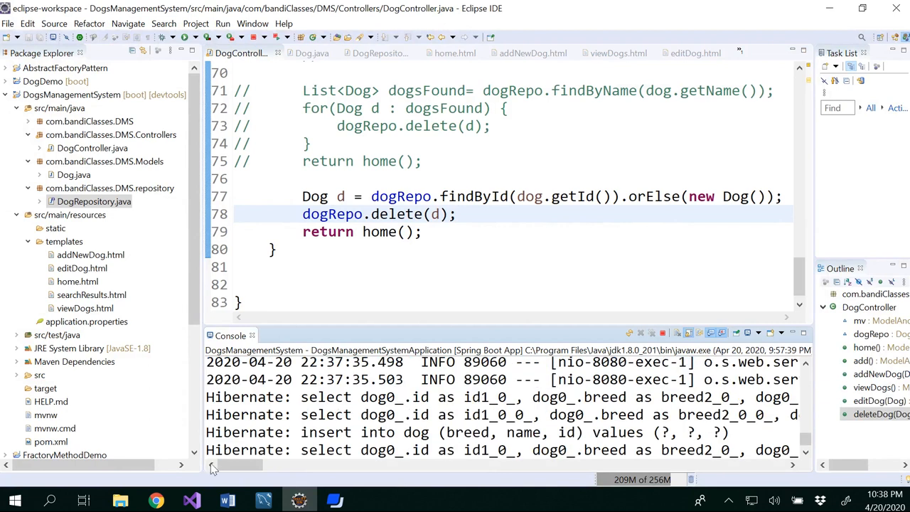
# - Switch from the reviewed deleteDog code to the Word agenda document
pyautogui.click(227, 500)
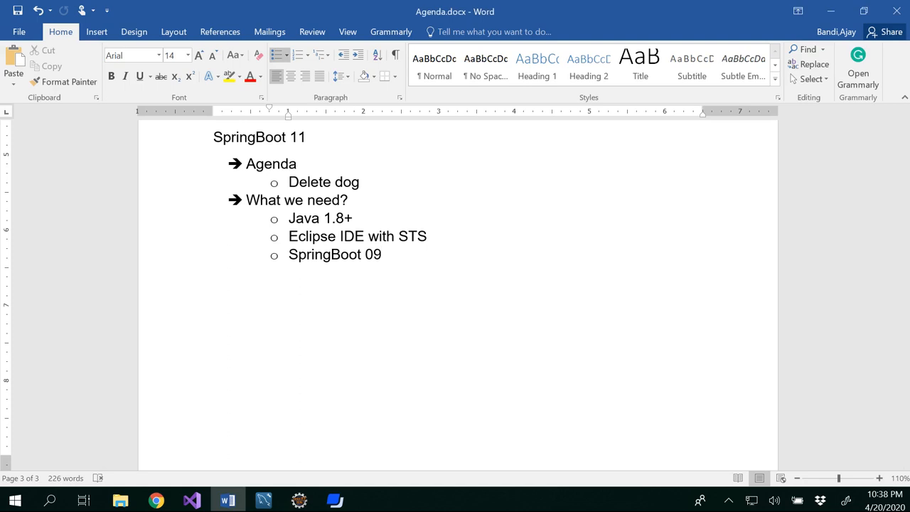
pyautogui.click(382, 254)
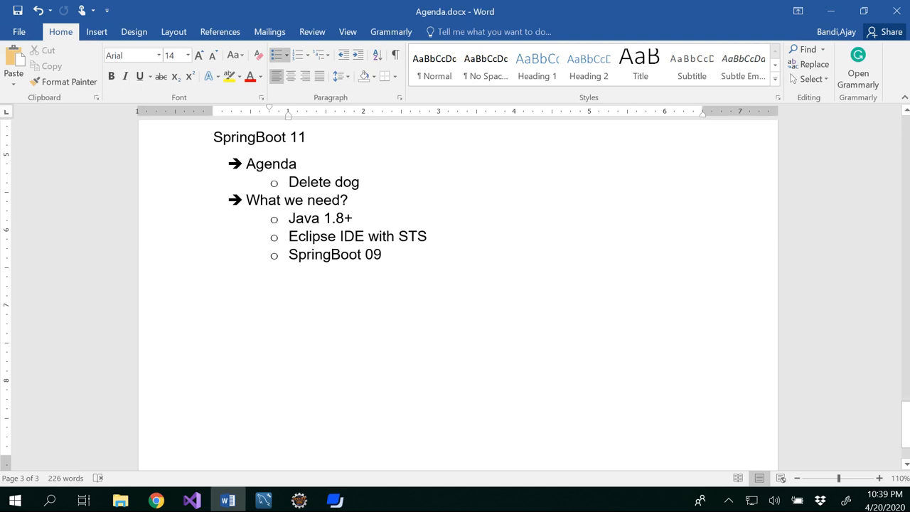
pyautogui.click(381, 254)
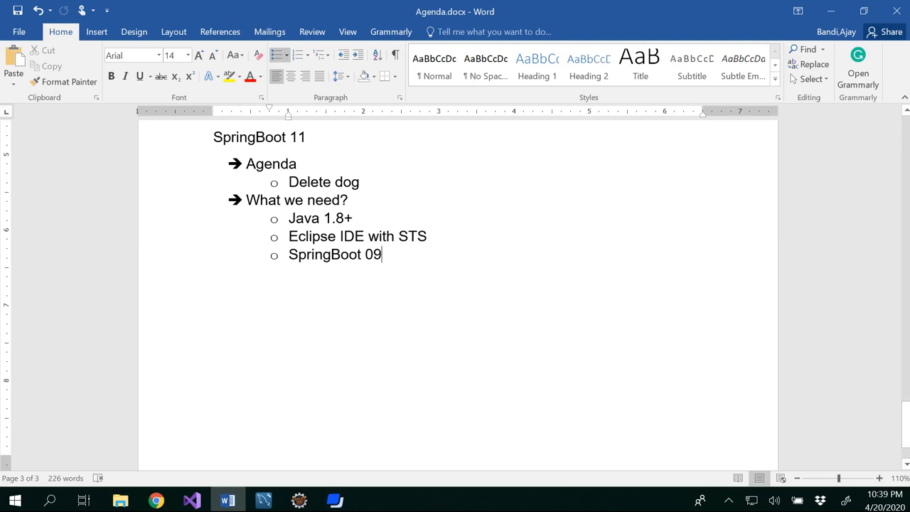